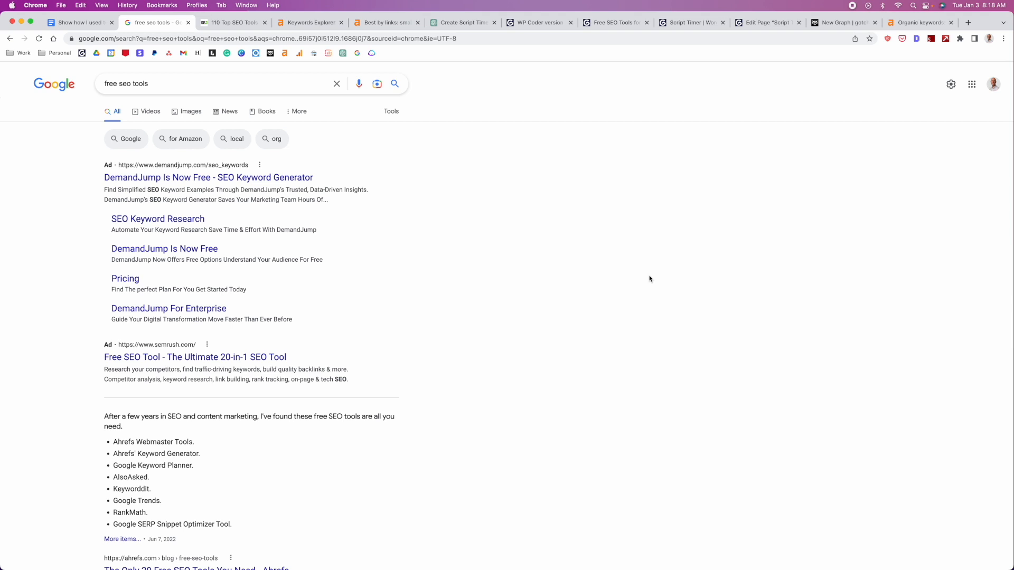
pyautogui.moveTo(515, 245)
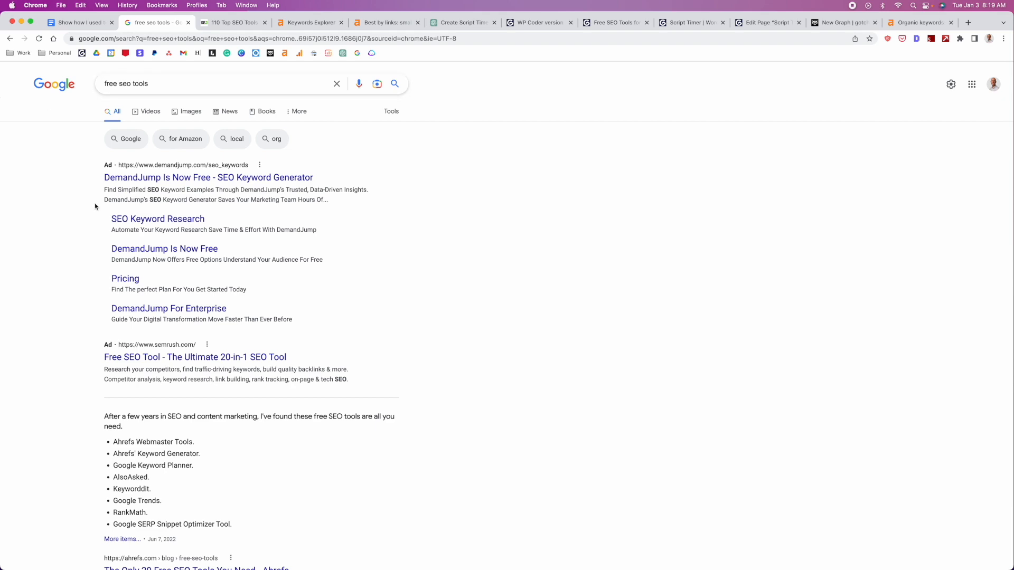
# Scroll through the 'free seo tools' results and Search Engine Journal's 110-tool list.
pyautogui.scroll(-3)
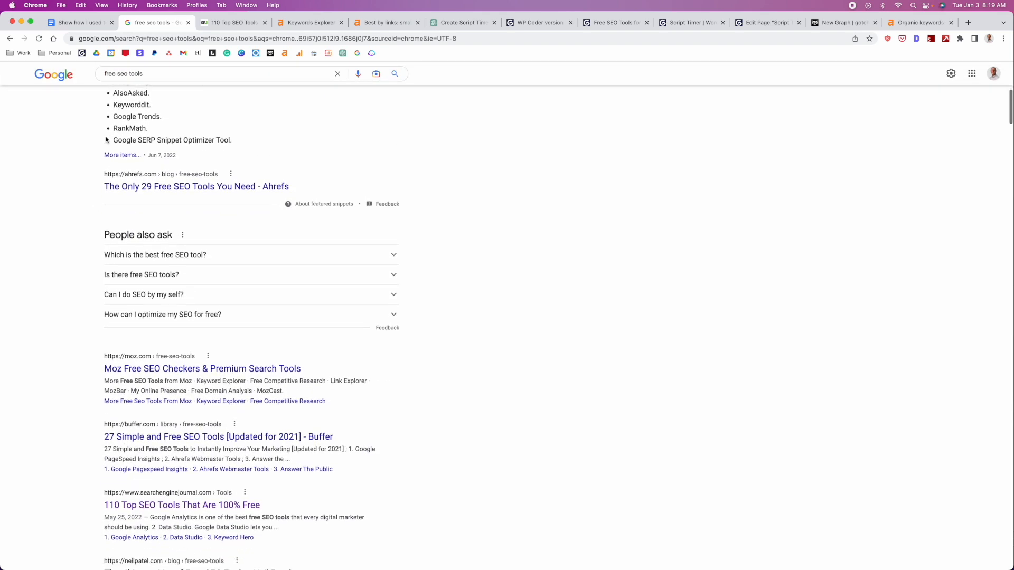
pyautogui.scroll(-3)
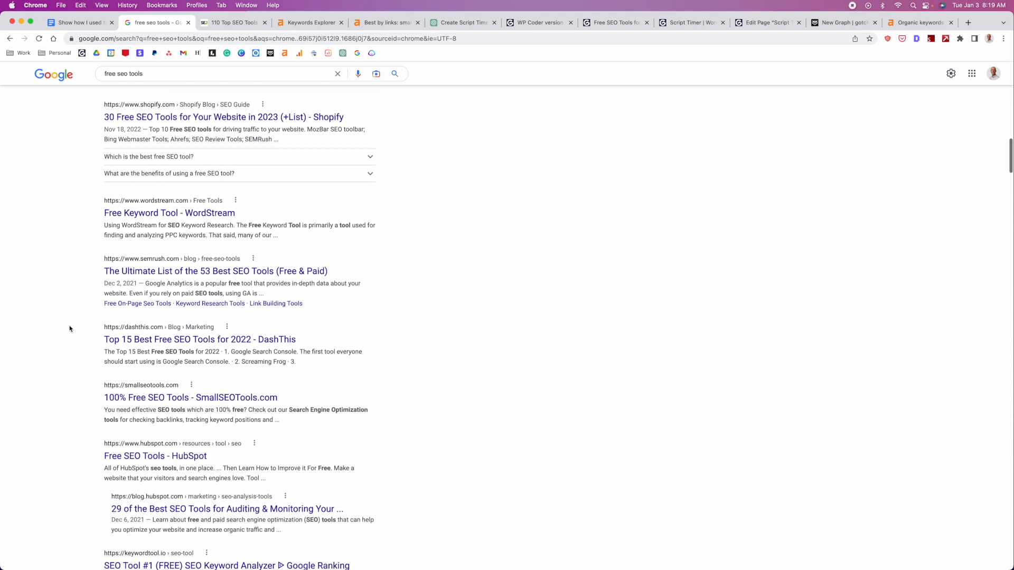
pyautogui.scroll(-3)
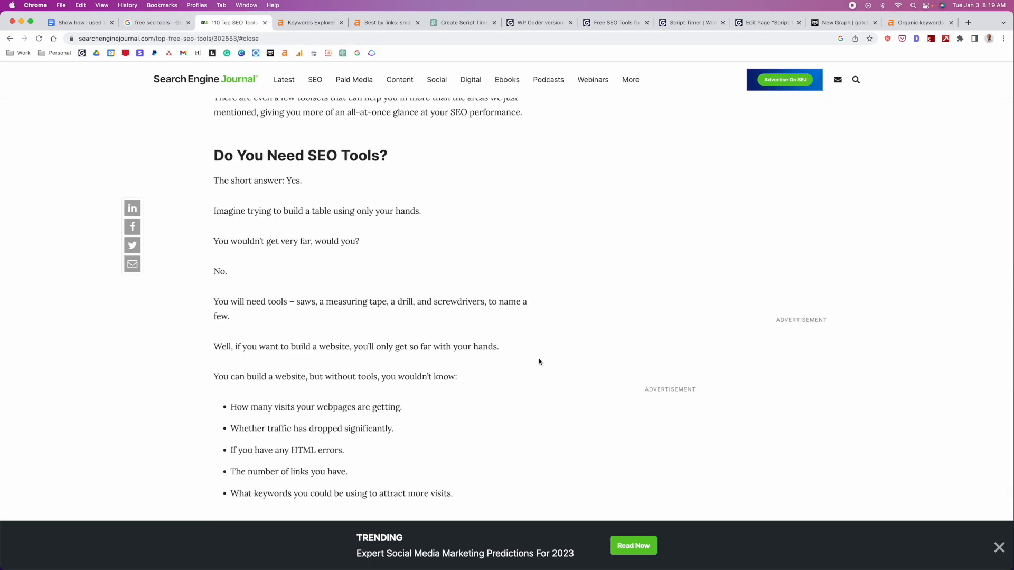
pyautogui.scroll(-3)
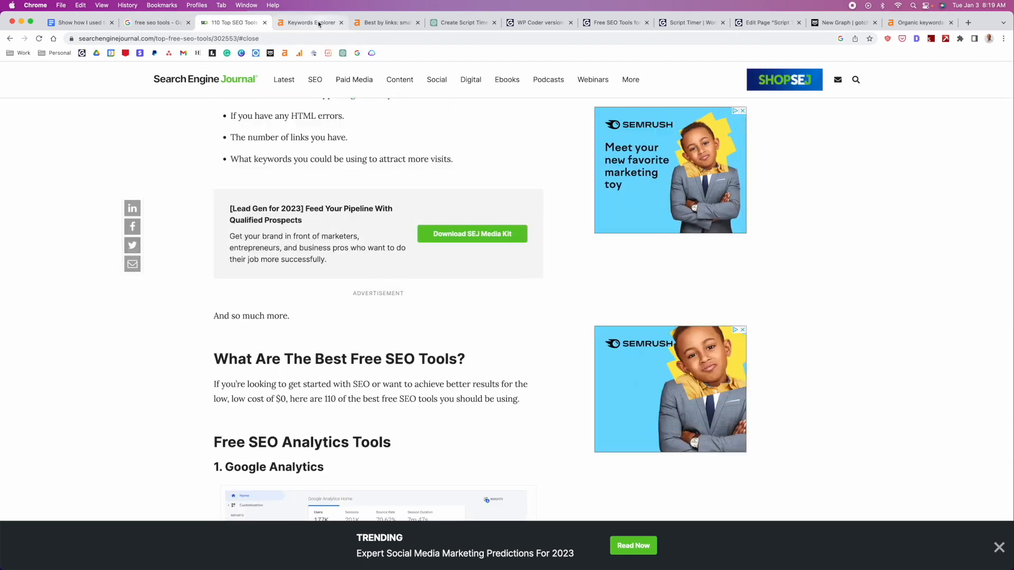
# Browse Ahrefs' traffic share by domains for 'seo tool' across its 113 ranking domains.
pyautogui.click(312, 22)
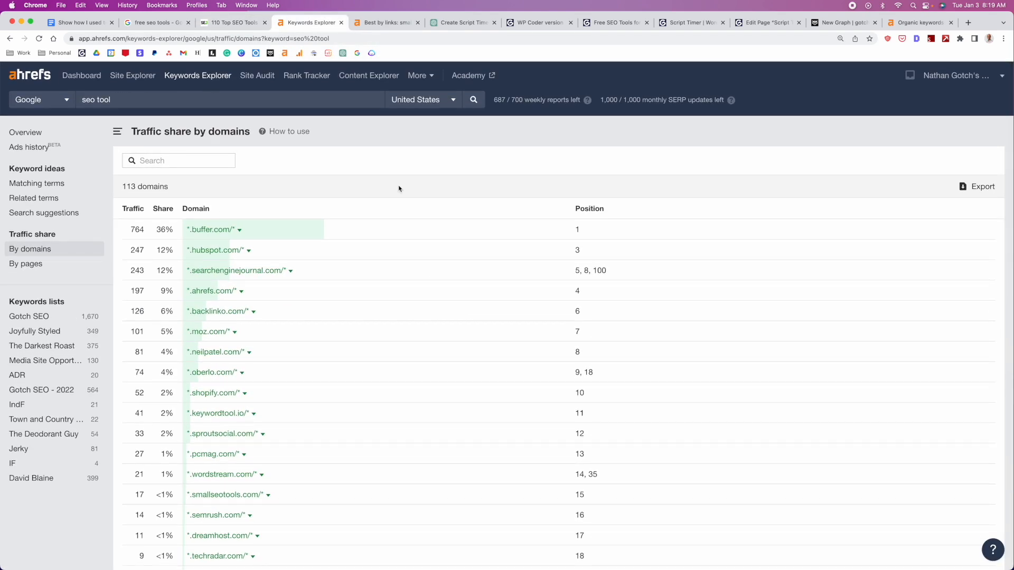
pyautogui.scroll(-3)
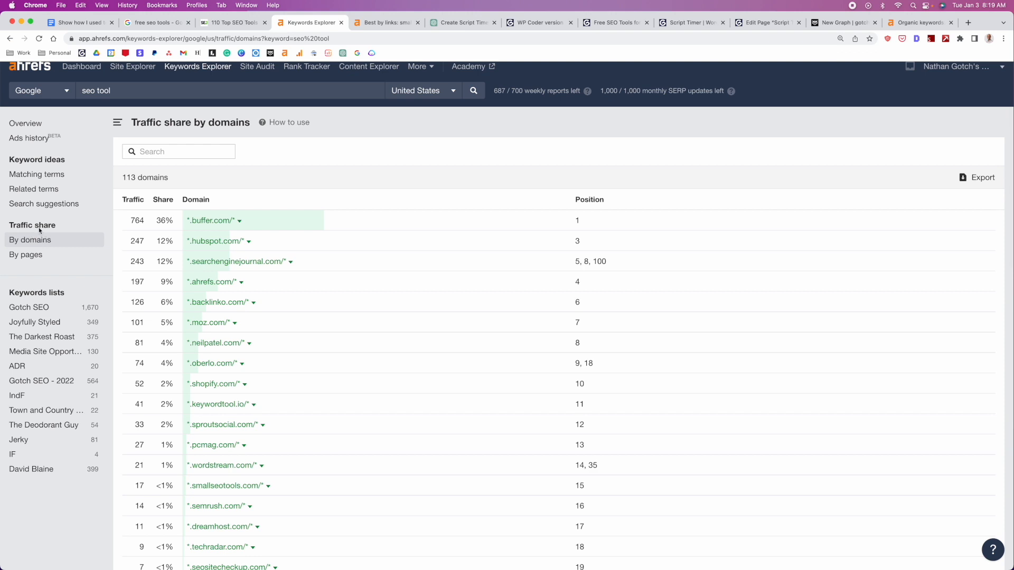
pyautogui.moveTo(396, 301)
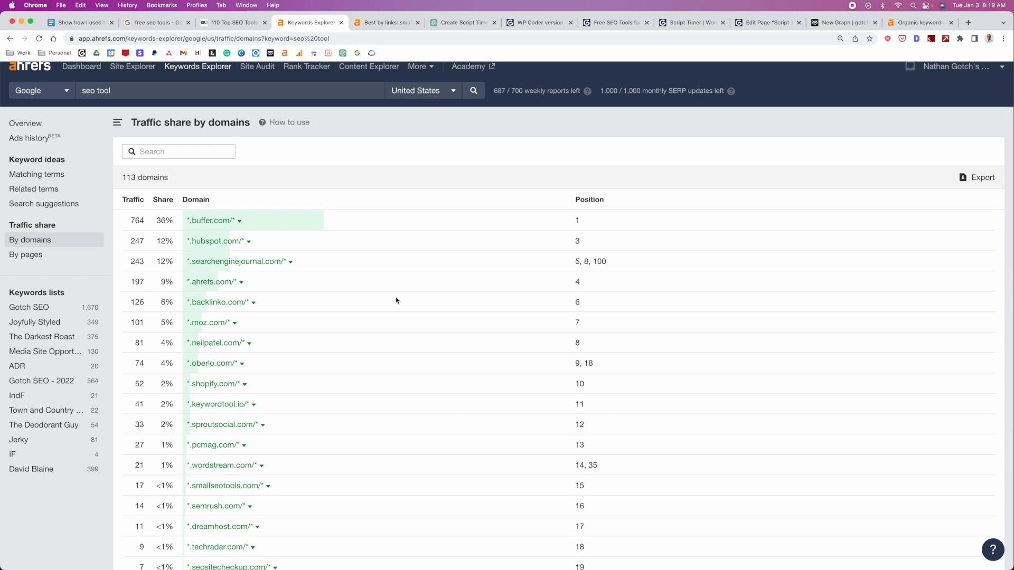
pyautogui.scroll(-3)
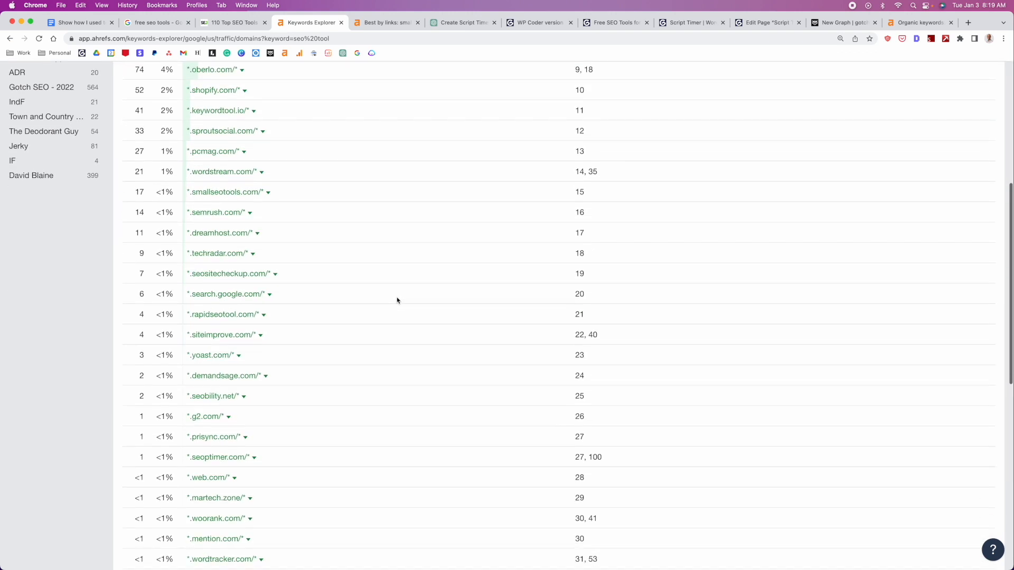
pyautogui.scroll(-3)
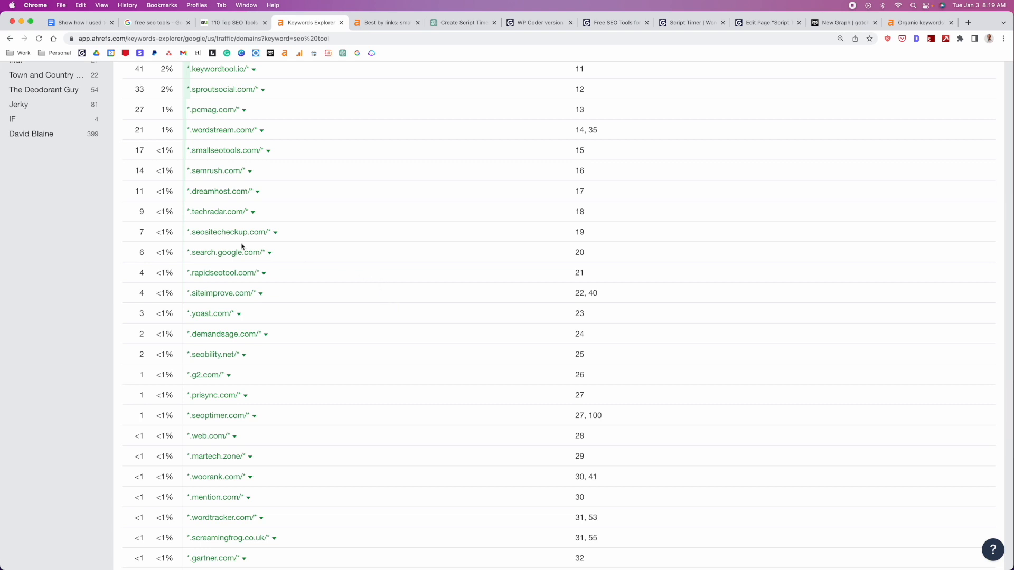
pyautogui.moveTo(359, 27)
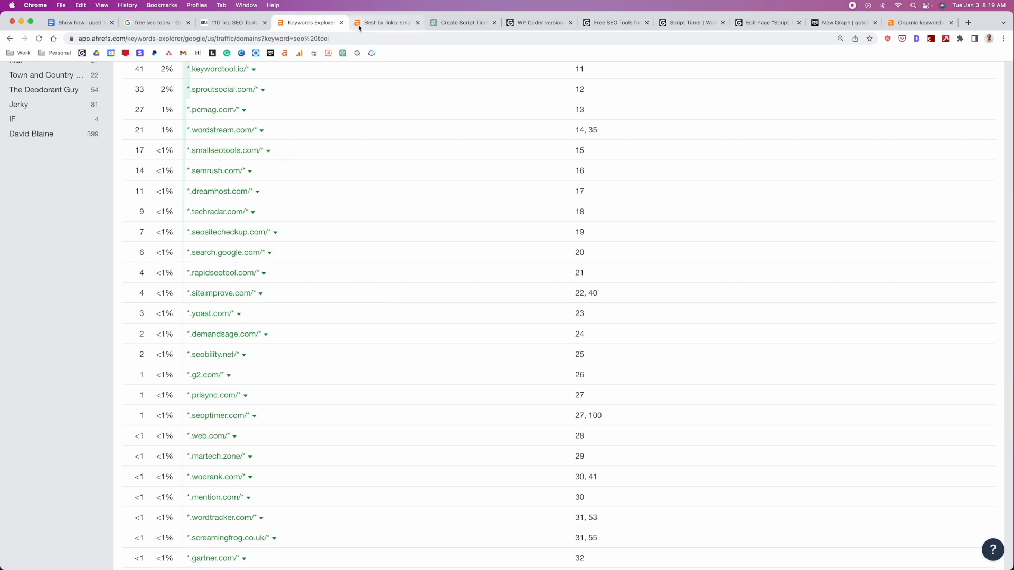
# Browse smallseotools.com's 2,689 best pages by backlinks, led by the plagiarism checker.
pyautogui.click(392, 22)
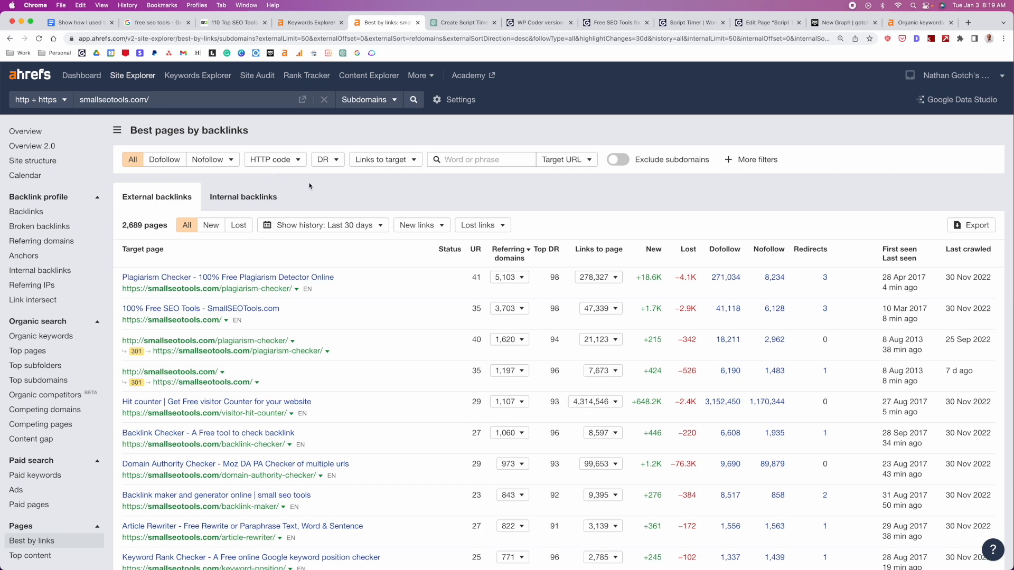
pyautogui.scroll(-3)
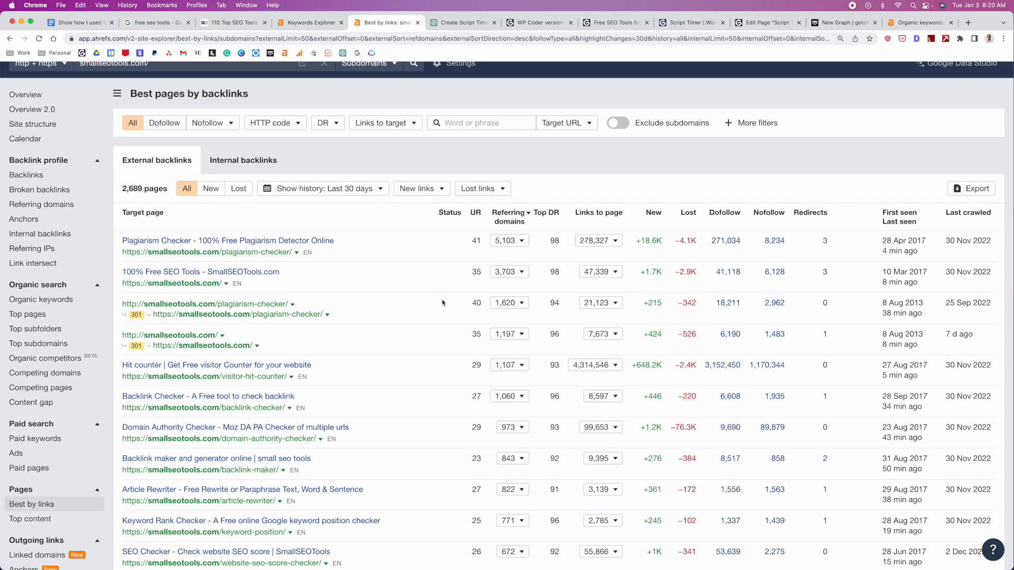
pyautogui.scroll(-3)
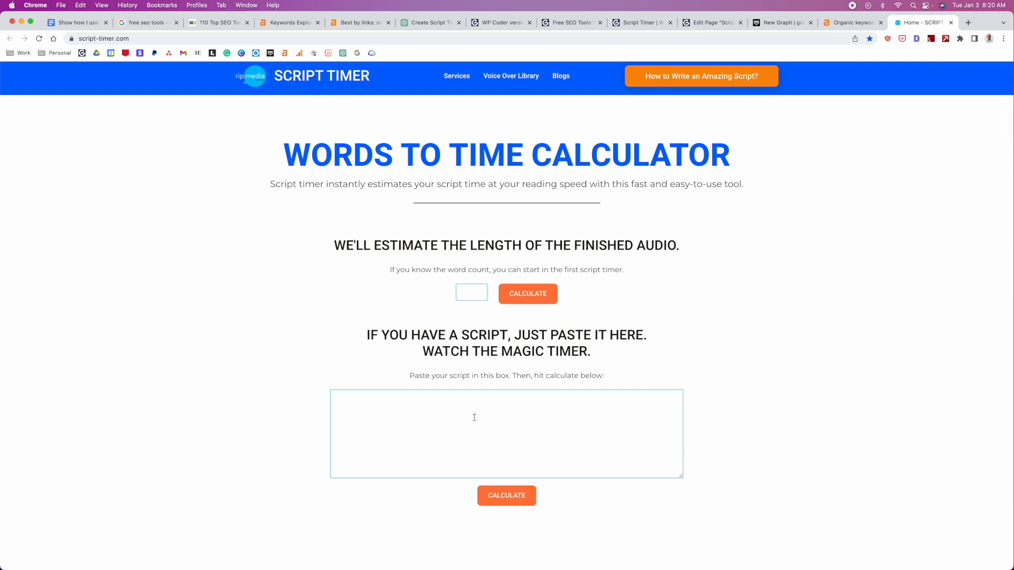
# Calculate the recording time for 1800 words in Script Timer, giving 12 minutes.
pyautogui.click(471, 292)
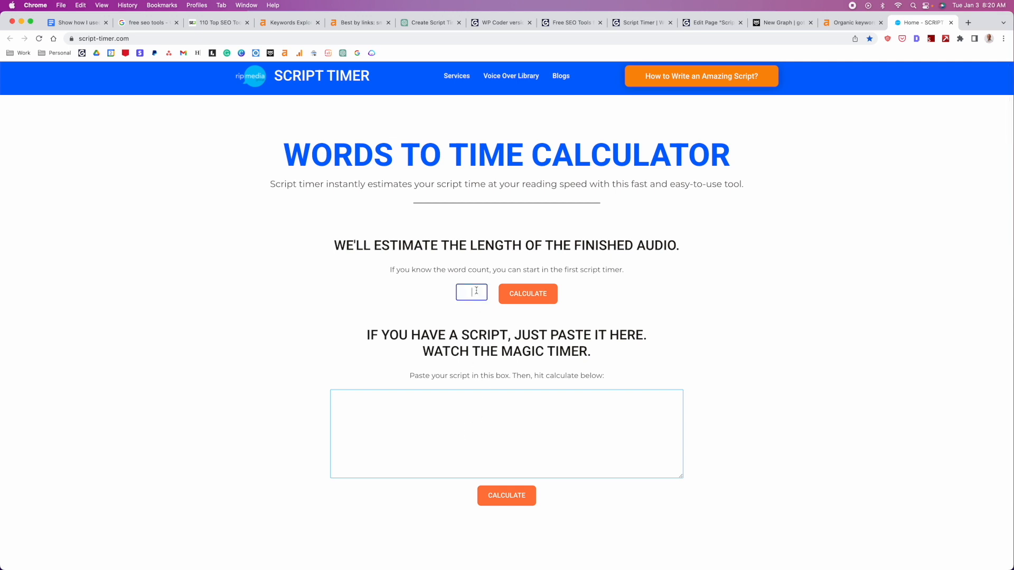
pyautogui.write('1800')
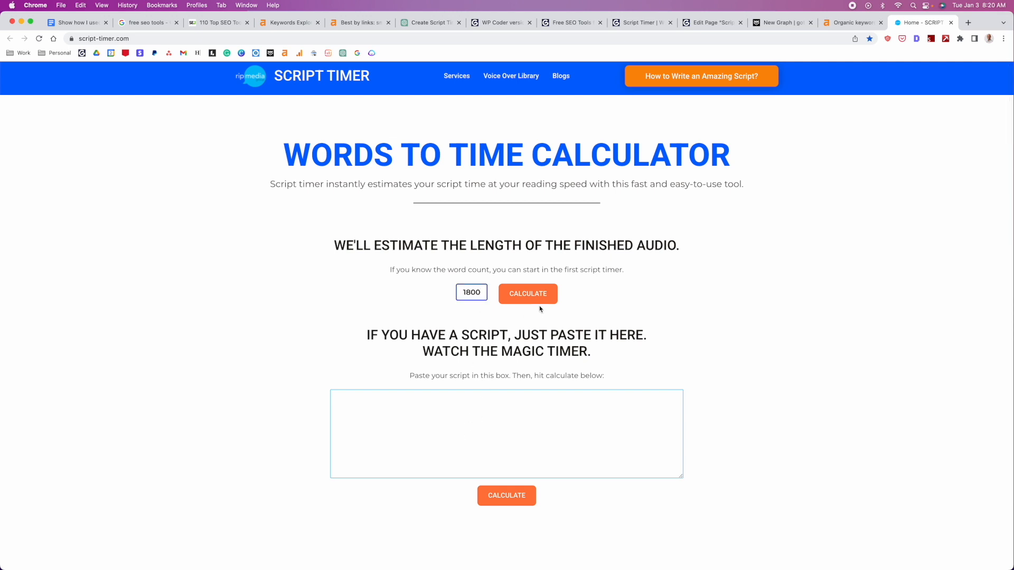
pyautogui.click(528, 294)
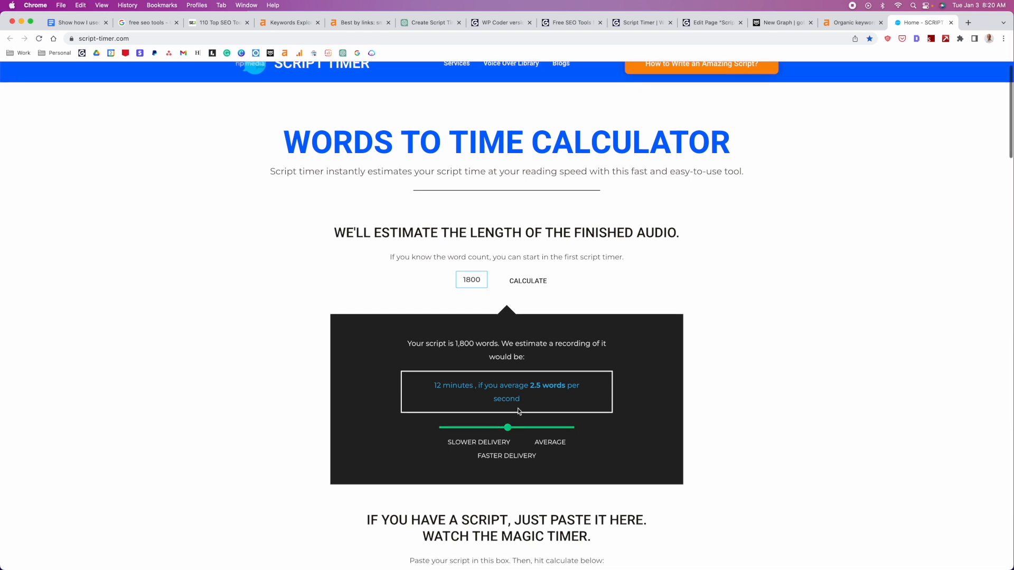
pyautogui.moveTo(522, 408)
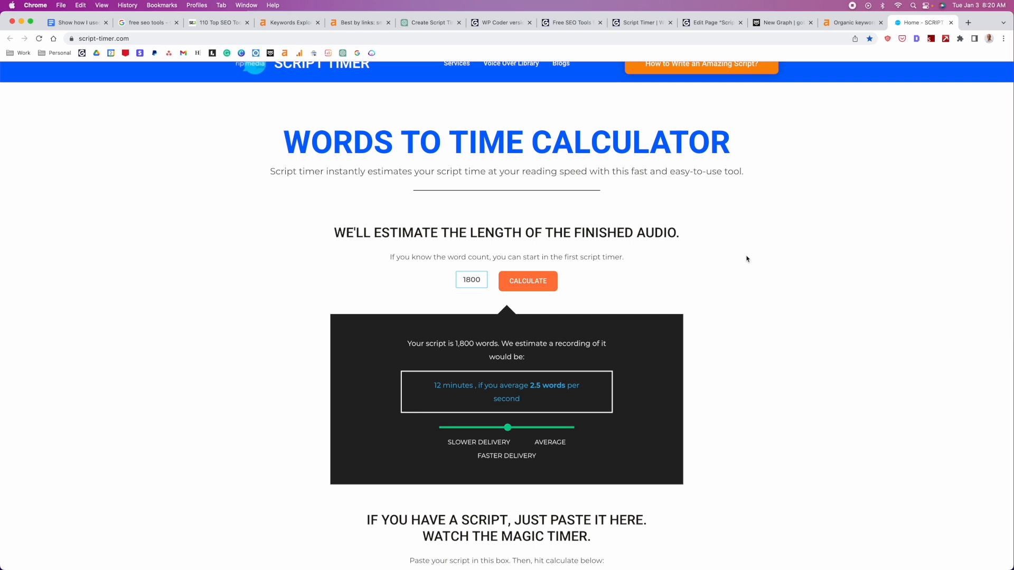
pyautogui.scroll(-3)
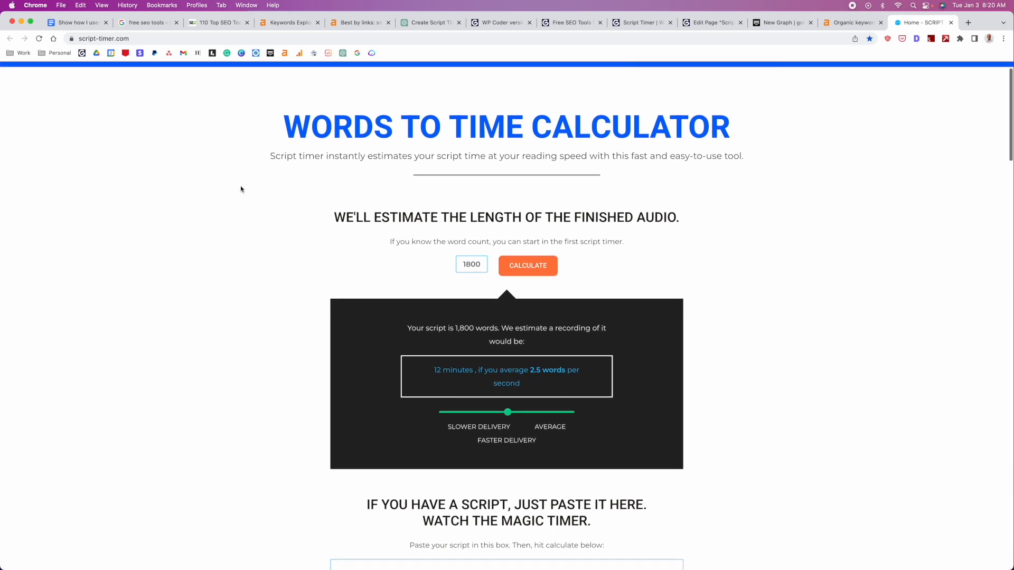
pyautogui.scroll(-3)
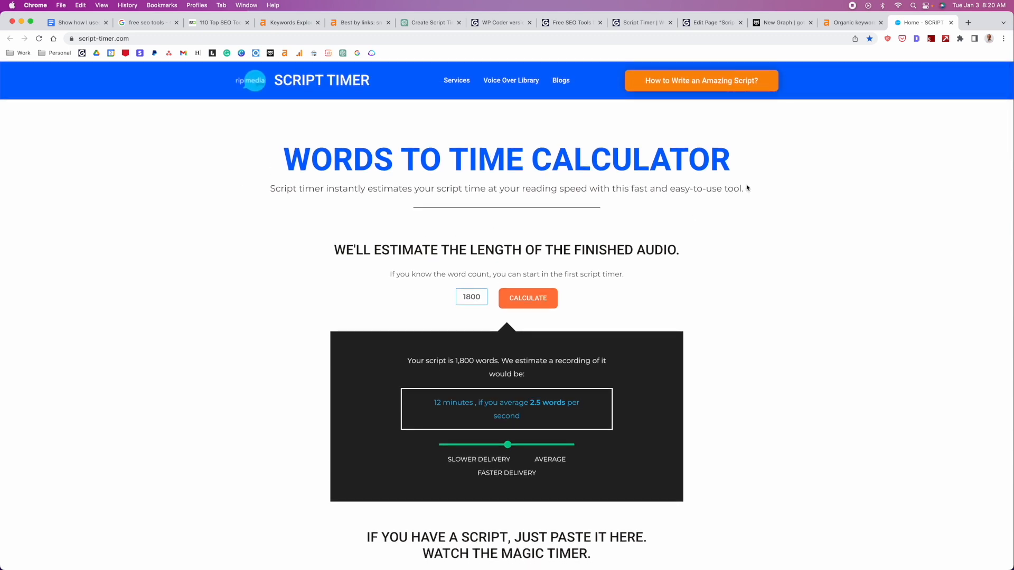
pyautogui.moveTo(751, 190)
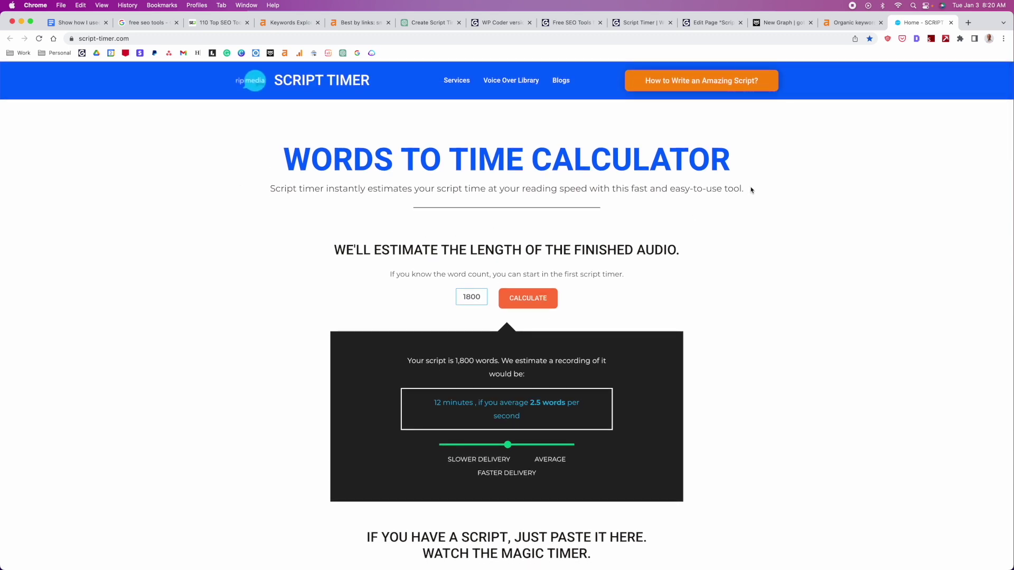
pyautogui.moveTo(756, 190)
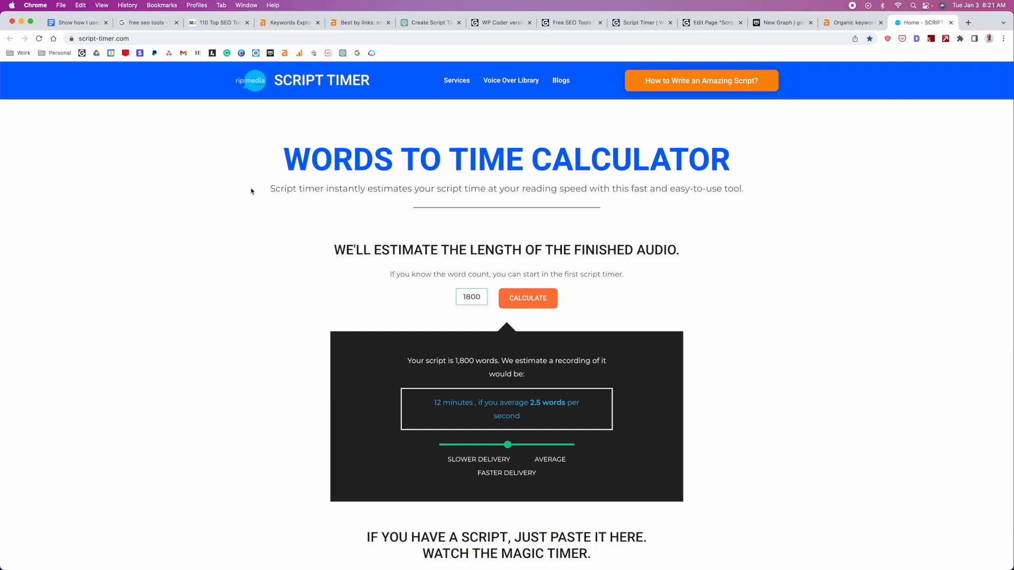
pyautogui.moveTo(783, 186)
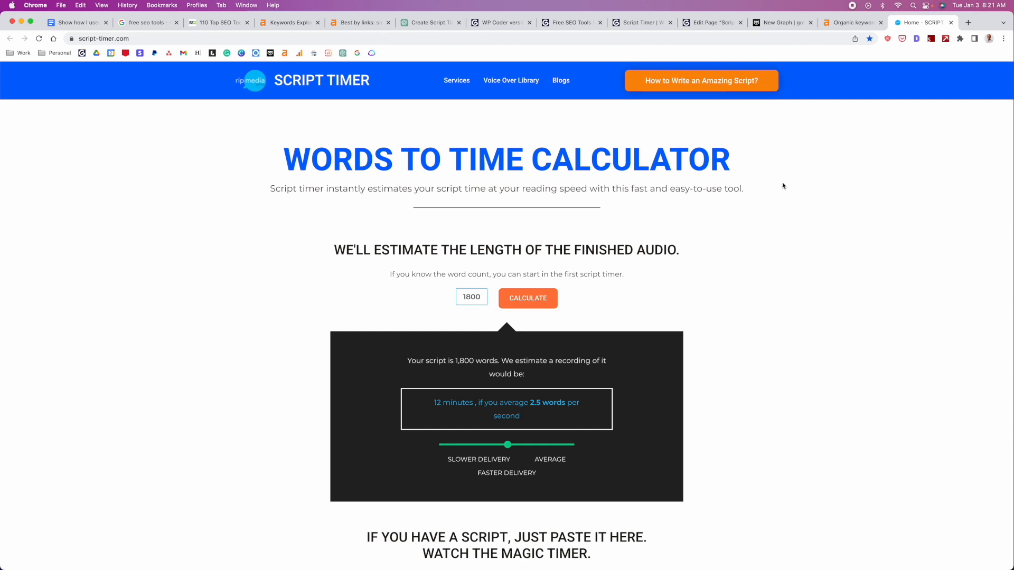
pyautogui.moveTo(787, 185)
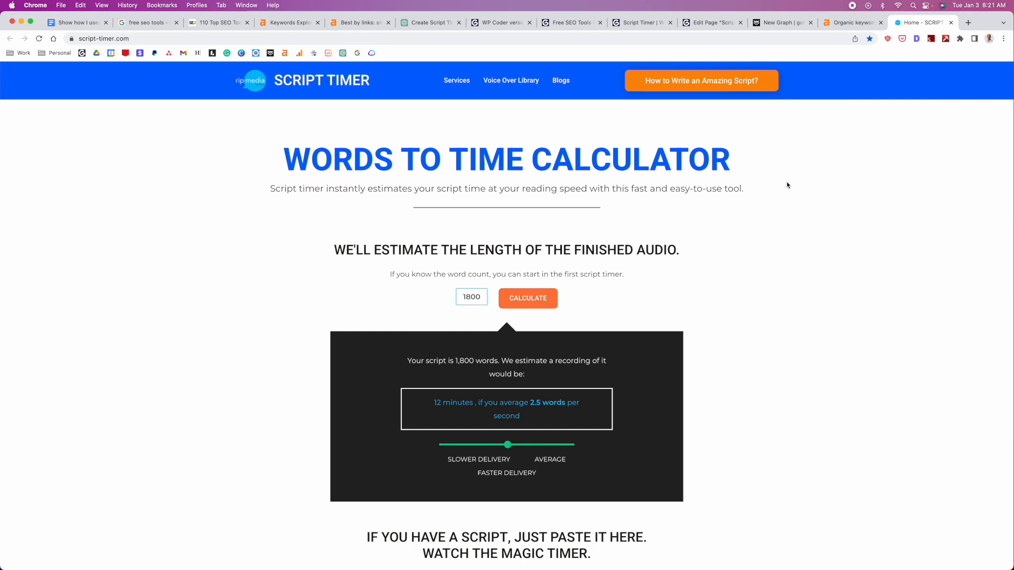
pyautogui.moveTo(802, 194)
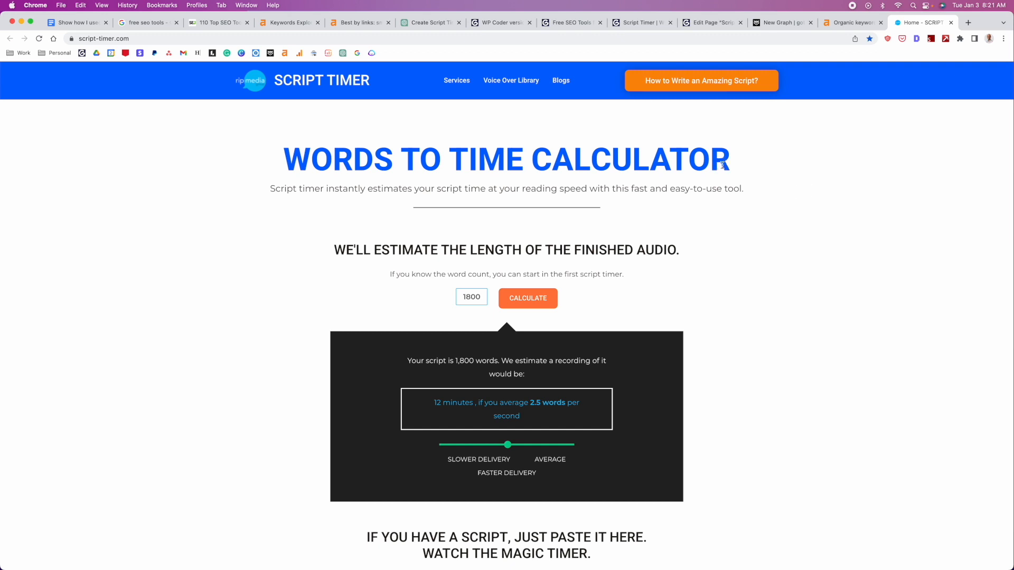
pyautogui.moveTo(423, 33)
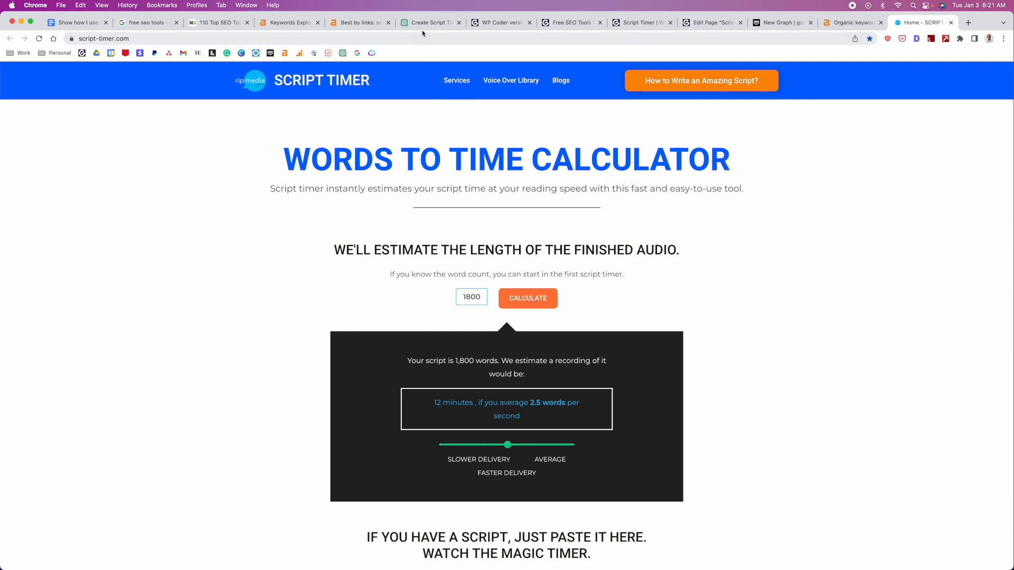
# Review ChatGPT's generated script timer HTML, CSS and JavaScript against script-timer.com.
pyautogui.click(430, 22)
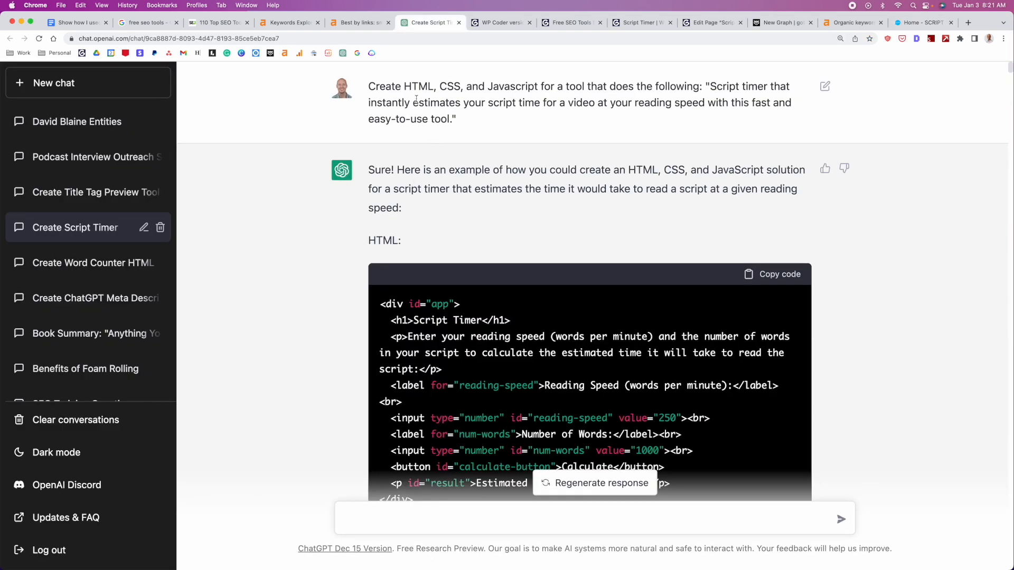
pyautogui.moveTo(661, 98)
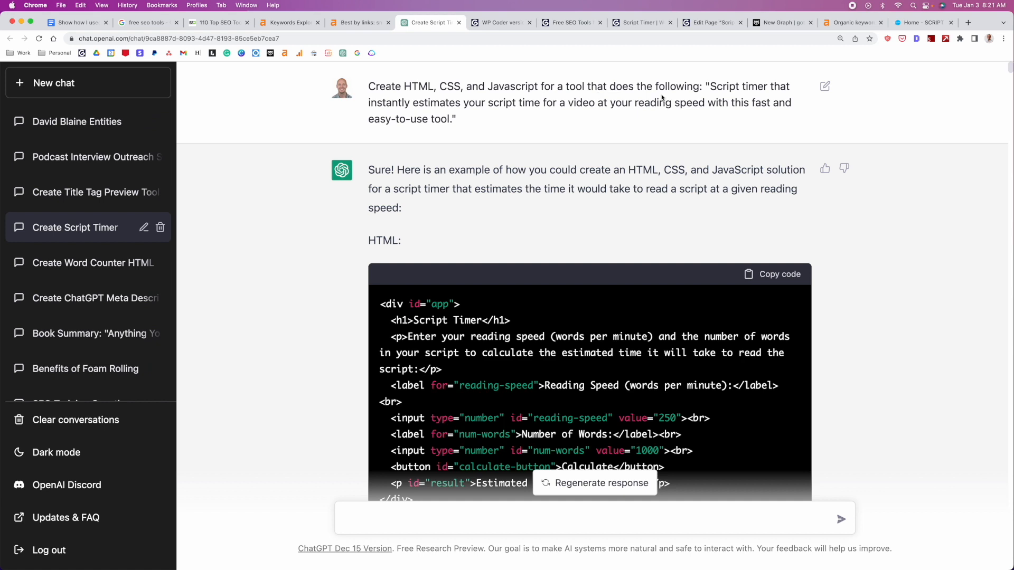
pyautogui.moveTo(668, 129)
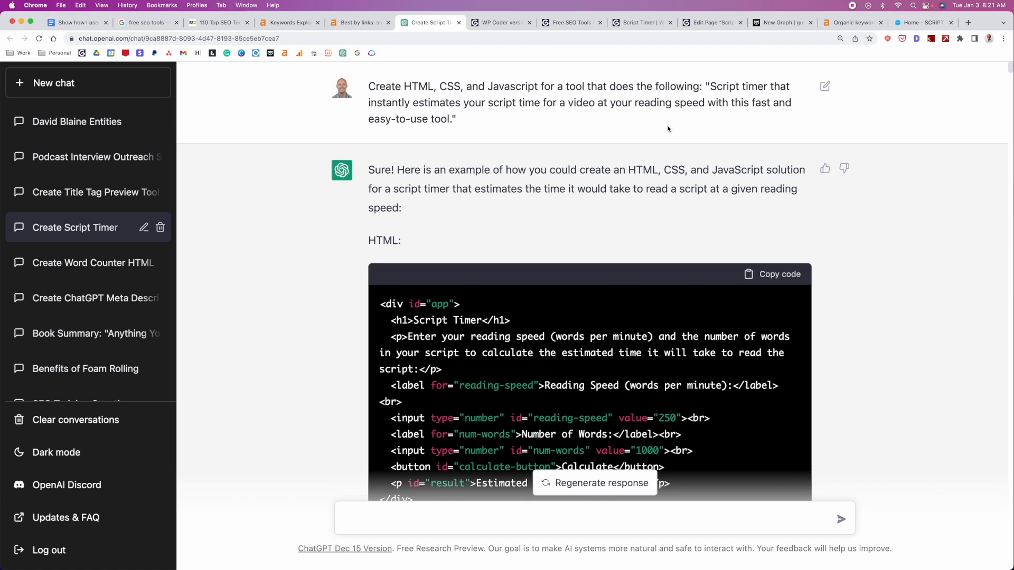
pyautogui.moveTo(662, 131)
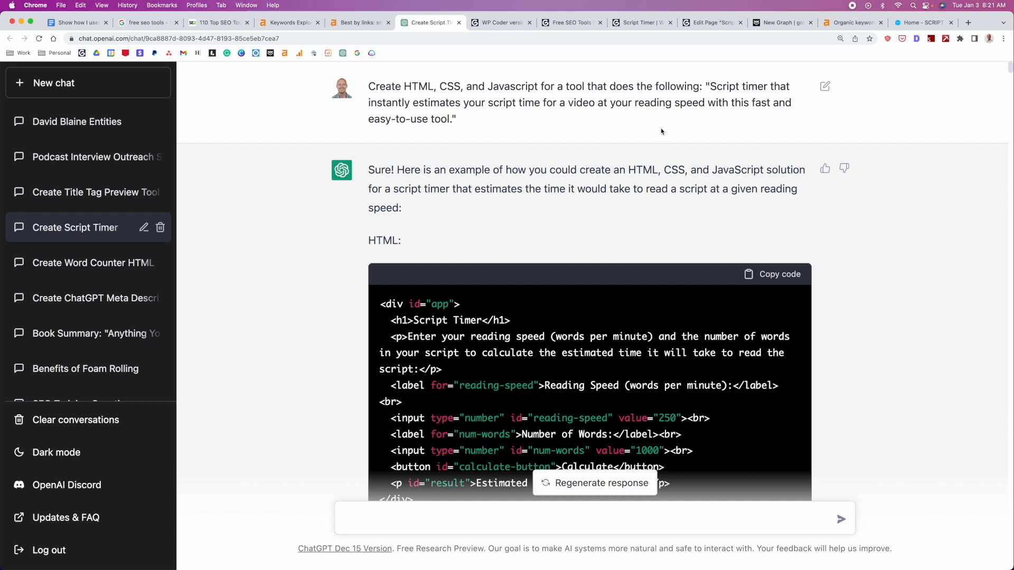
pyautogui.moveTo(642, 125)
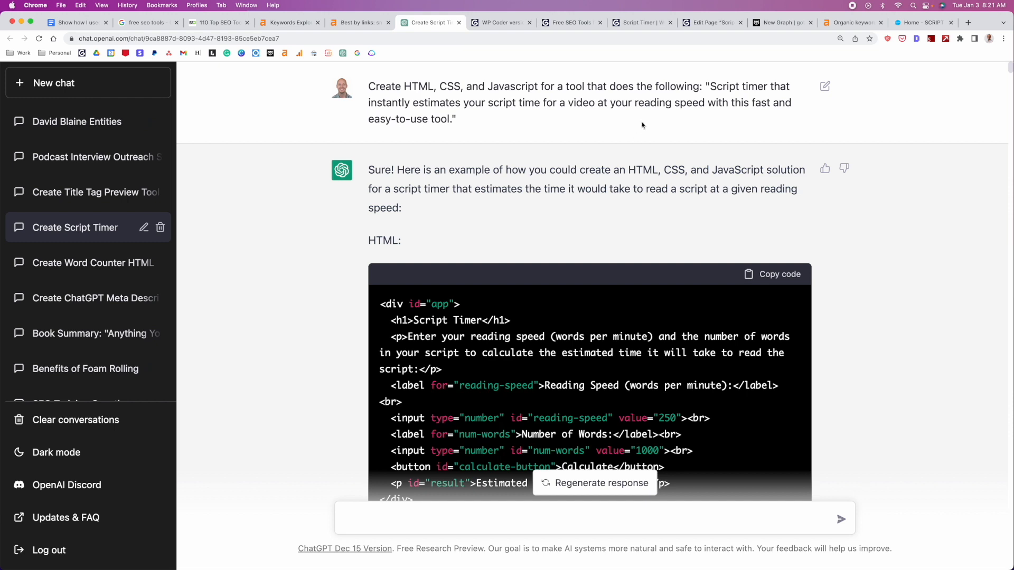
pyautogui.click(921, 22)
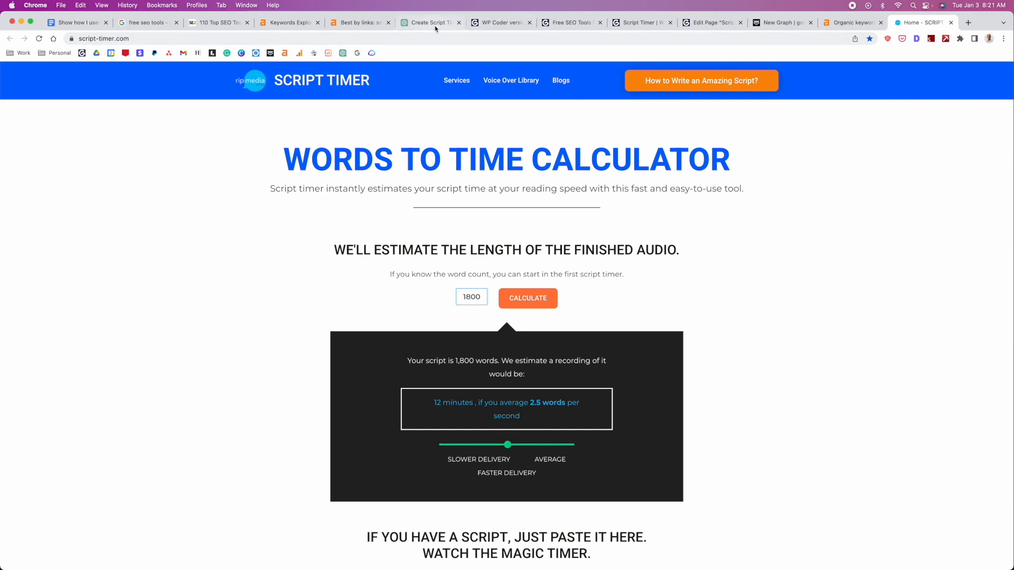
pyautogui.click(431, 22)
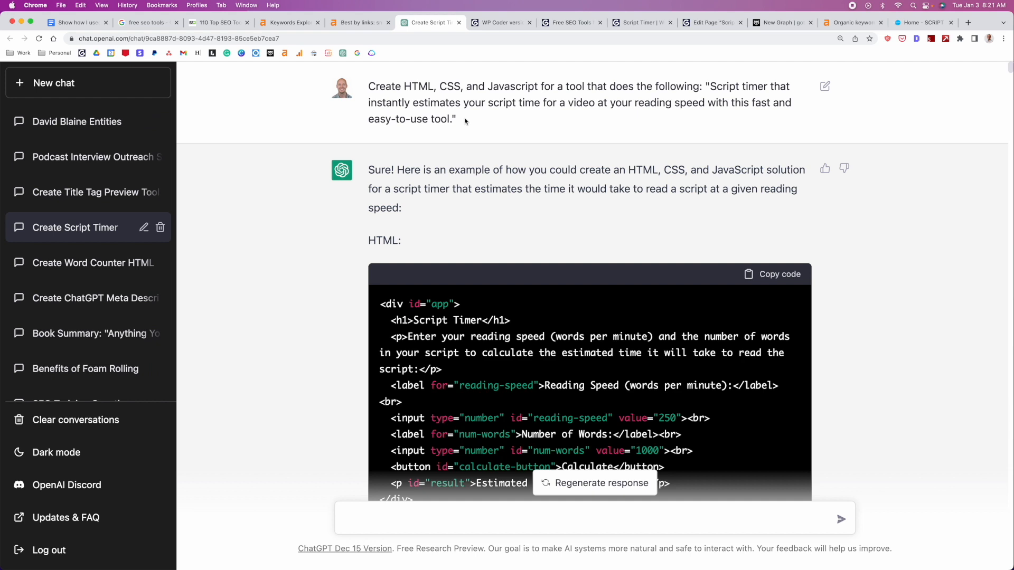
pyautogui.moveTo(491, 188)
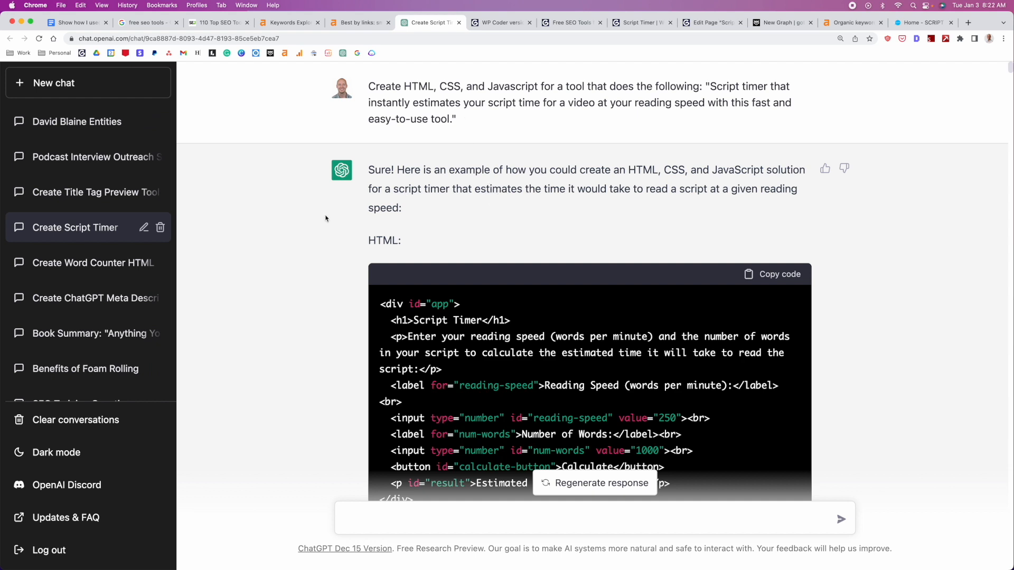
pyautogui.scroll(-3)
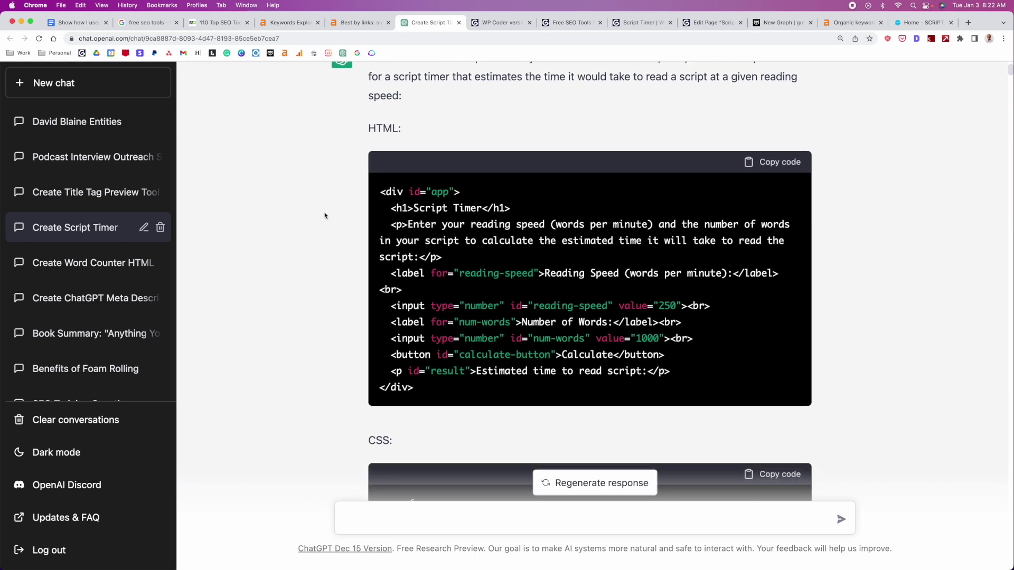
pyautogui.scroll(-3)
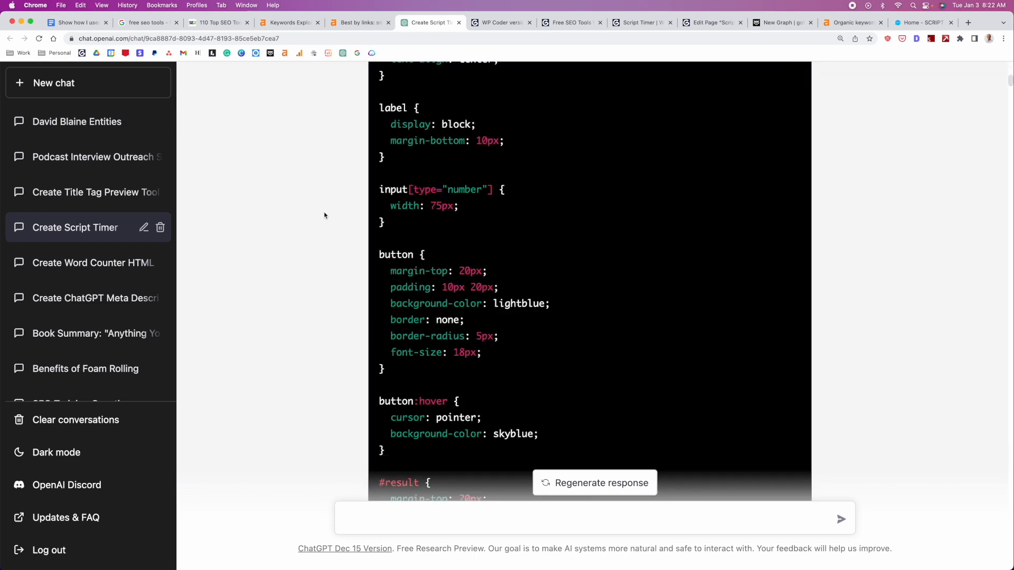
pyautogui.scroll(-3)
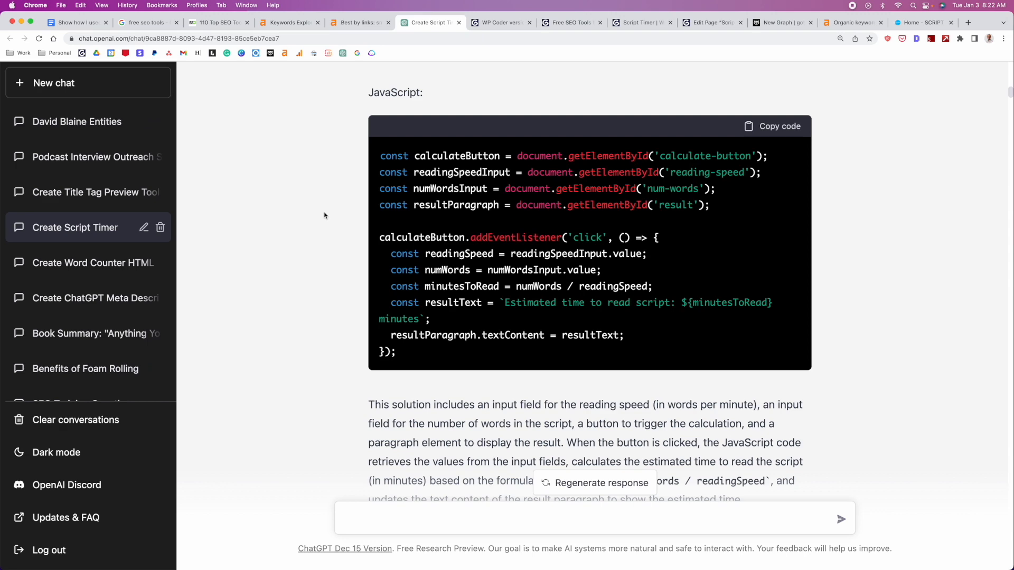
pyautogui.moveTo(306, 209)
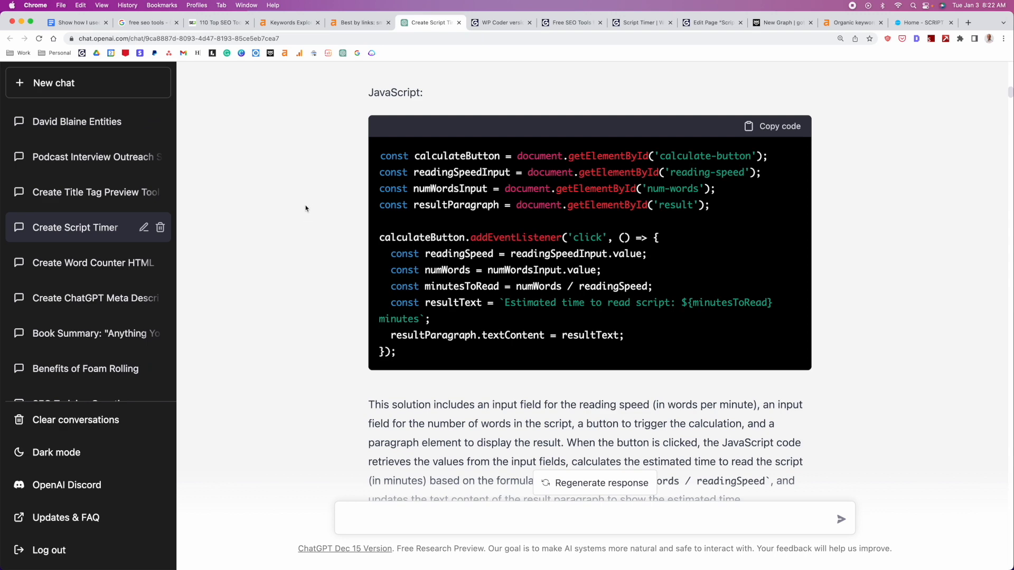
pyautogui.click(500, 22)
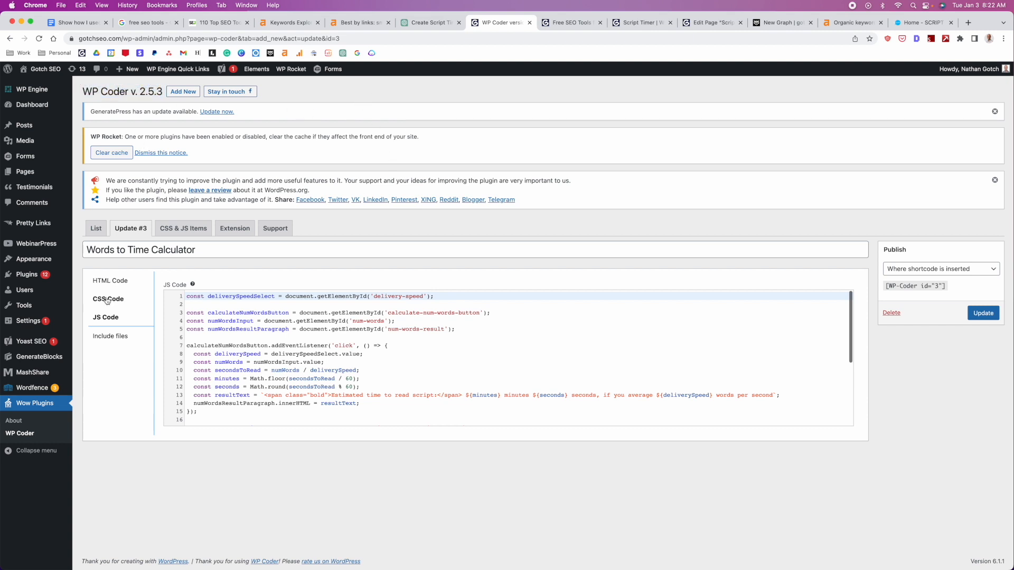
pyautogui.click(110, 280)
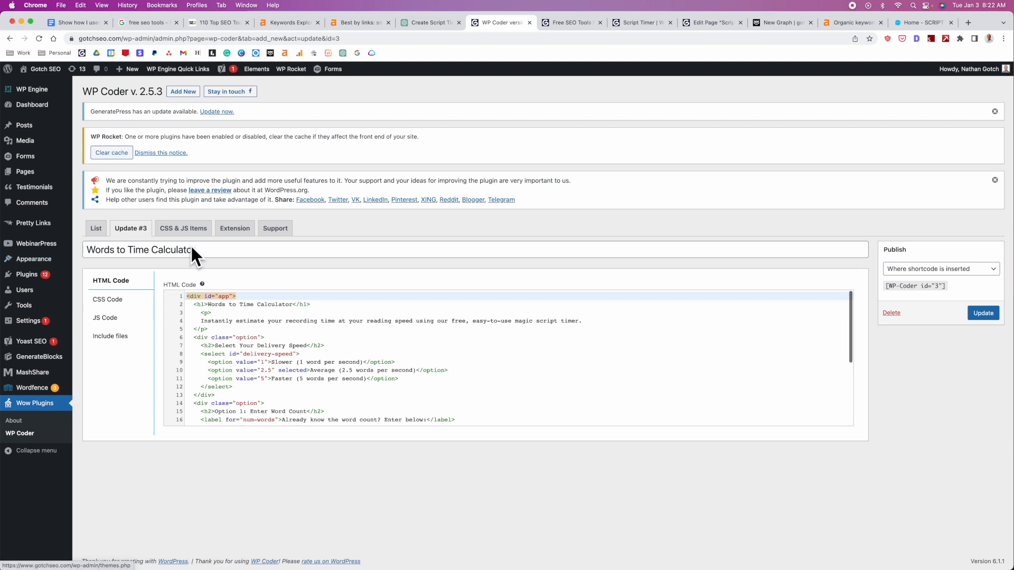
pyautogui.moveTo(191, 283)
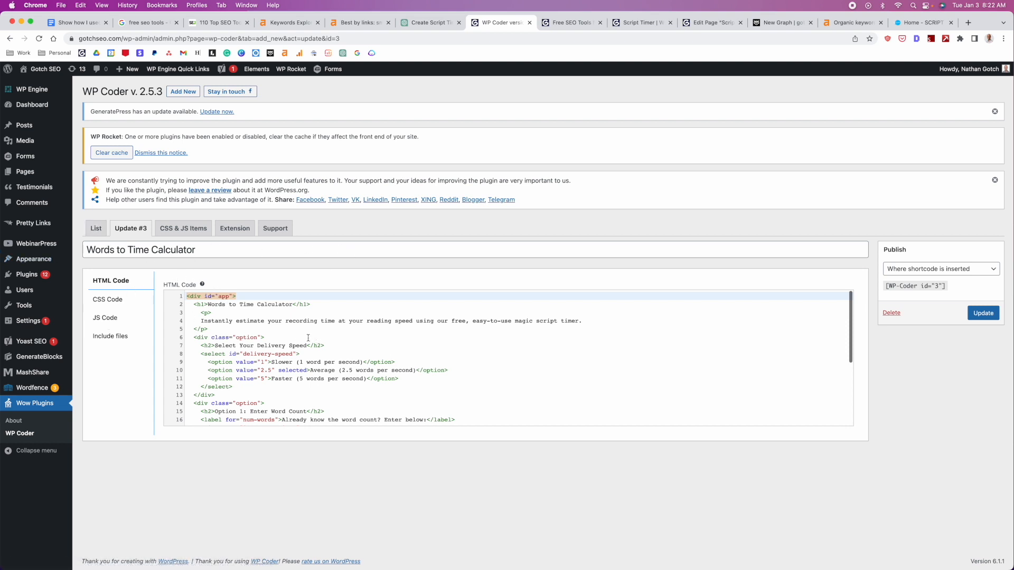
pyautogui.click(108, 299)
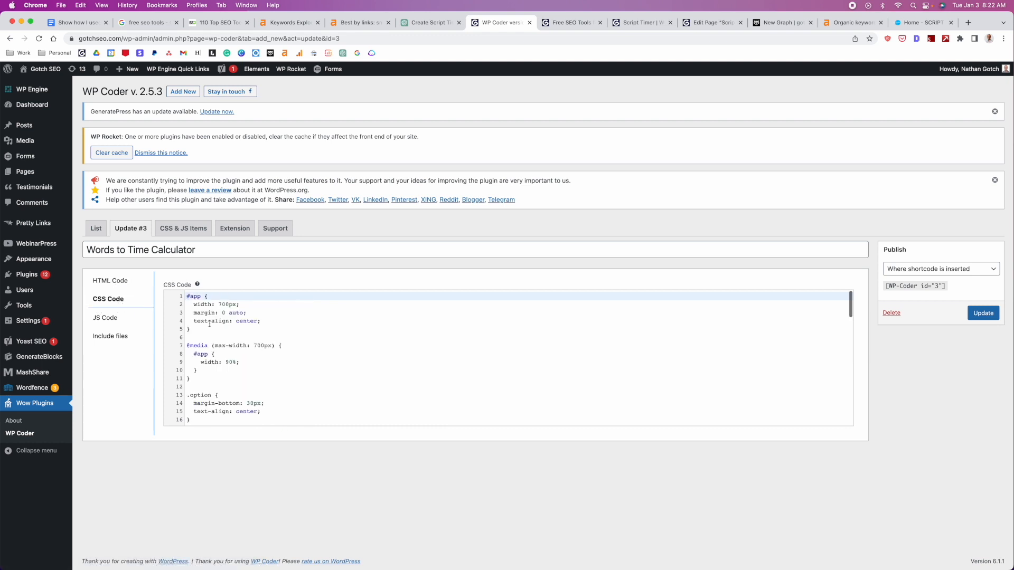
pyautogui.click(104, 317)
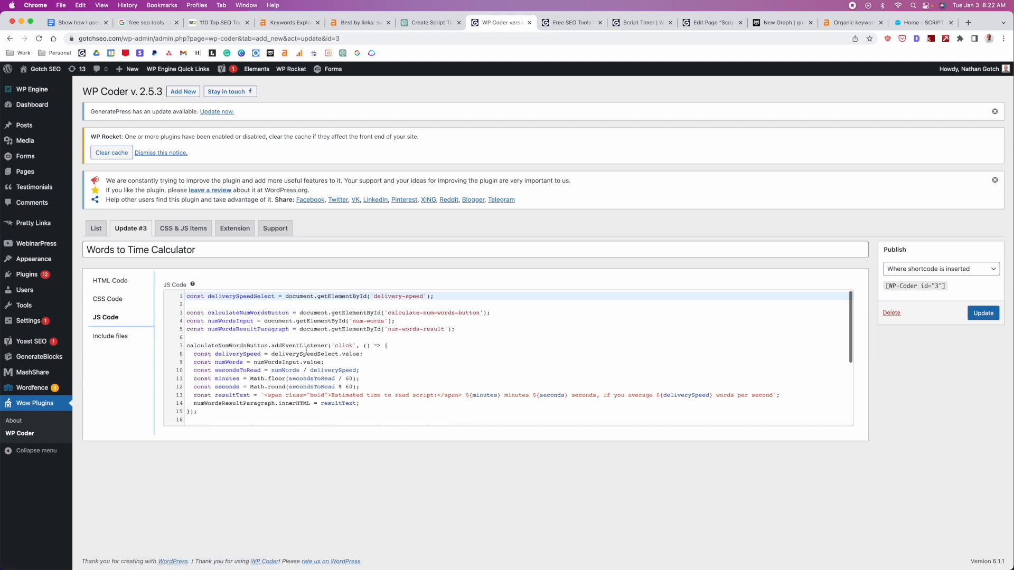
pyautogui.moveTo(359, 449)
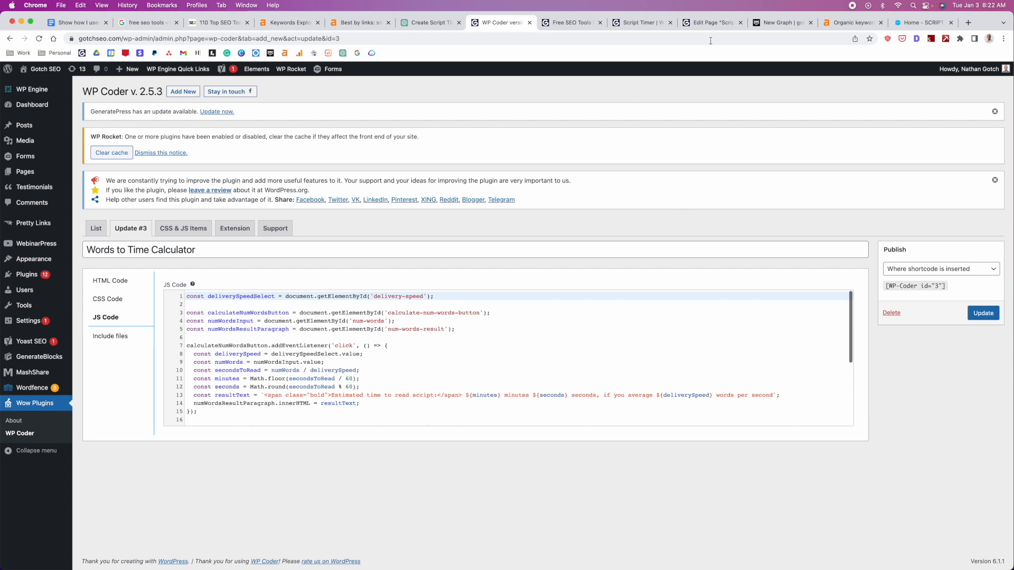
pyautogui.click(710, 22)
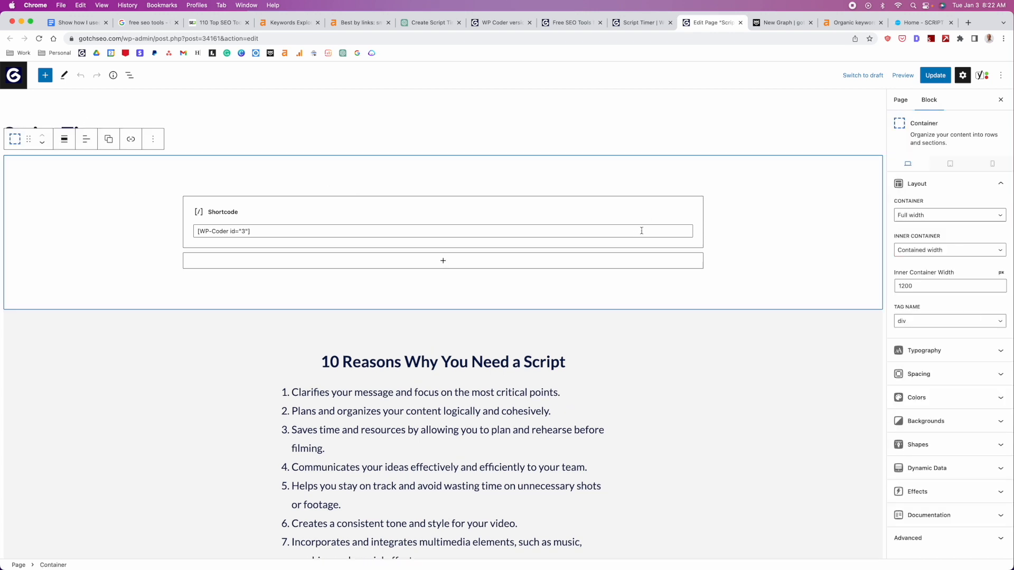
# Select the [WP-Coder id="3"] Shortcode block on the Script Timer page.
pyautogui.click(128, 75)
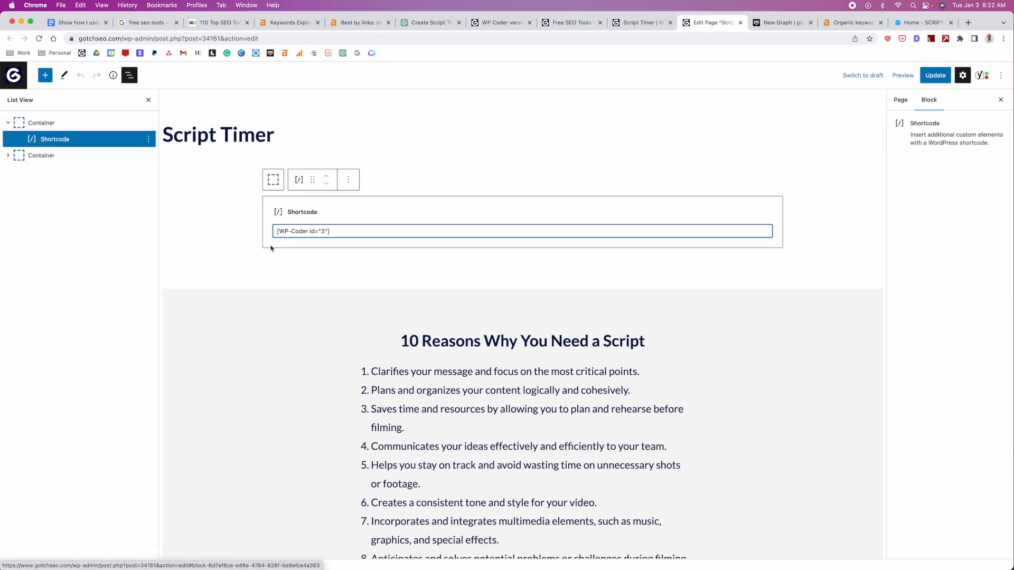
pyautogui.click(335, 232)
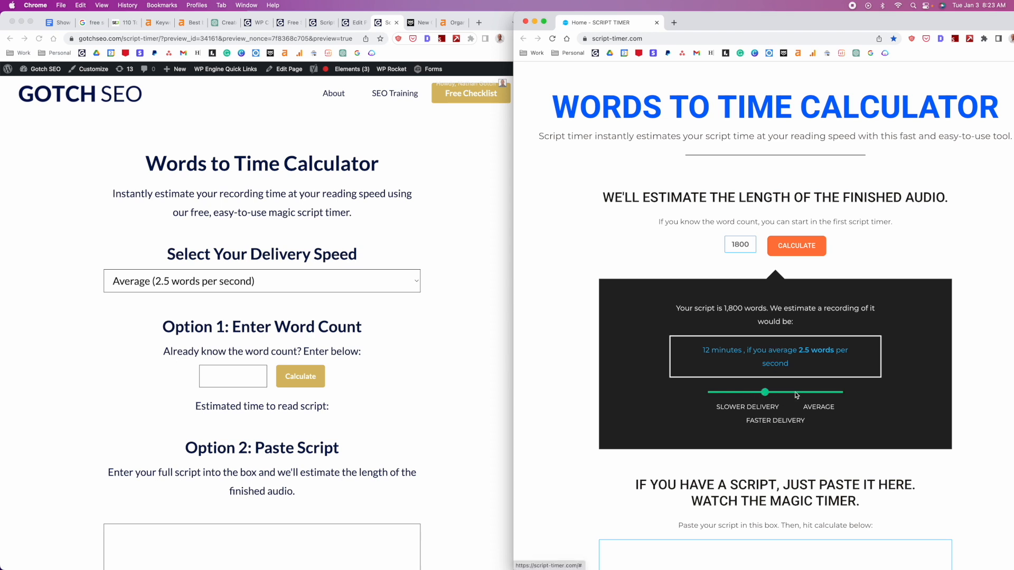
# Get 30 minutes for 1800 words at Slower speed, matching the original timer.
pyautogui.moveTo(763, 391); pyautogui.dragTo(708, 380)
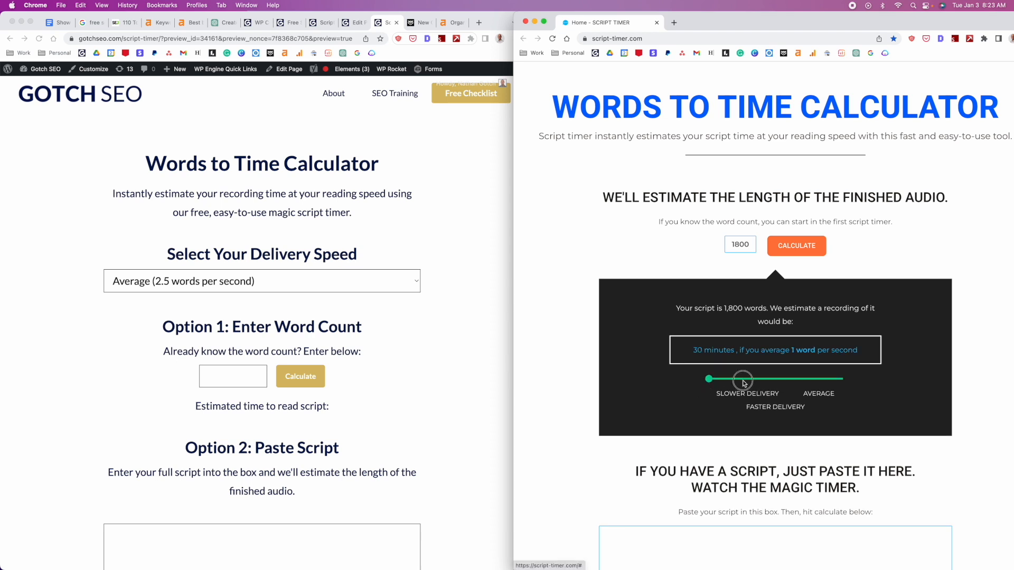
pyautogui.moveTo(742, 379); pyautogui.dragTo(809, 392)
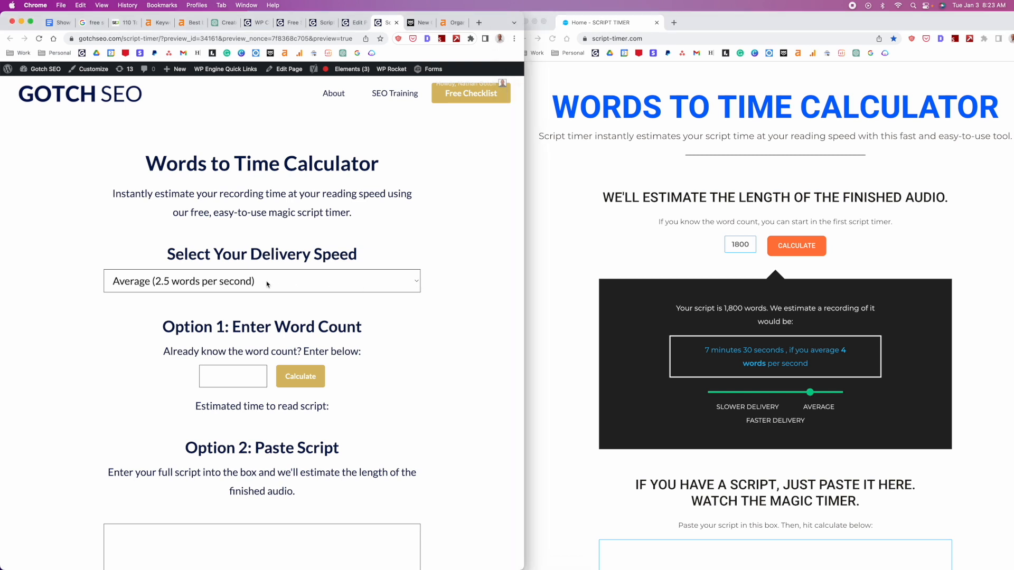
pyautogui.click(262, 281)
pyautogui.write('1800')
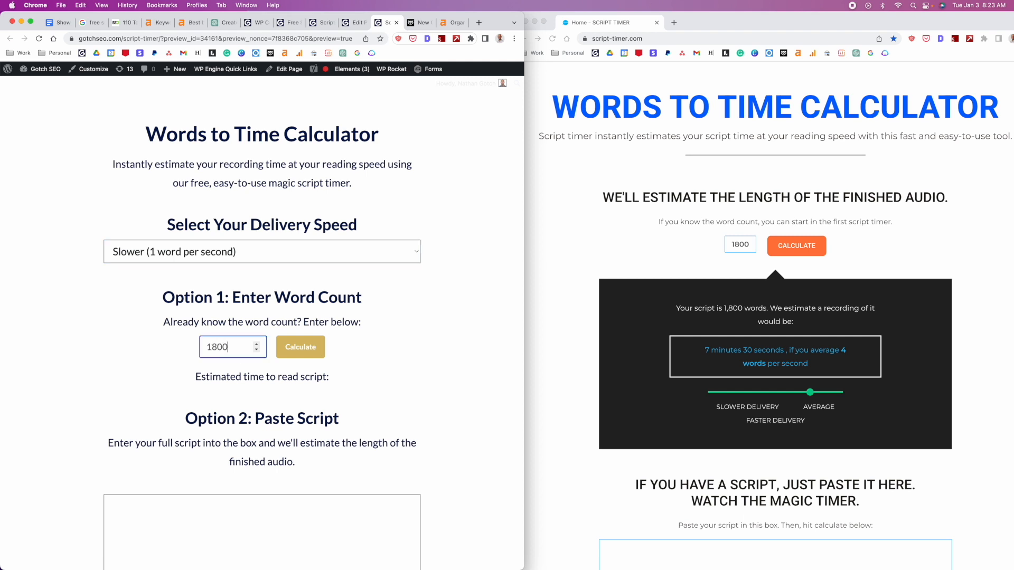
pyautogui.click(300, 347)
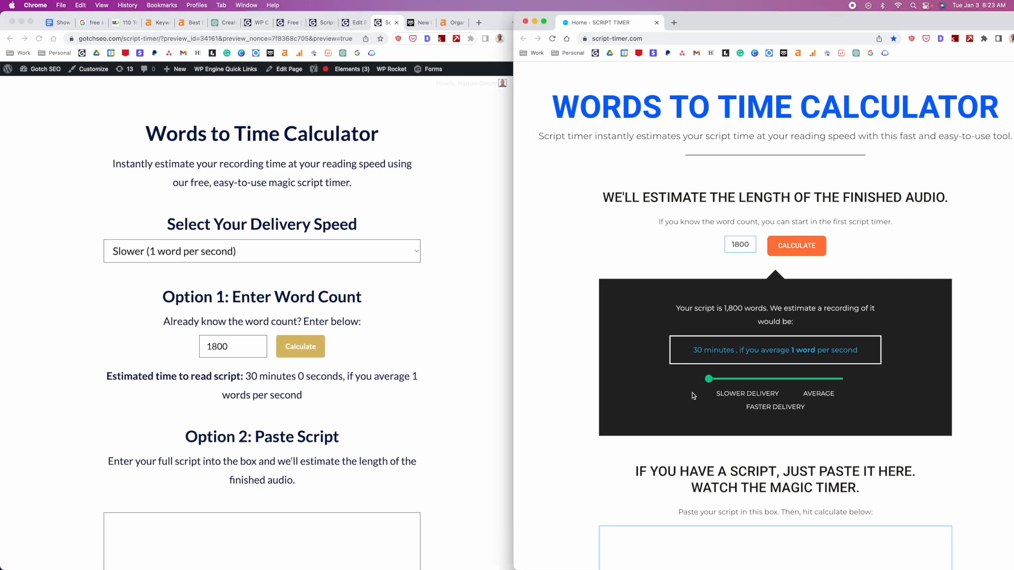
pyautogui.moveTo(812, 387)
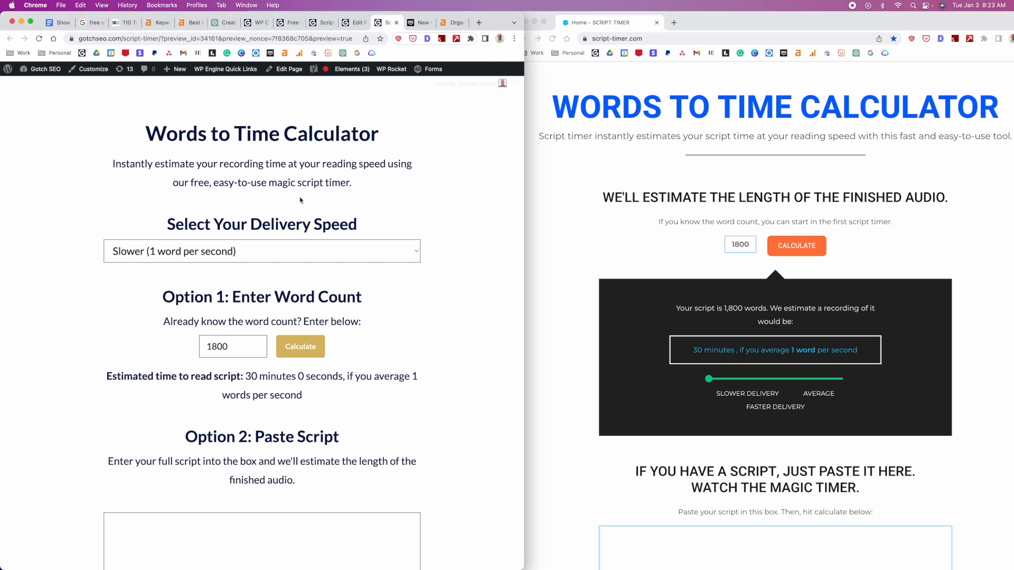
pyautogui.scroll(-3)
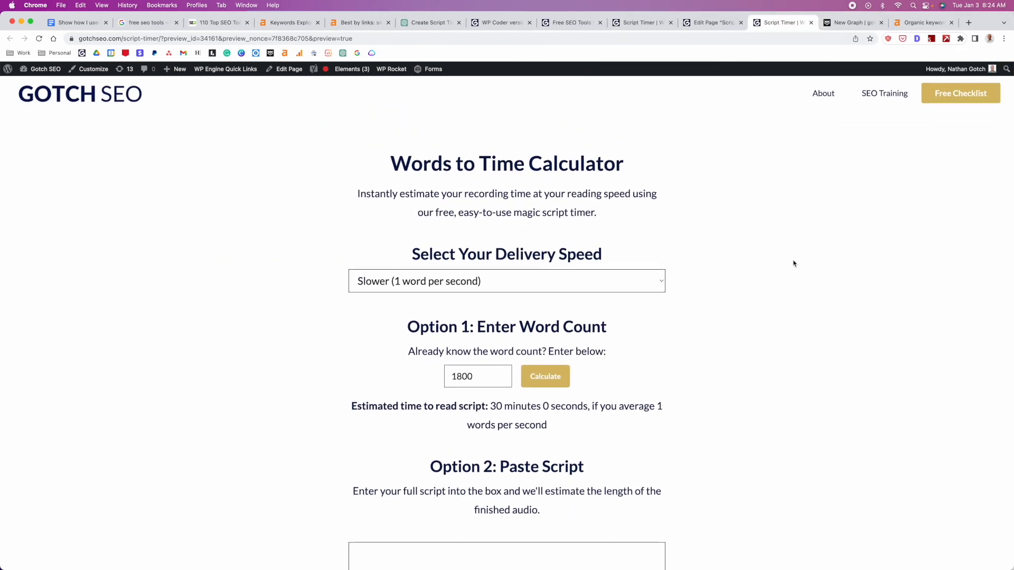
pyautogui.moveTo(436, 28)
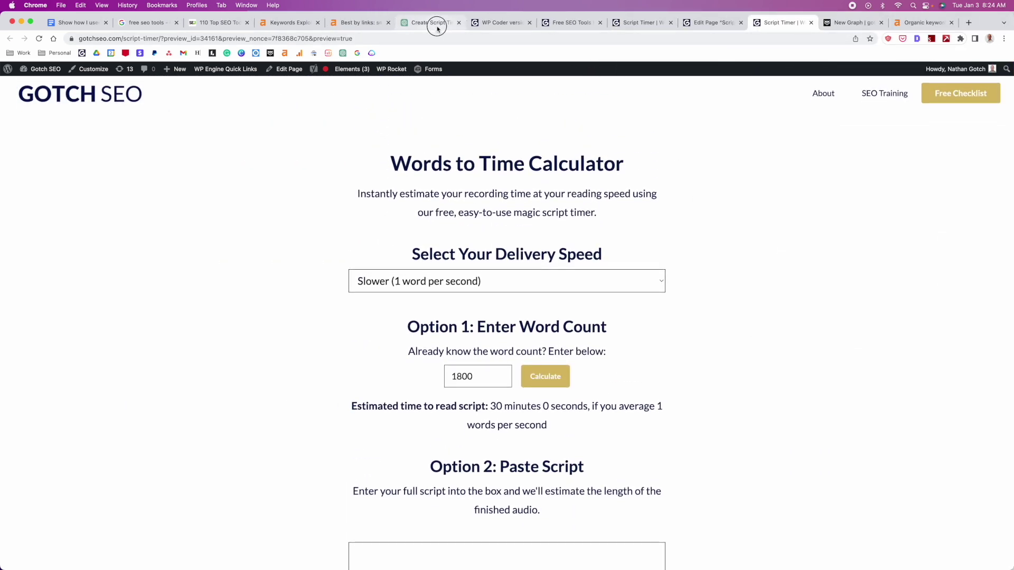
pyautogui.click(435, 22)
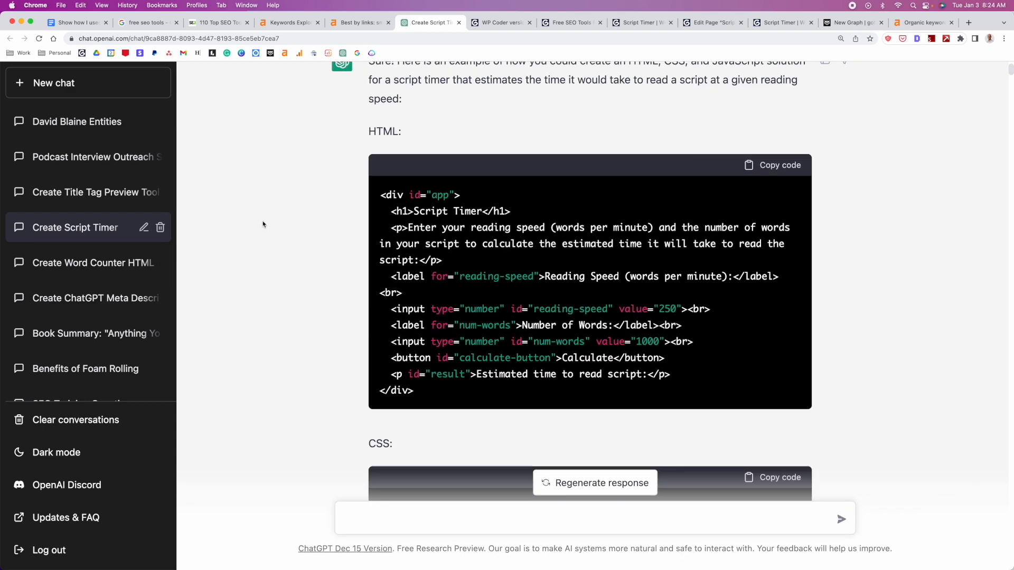
pyautogui.scroll(-3)
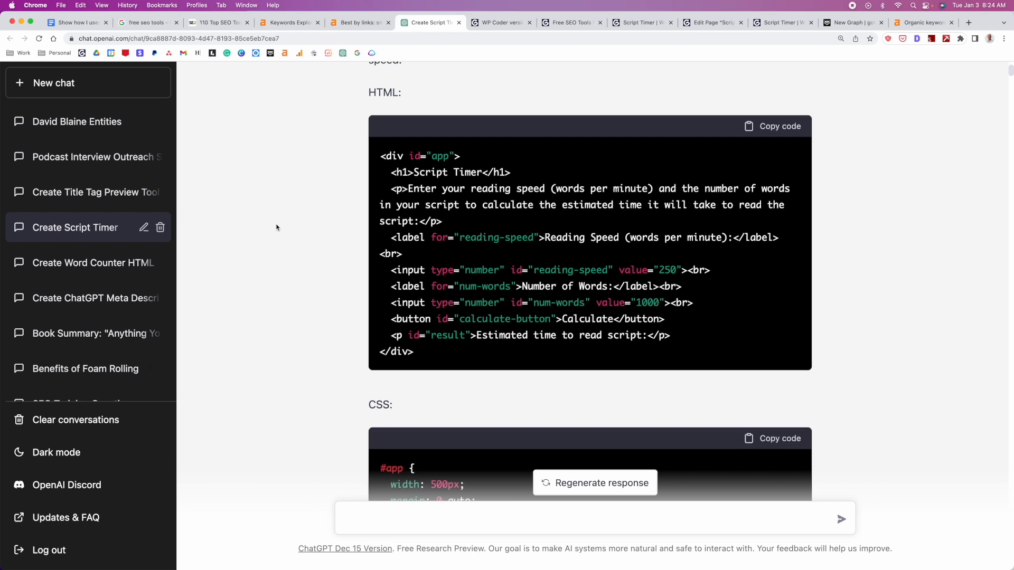
pyautogui.scroll(-3)
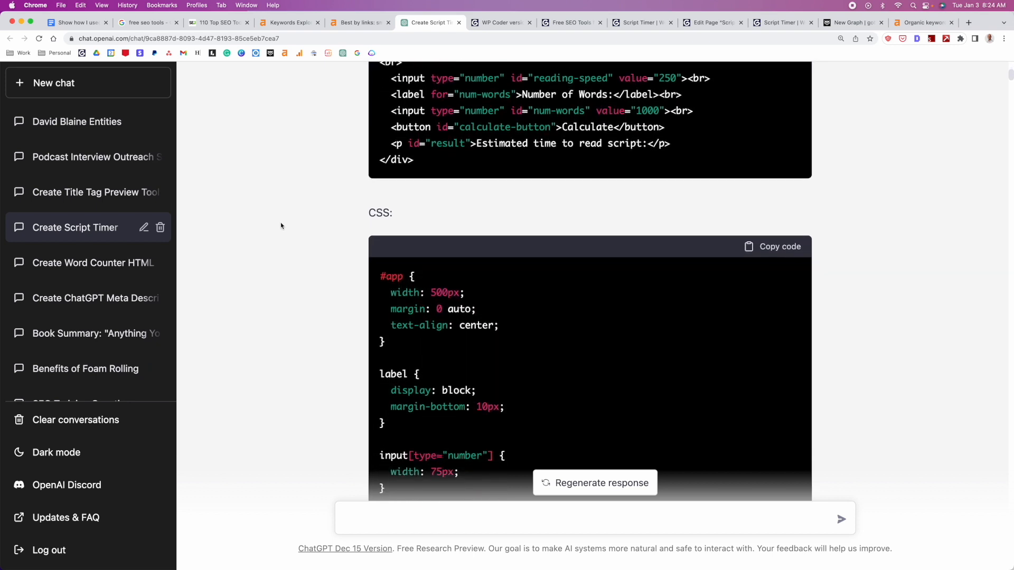
pyautogui.scroll(-3)
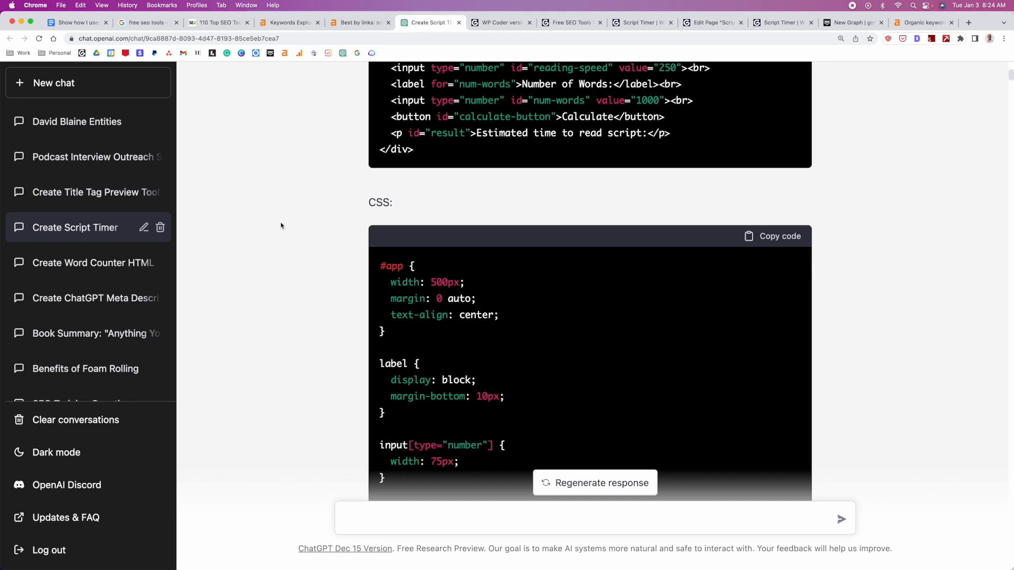
pyautogui.scroll(-3)
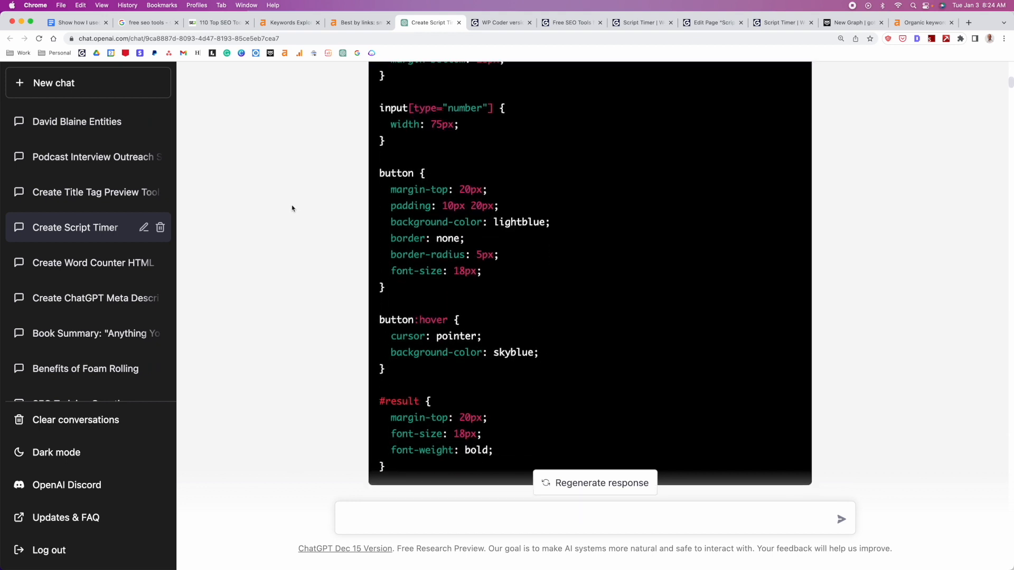
pyautogui.scroll(-3)
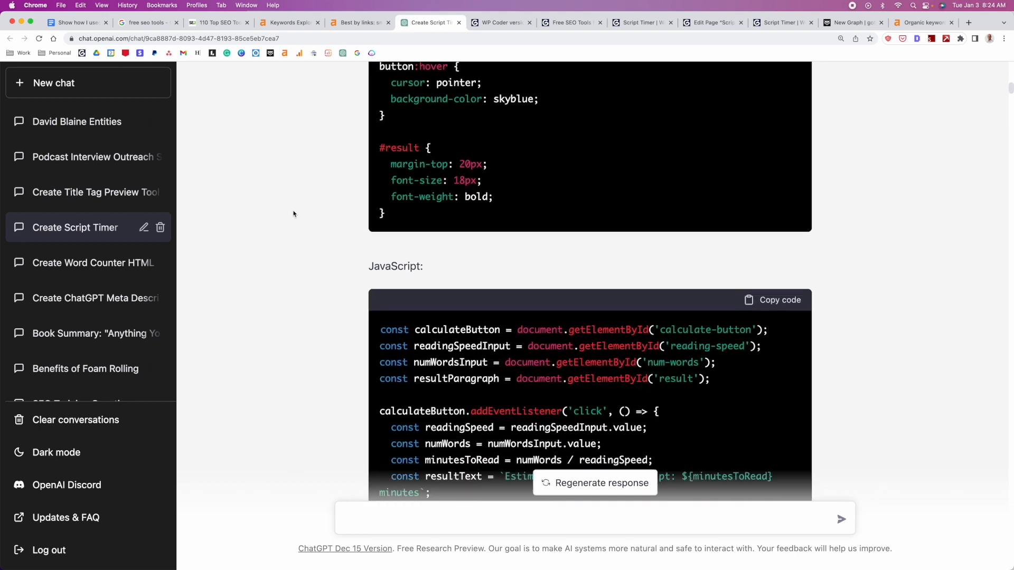
pyautogui.scroll(-3)
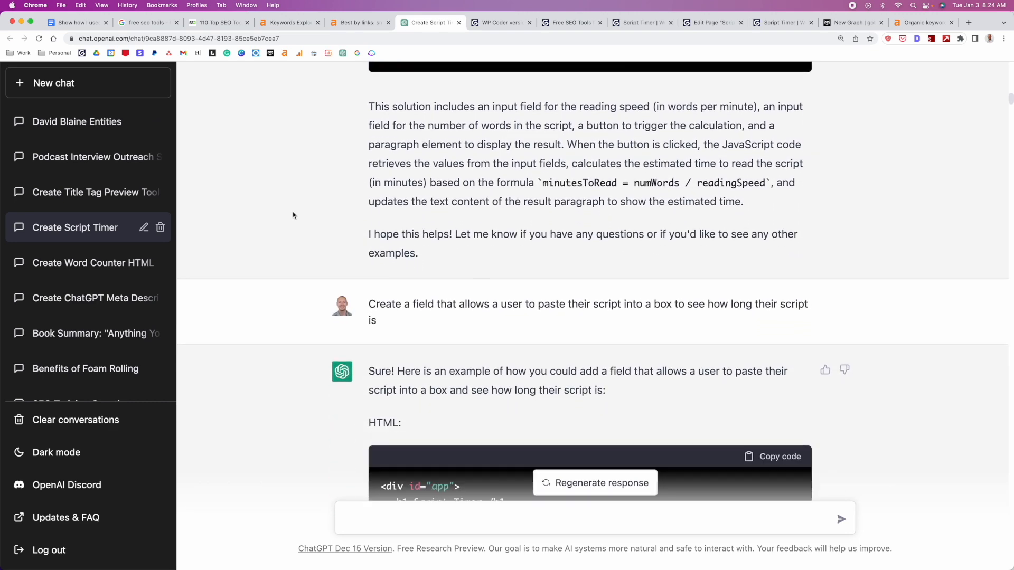
pyautogui.scroll(-3)
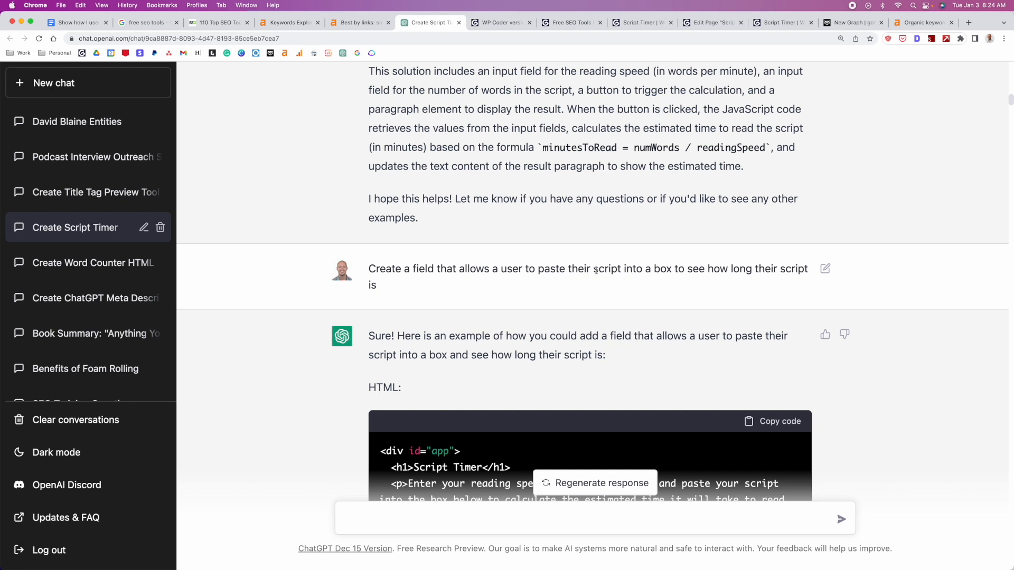
pyautogui.moveTo(437, 293)
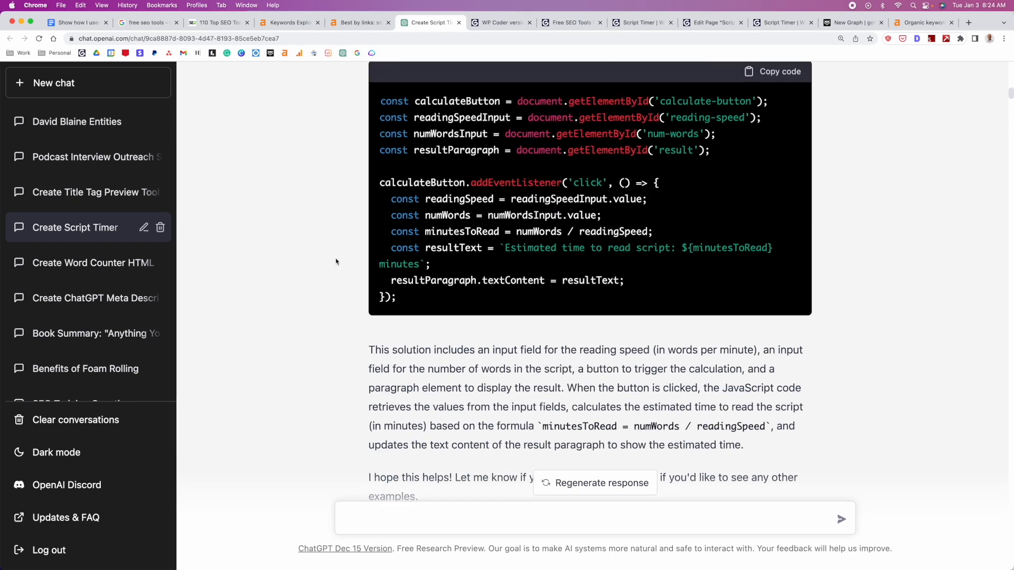
pyautogui.scroll(-3)
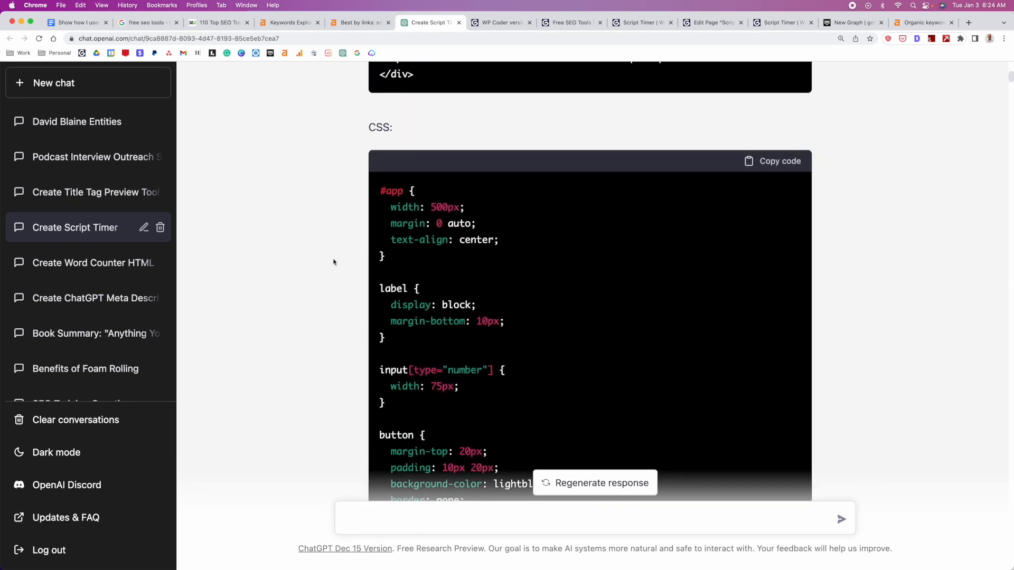
pyautogui.click(644, 23)
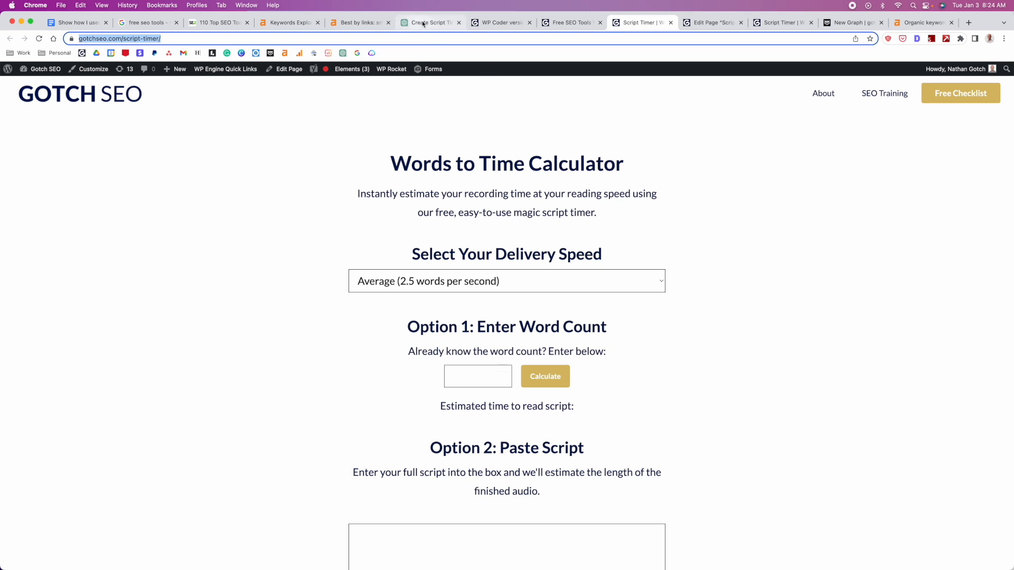
pyautogui.click(431, 22)
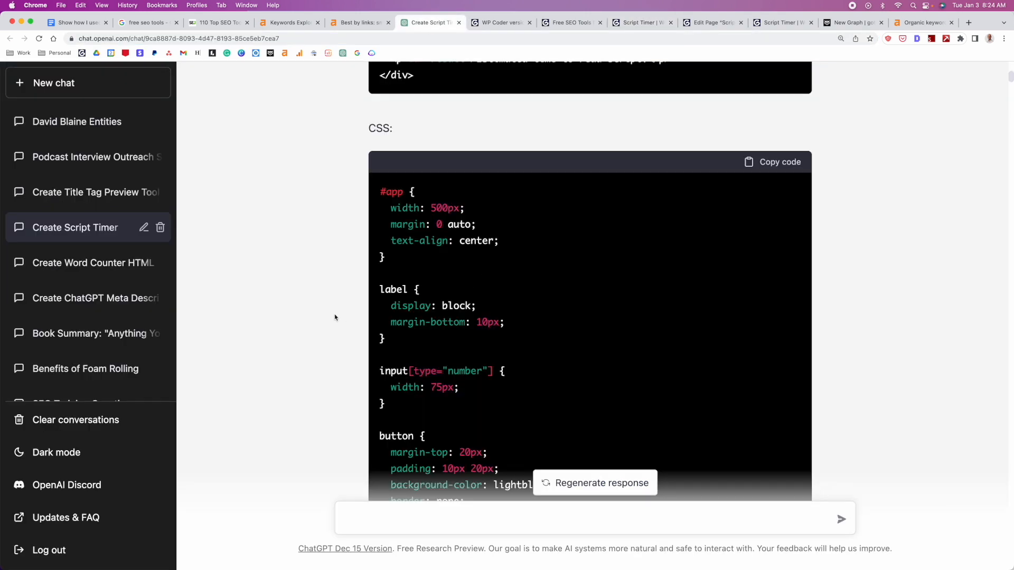
pyautogui.scroll(-3)
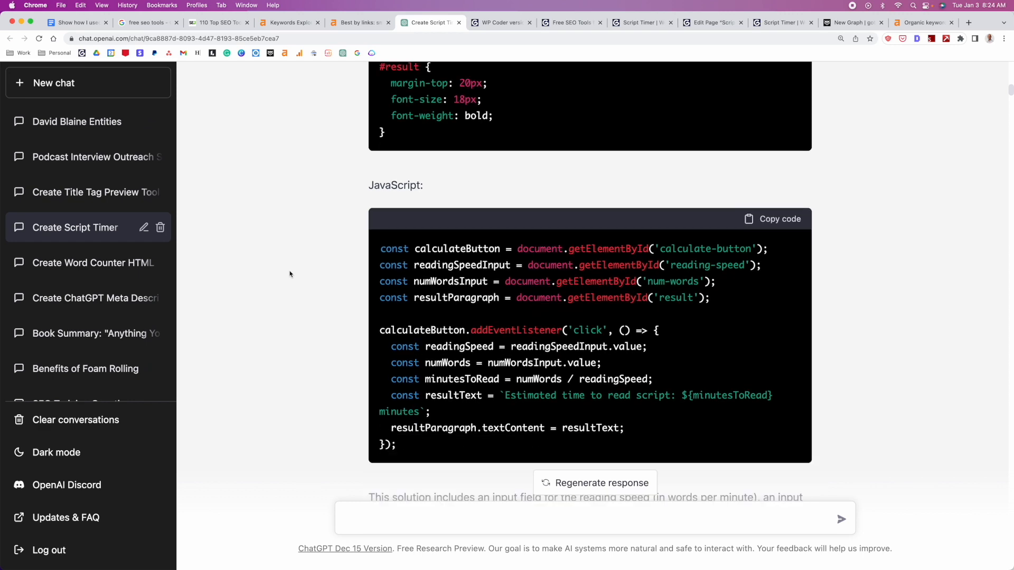
pyautogui.scroll(-3)
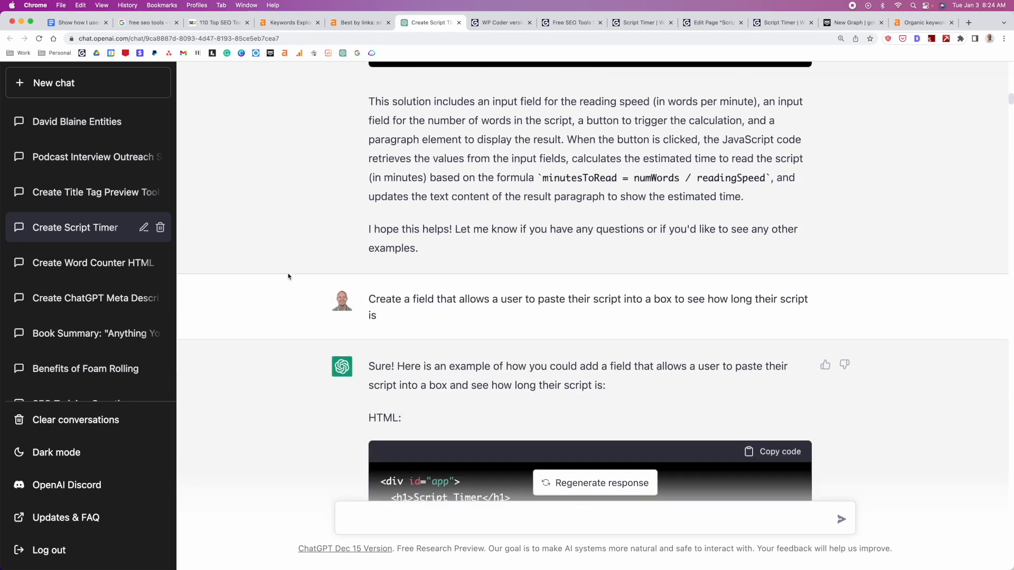
pyautogui.scroll(-3)
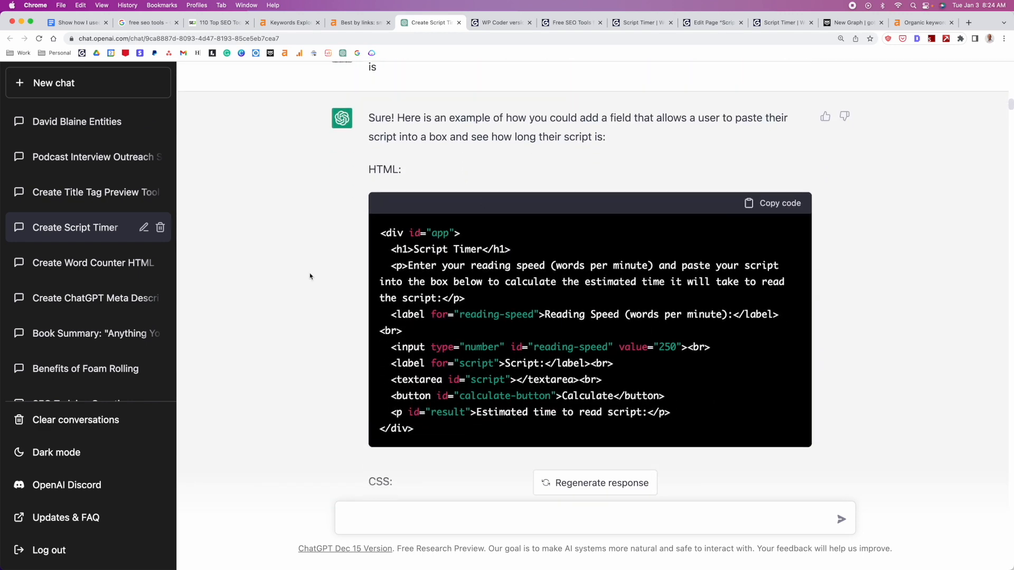
pyautogui.scroll(-3)
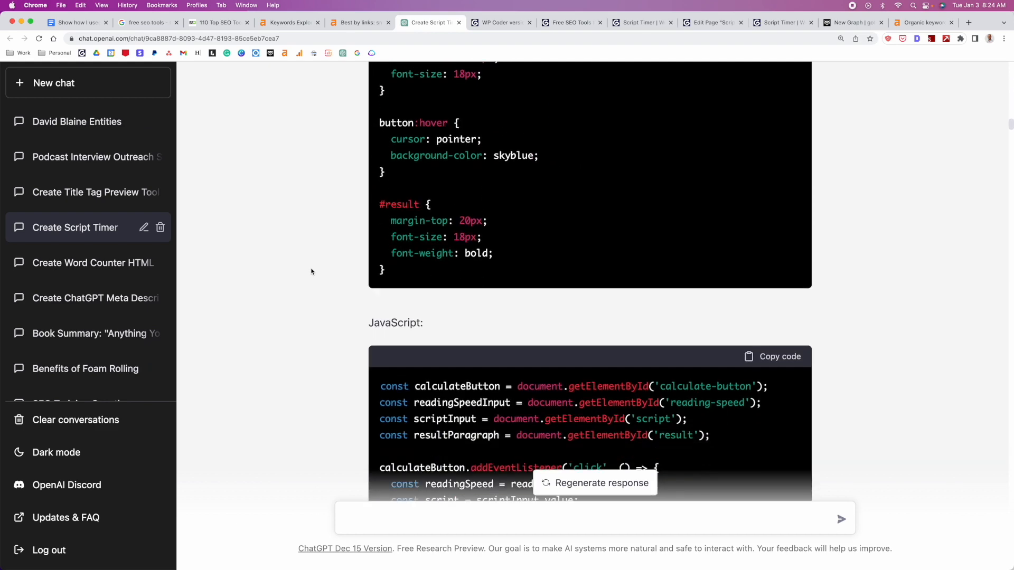
pyautogui.scroll(-3)
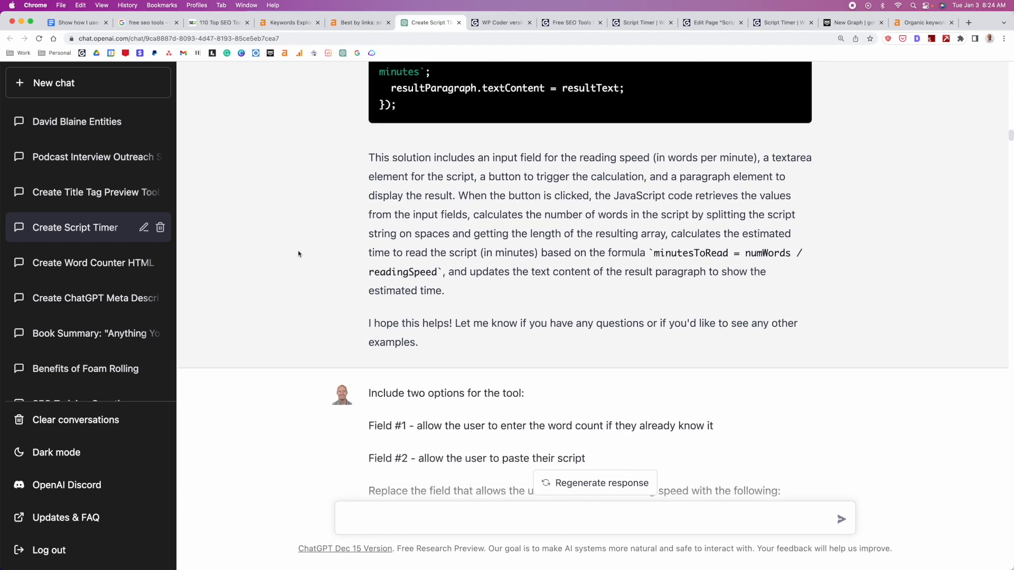
pyautogui.scroll(-3)
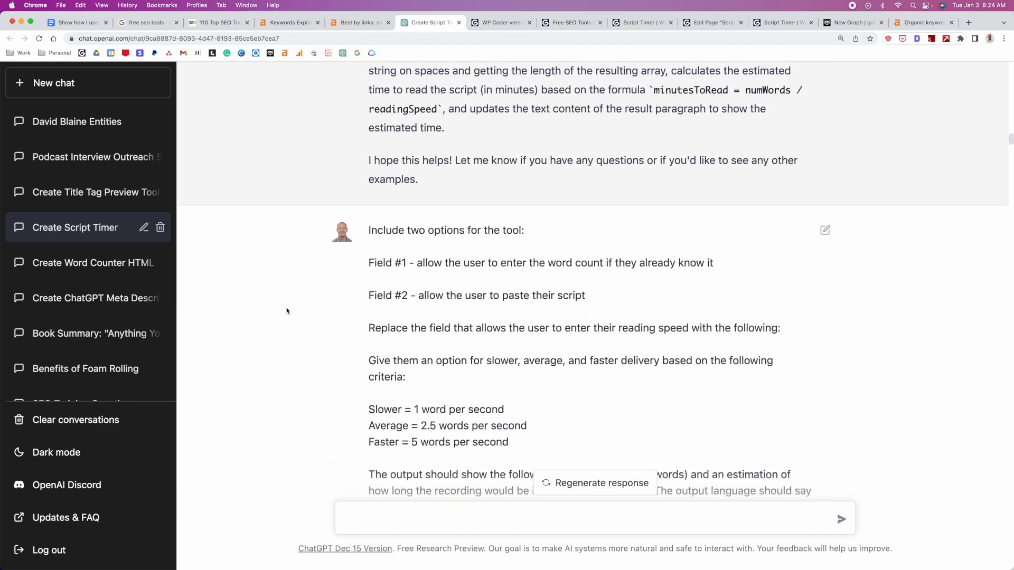
pyautogui.scroll(-3)
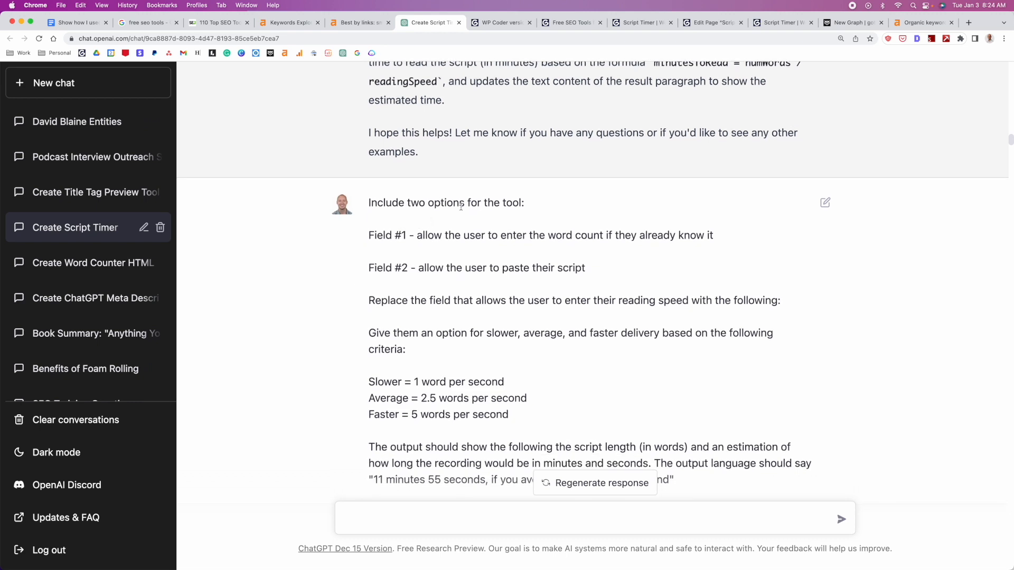
pyautogui.scroll(-3)
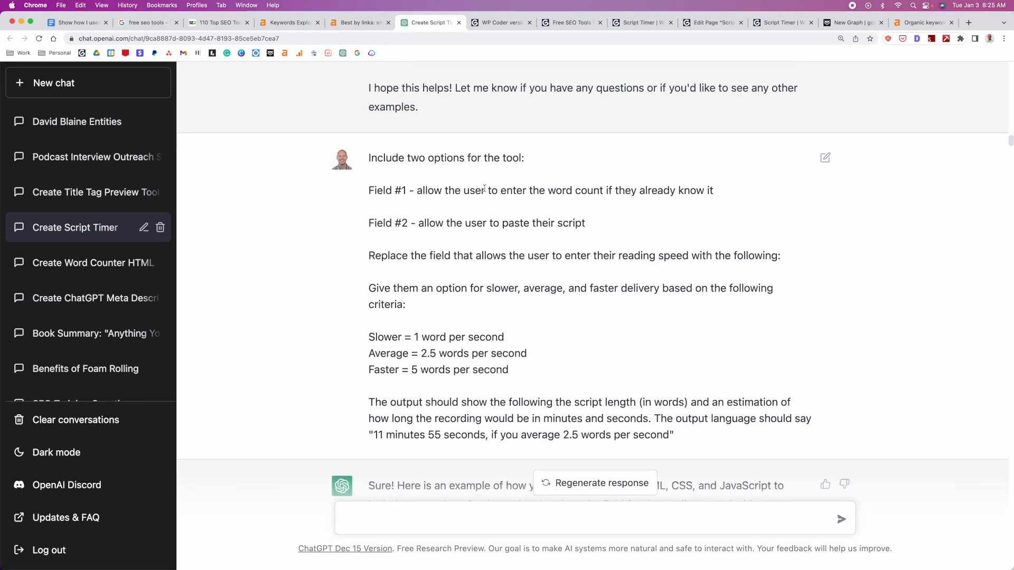
pyautogui.moveTo(368, 190); pyautogui.dragTo(714, 190)
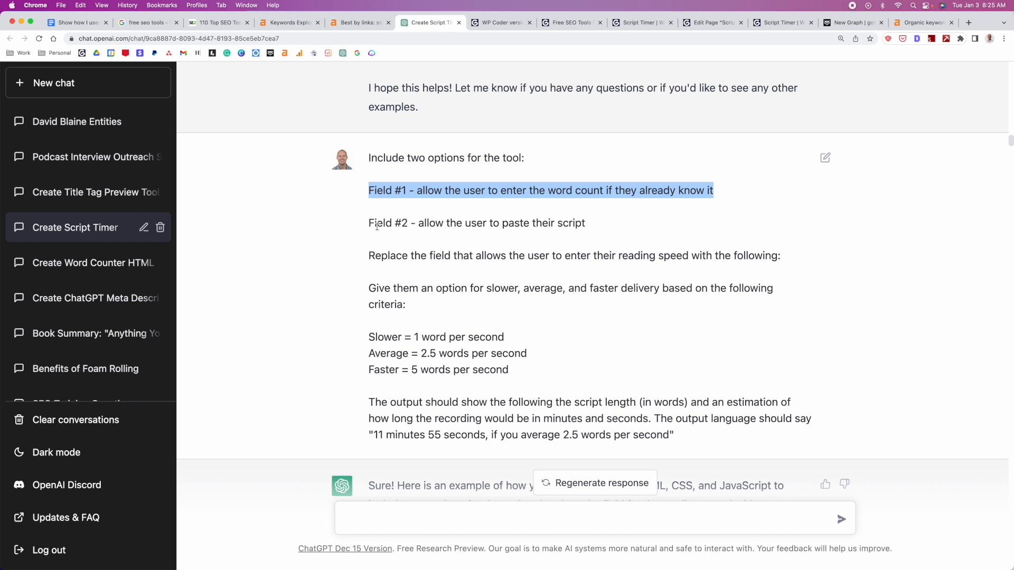
pyautogui.scroll(-3)
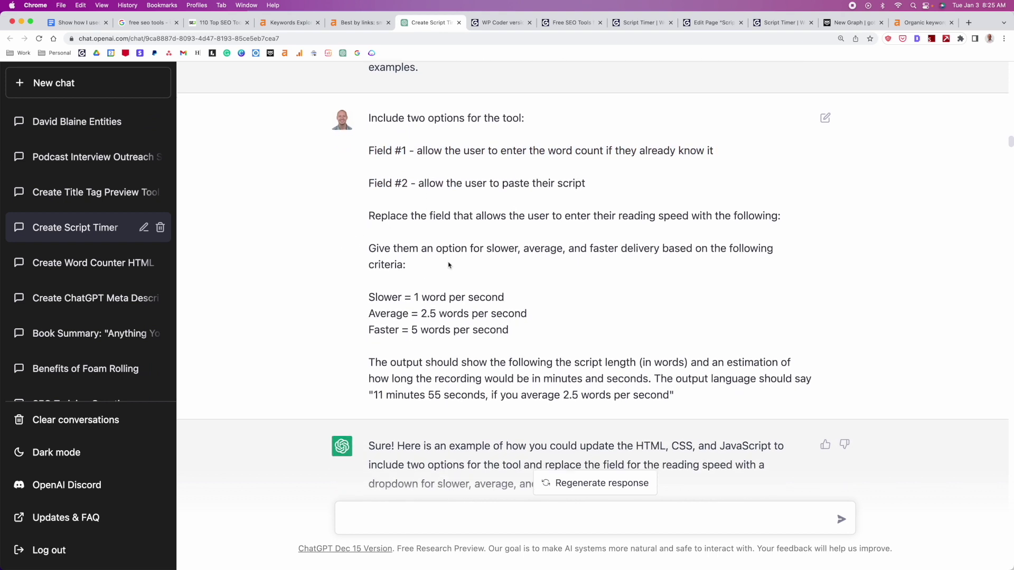
pyautogui.scroll(-3)
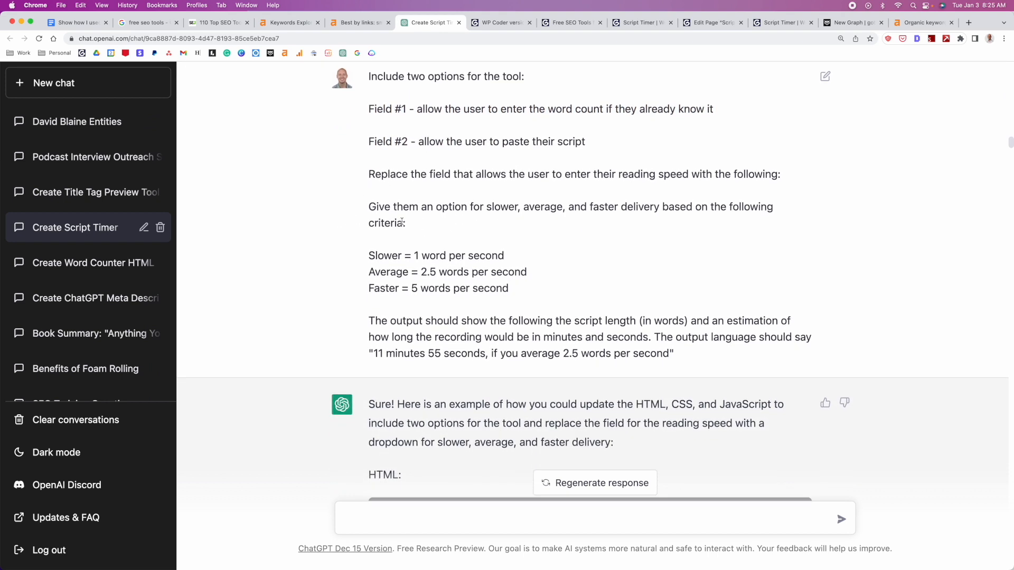
pyautogui.moveTo(320, 272)
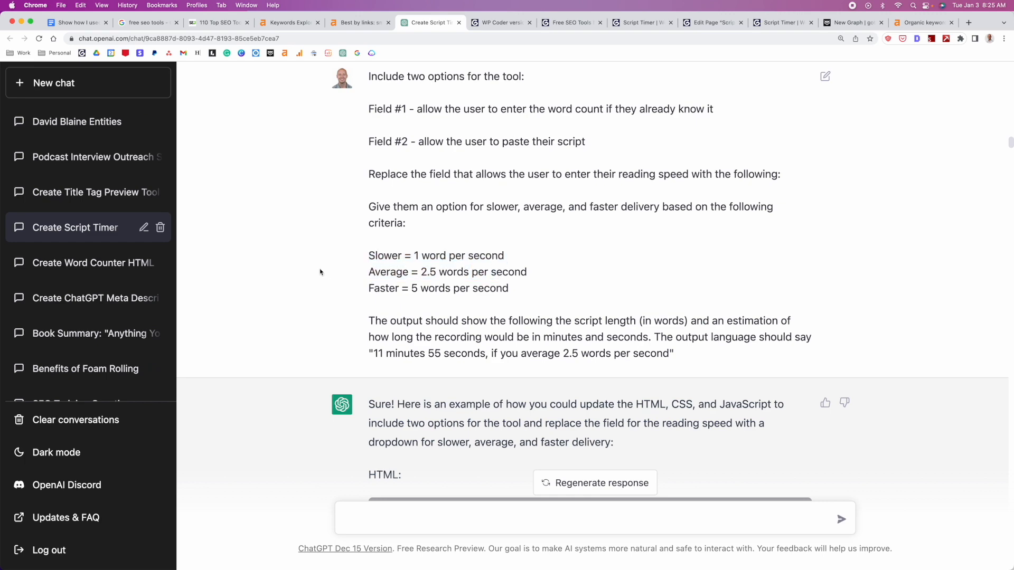
pyautogui.scroll(-3)
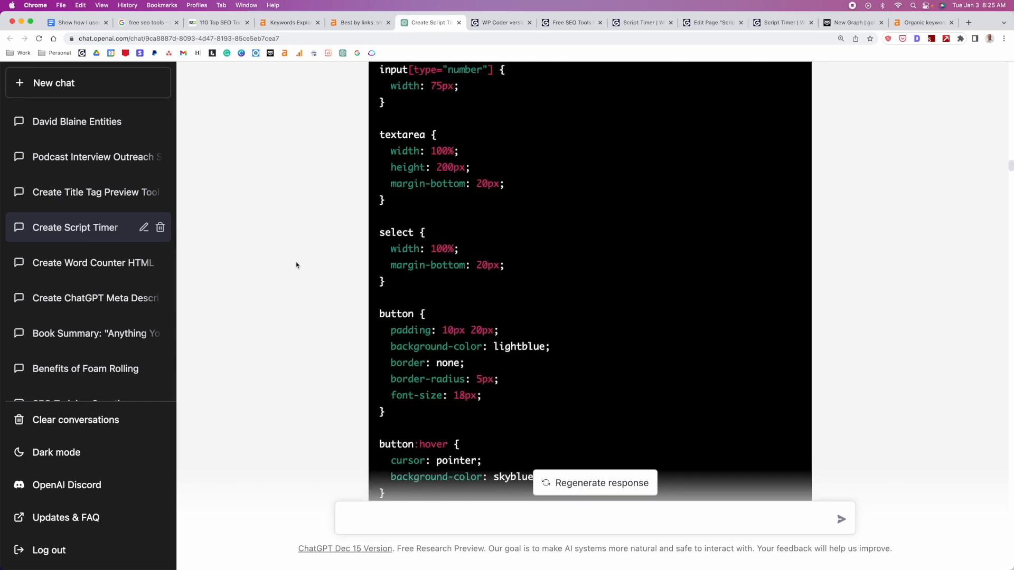
pyautogui.scroll(-3)
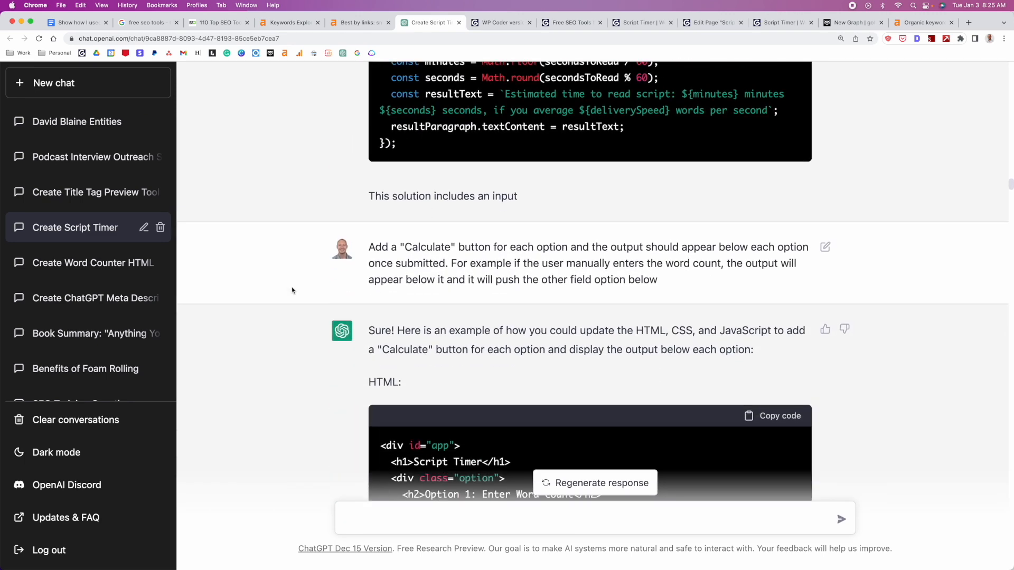
pyautogui.scroll(-3)
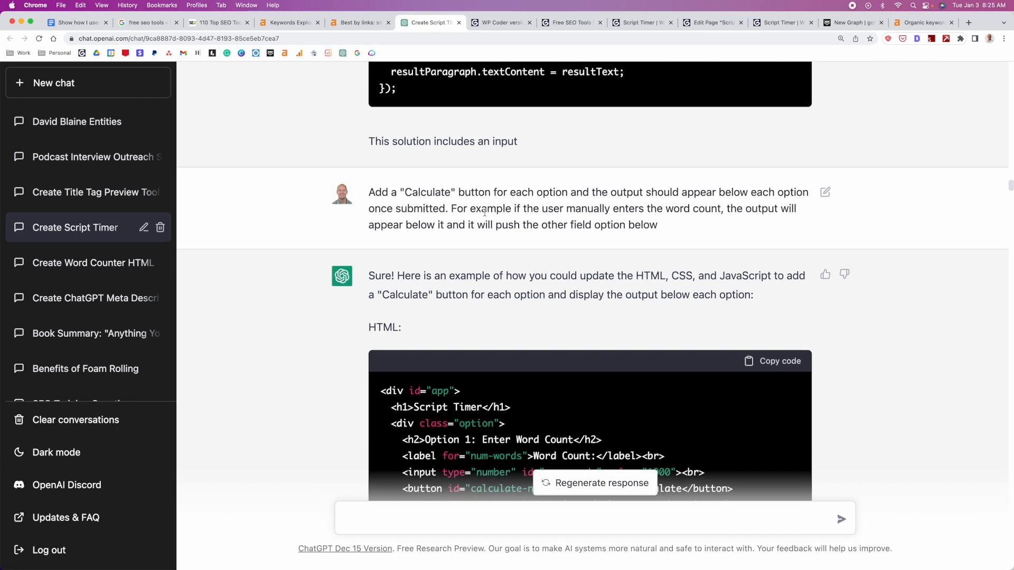
pyautogui.moveTo(273, 218)
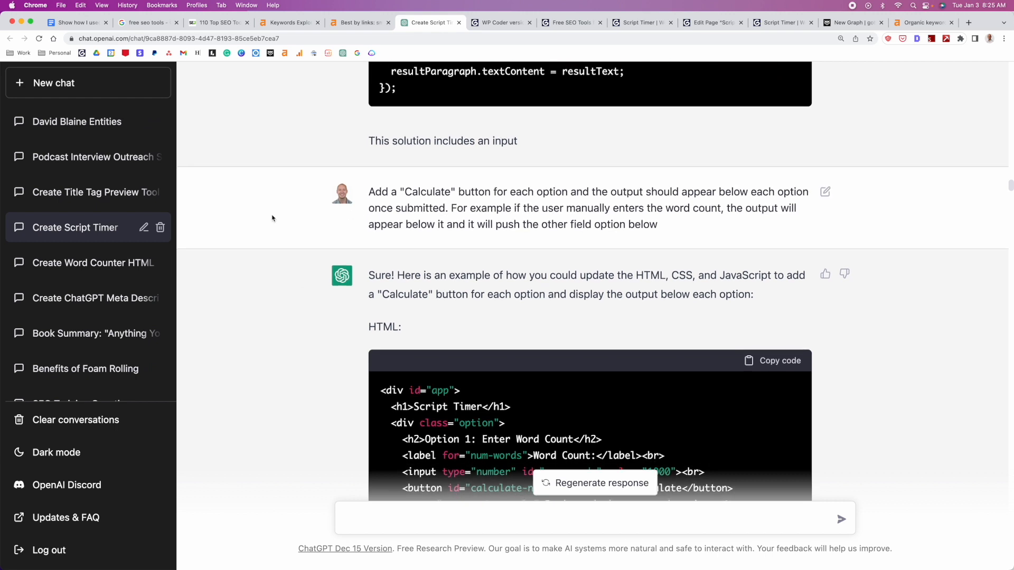
pyautogui.scroll(-3)
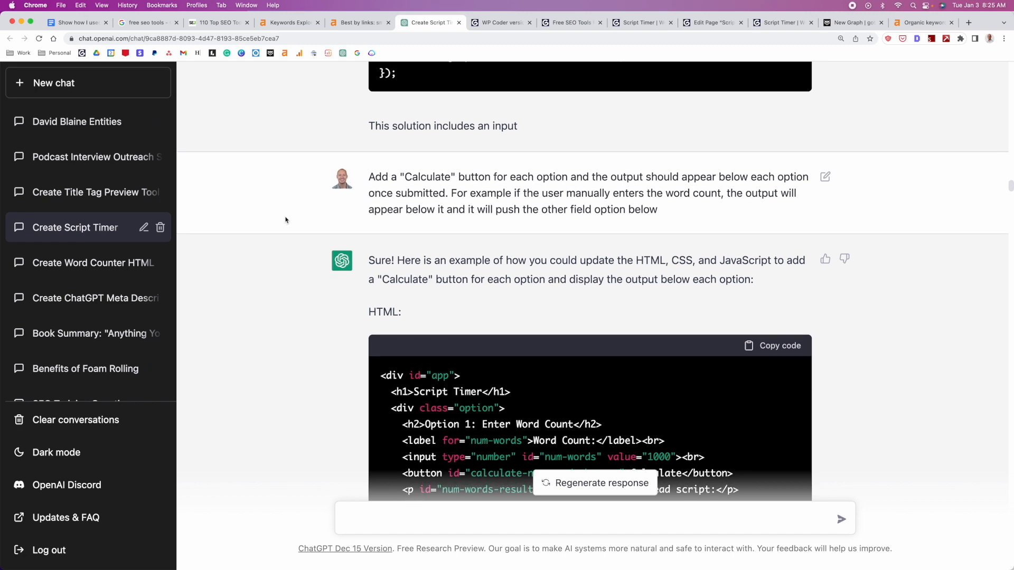
pyautogui.scroll(-3)
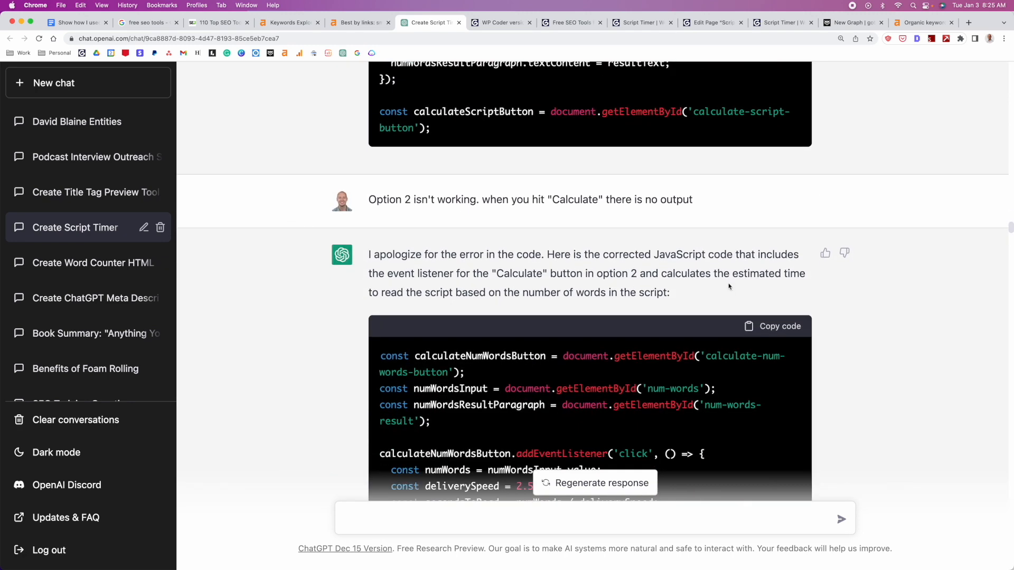
# Scroll to ChatGPT's media-query answer and the request to widen the word count field.
pyautogui.scroll(-3)
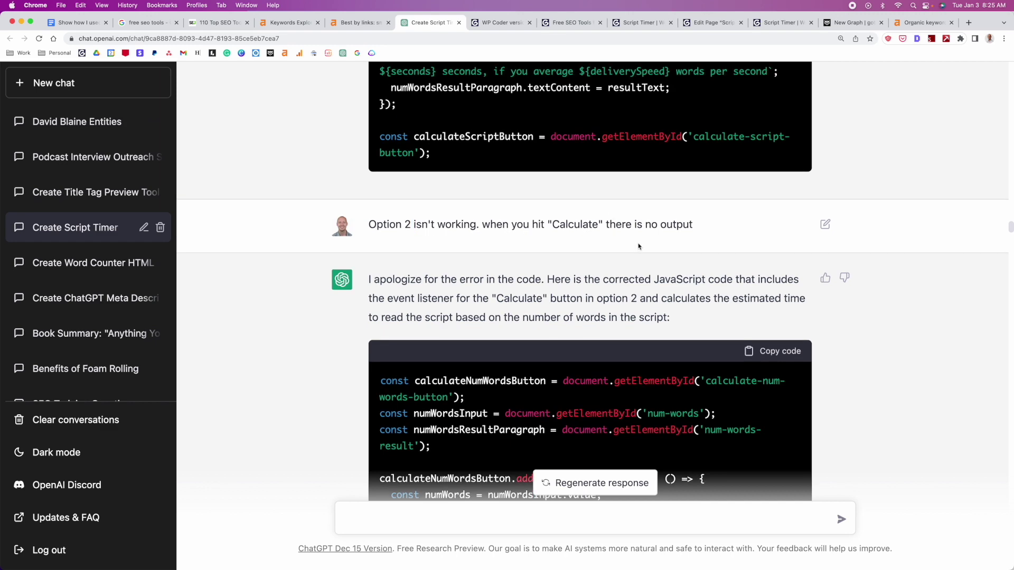
pyautogui.moveTo(883, 309)
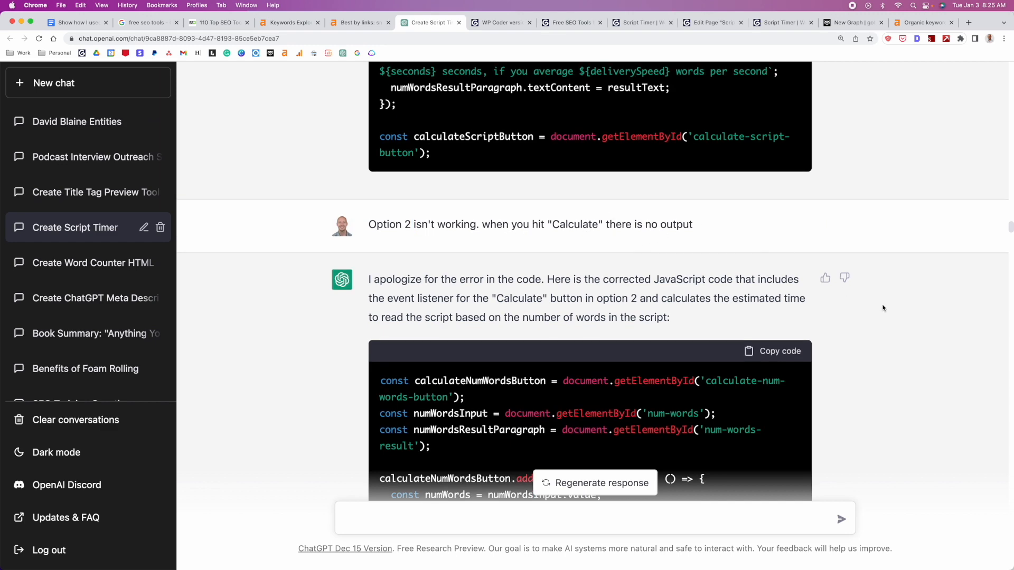
pyautogui.scroll(-3)
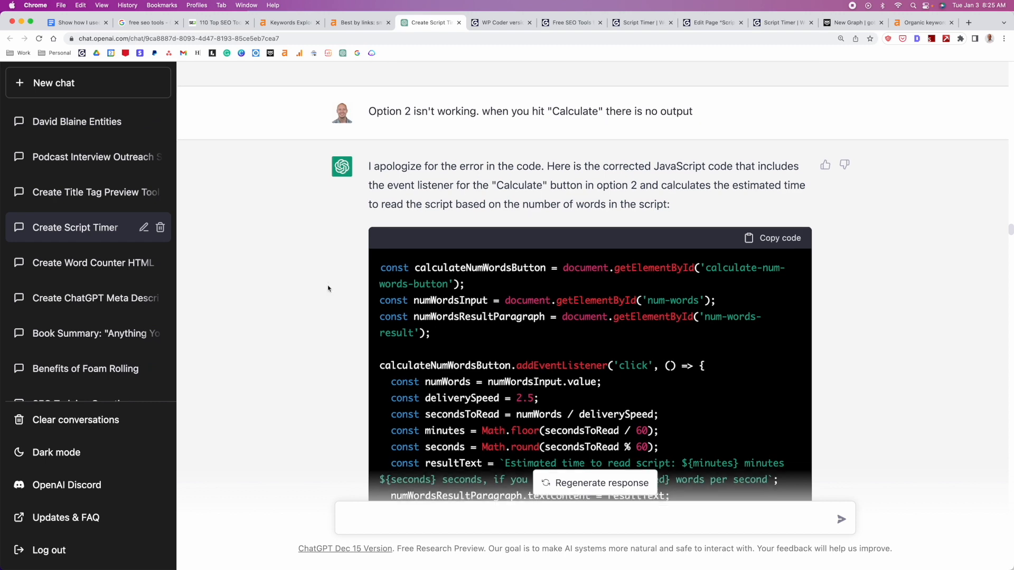
pyautogui.scroll(-3)
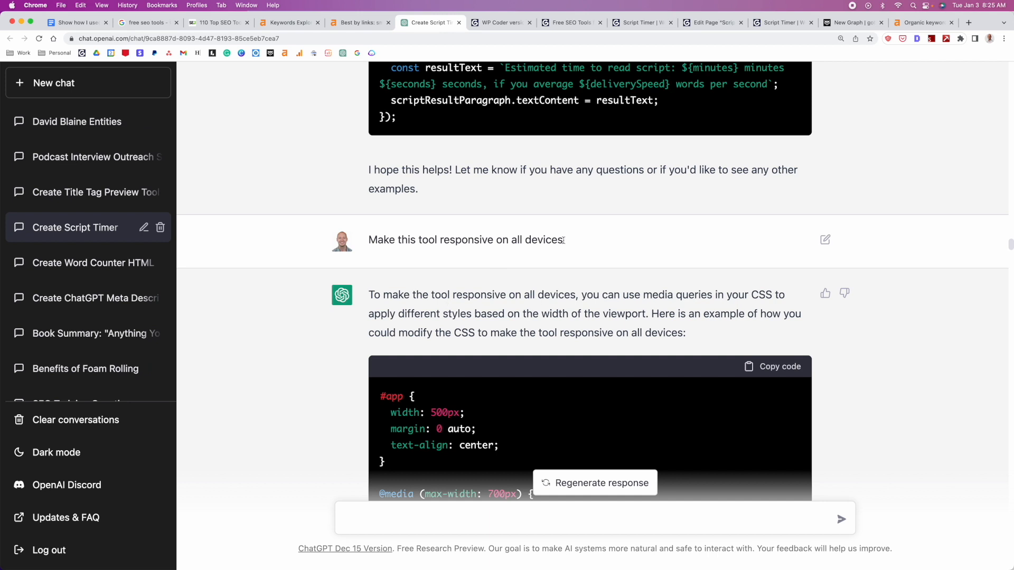
pyautogui.scroll(-3)
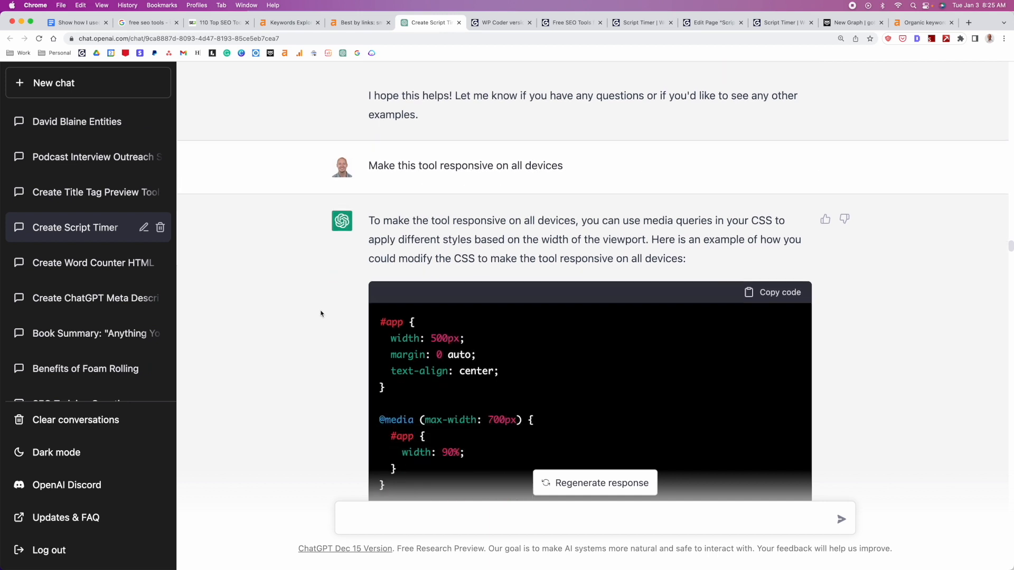
pyautogui.scroll(-3)
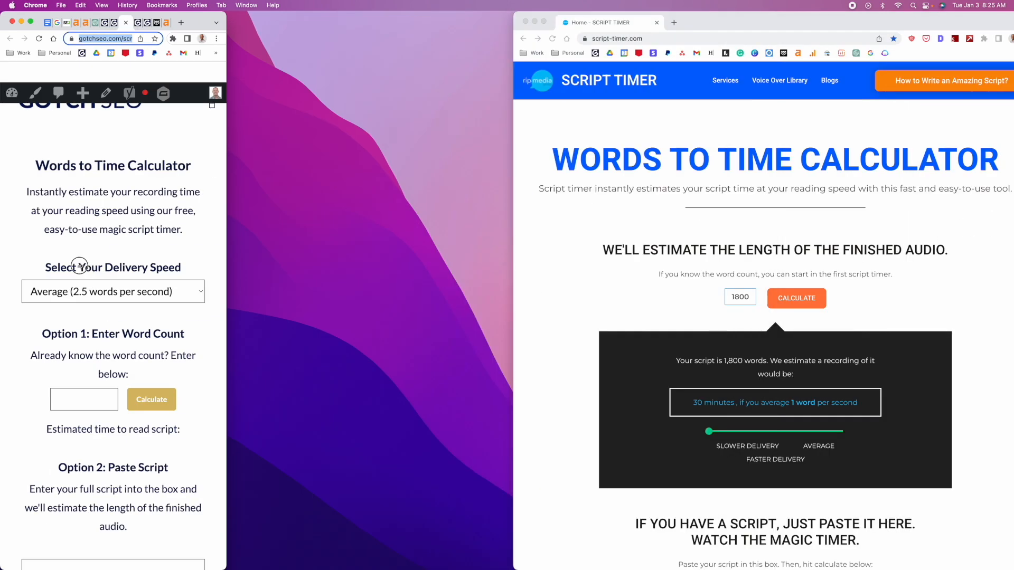
pyautogui.scroll(-3)
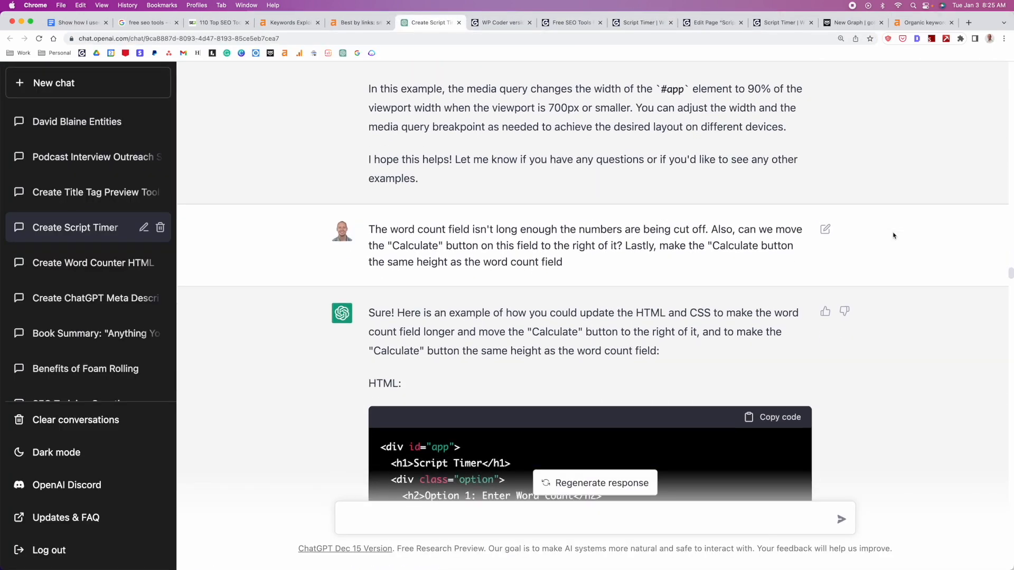
# Read ChatGPT's CSS fixes through the white Calculate button fix, then view the live page.
pyautogui.scroll(-3)
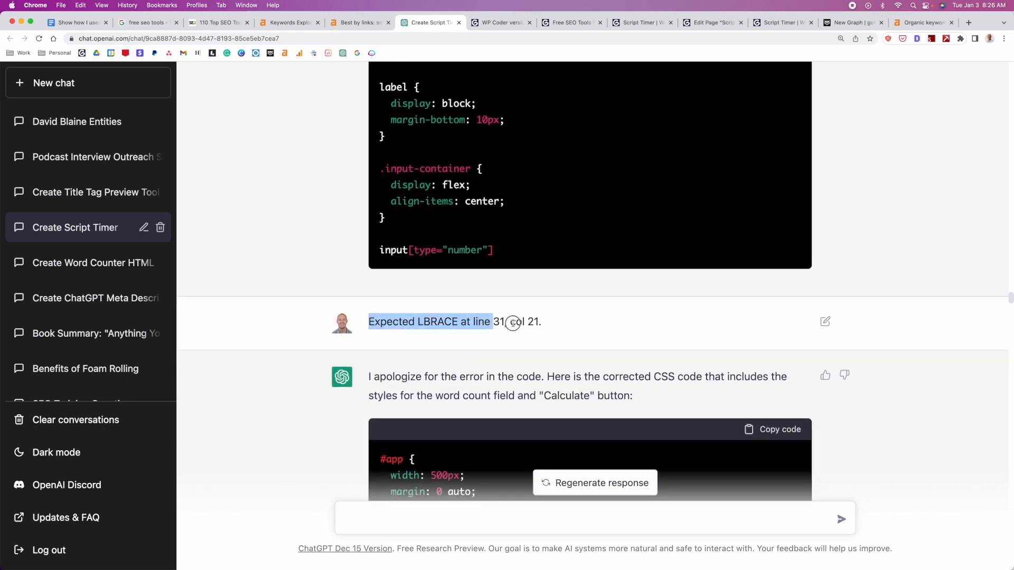
pyautogui.scroll(-3)
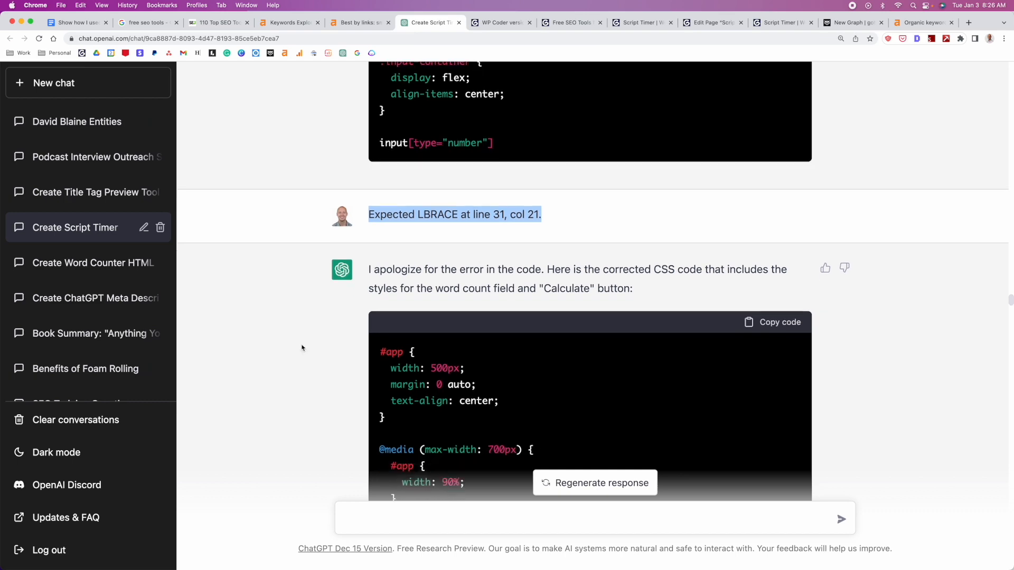
pyautogui.scroll(-3)
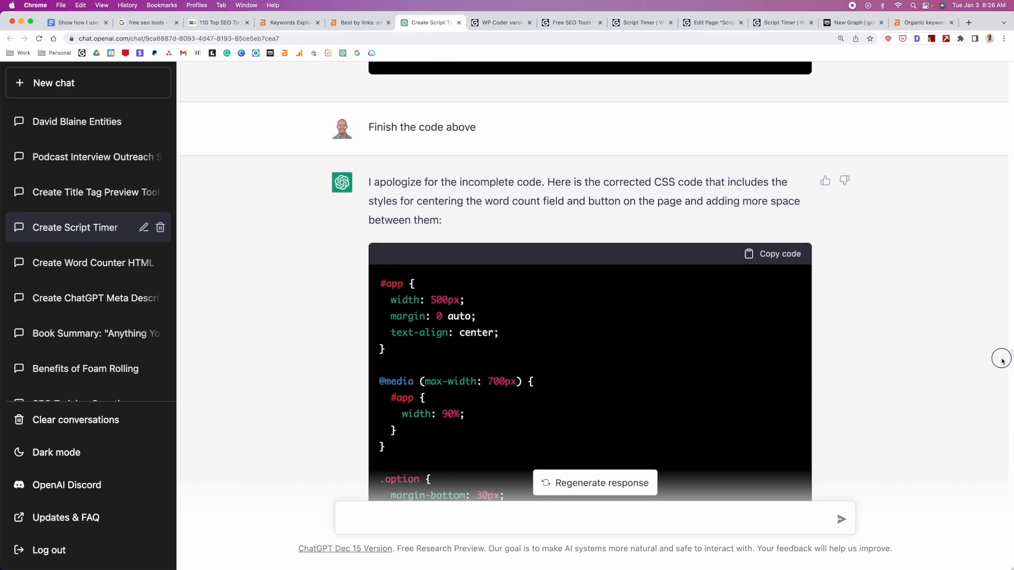
pyautogui.scroll(-3)
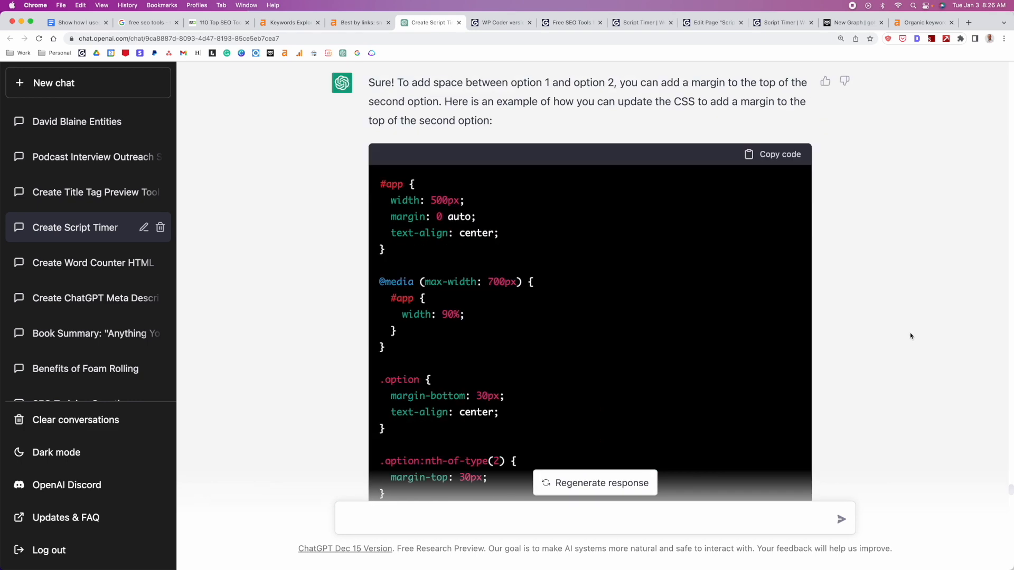
pyautogui.scroll(3)
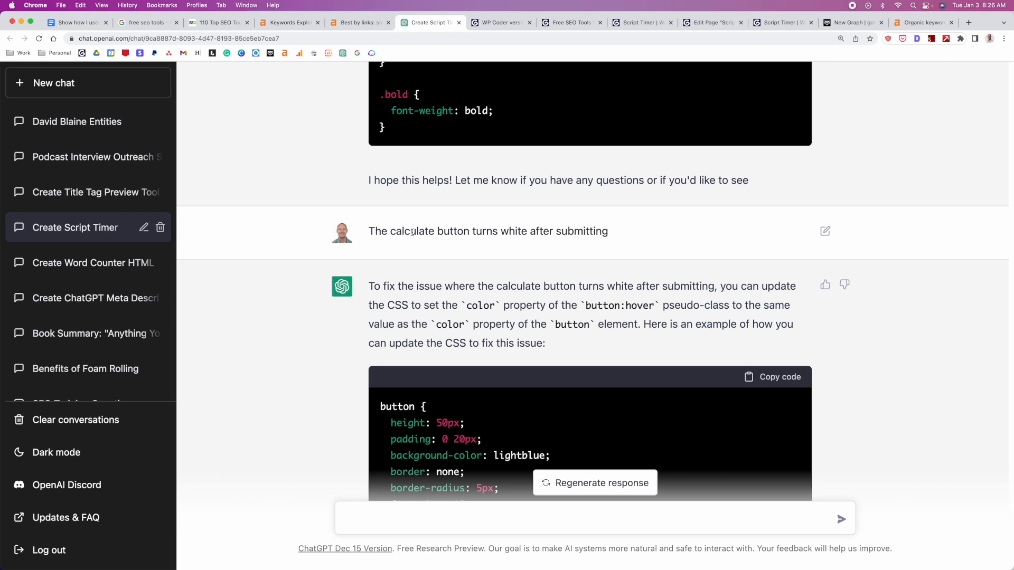
pyautogui.click(571, 22)
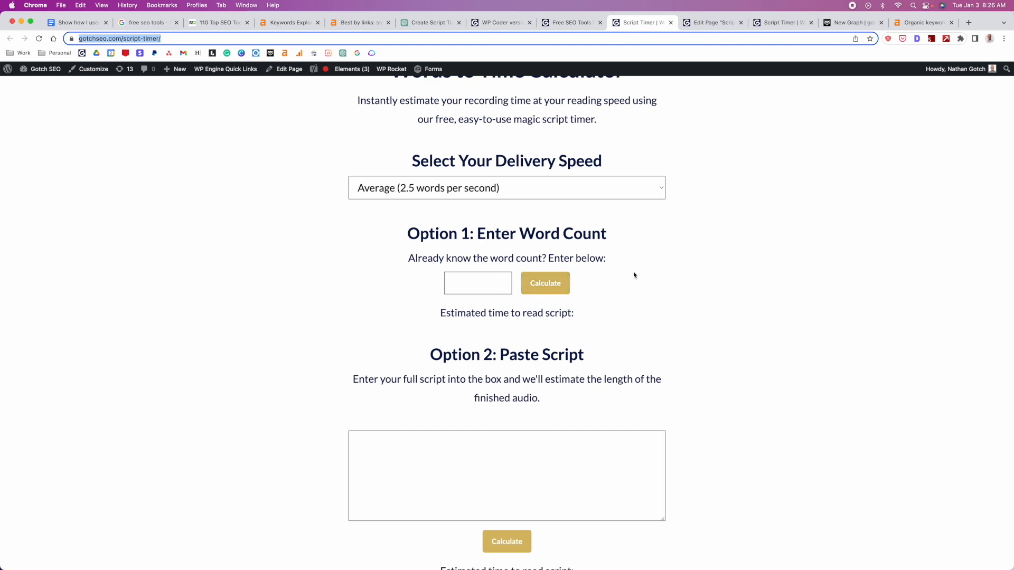
pyautogui.scroll(-3)
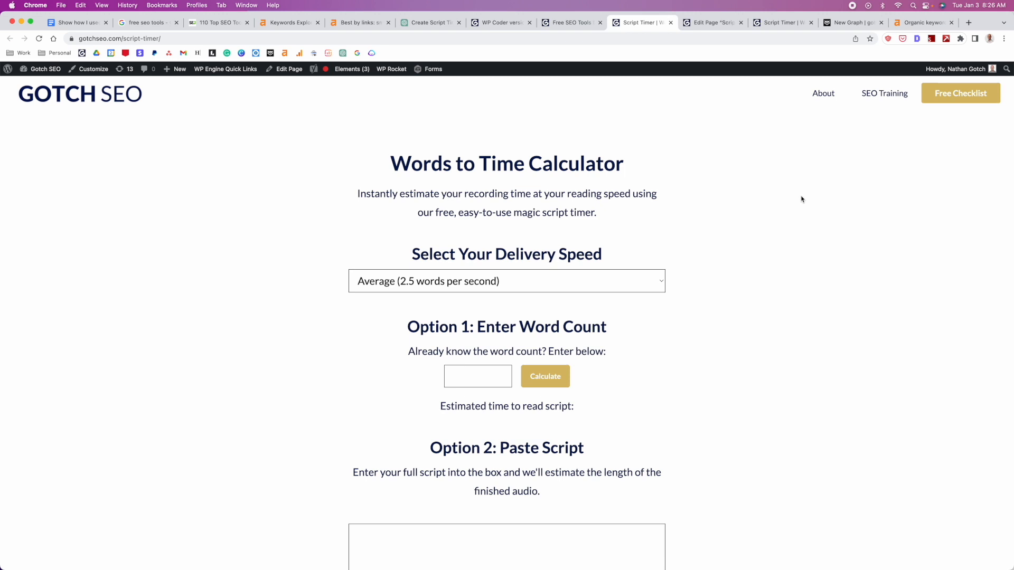
pyautogui.moveTo(736, 269)
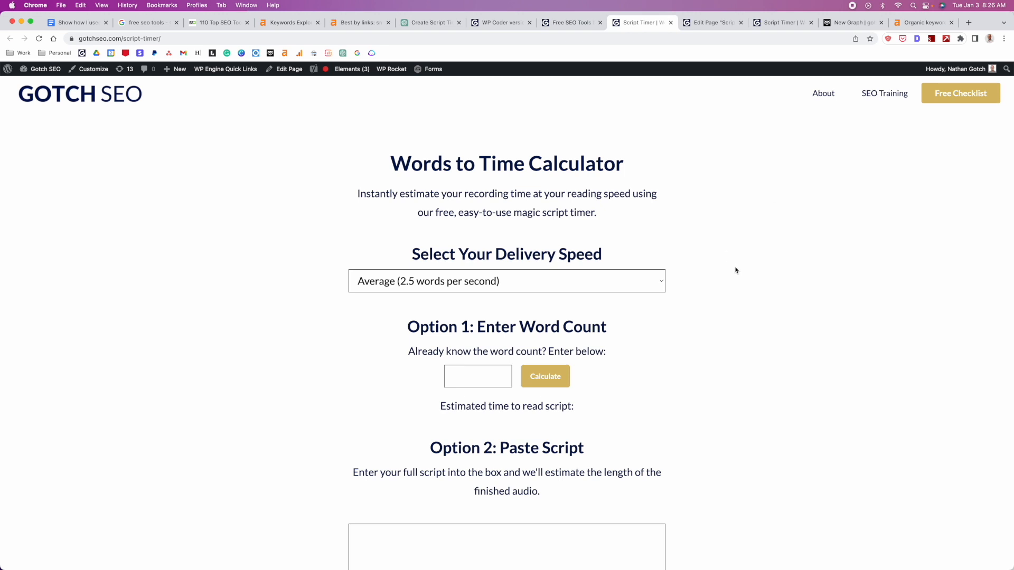
pyautogui.scroll(-3)
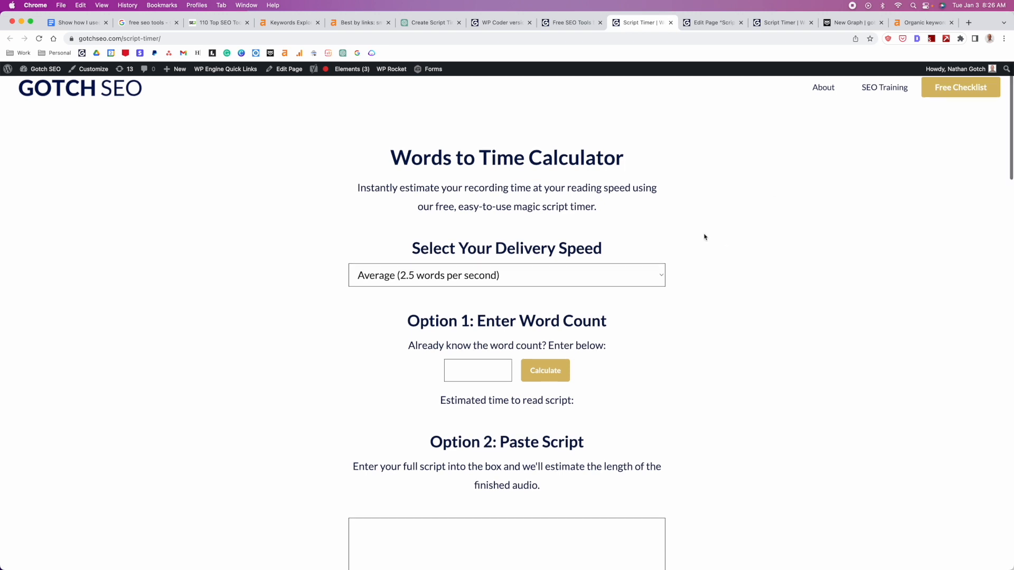
pyautogui.scroll(-3)
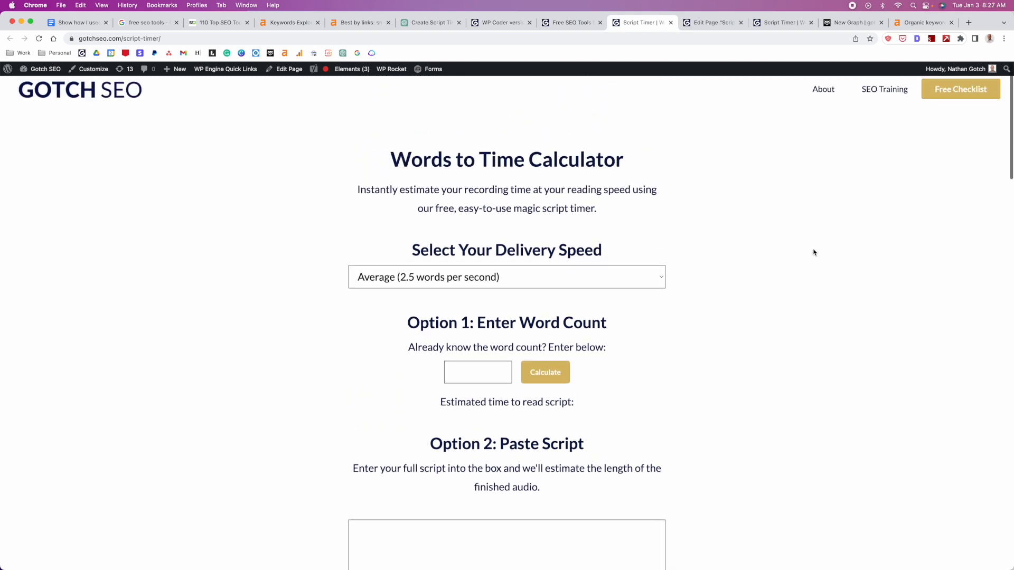
pyautogui.moveTo(817, 246)
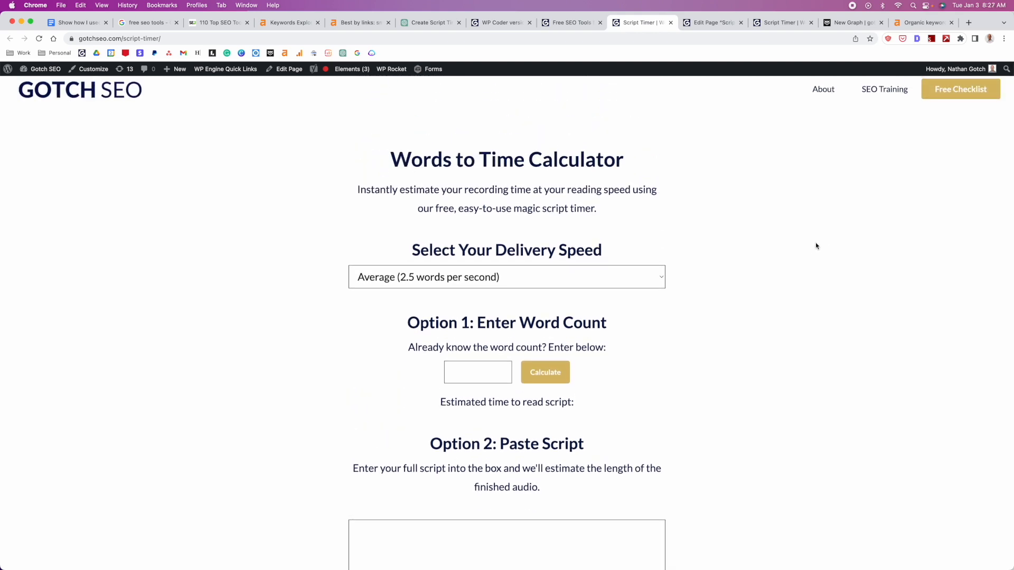
pyautogui.scroll(-3)
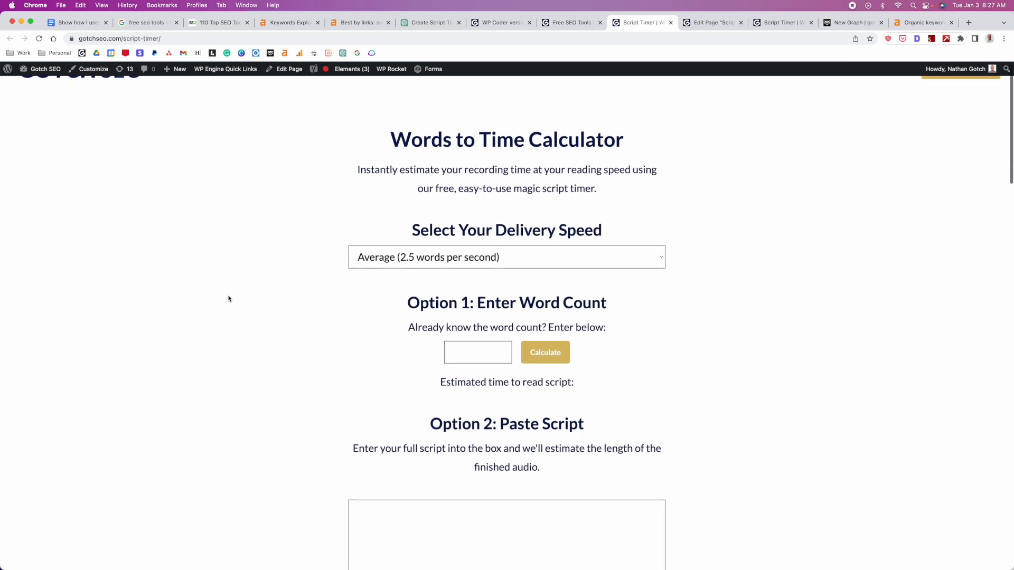
pyautogui.scroll(-3)
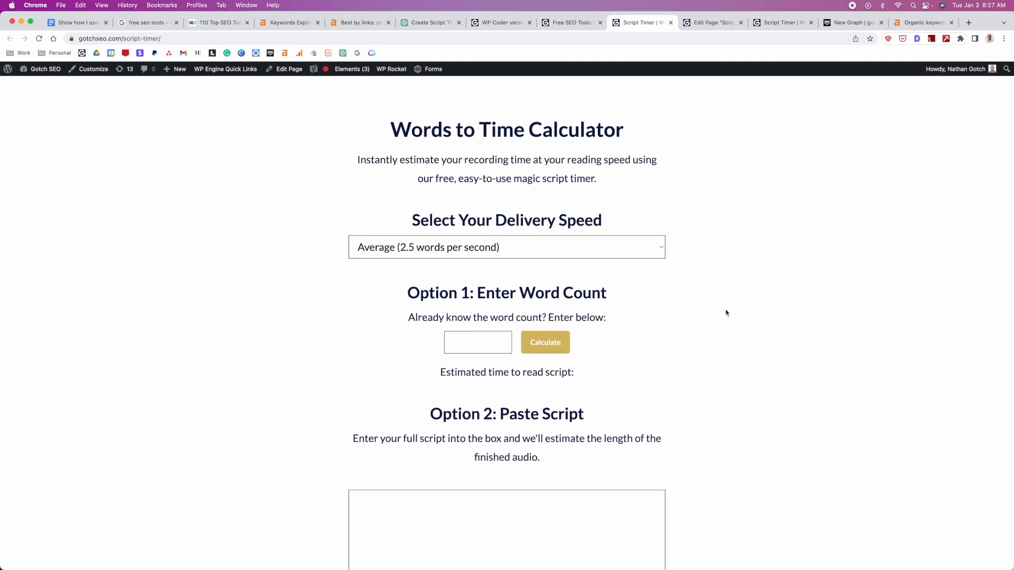
pyautogui.moveTo(739, 265)
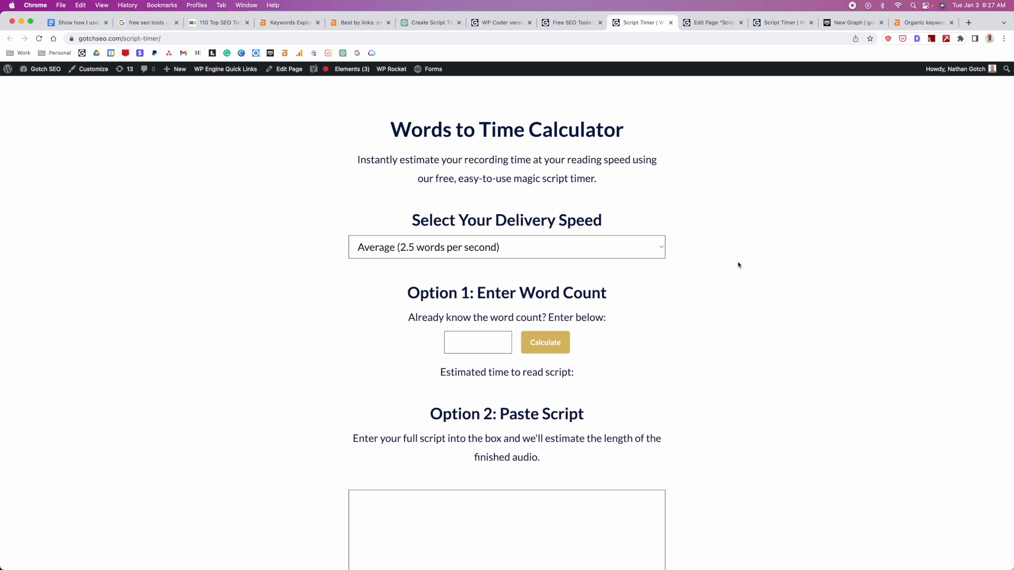
pyautogui.moveTo(735, 171)
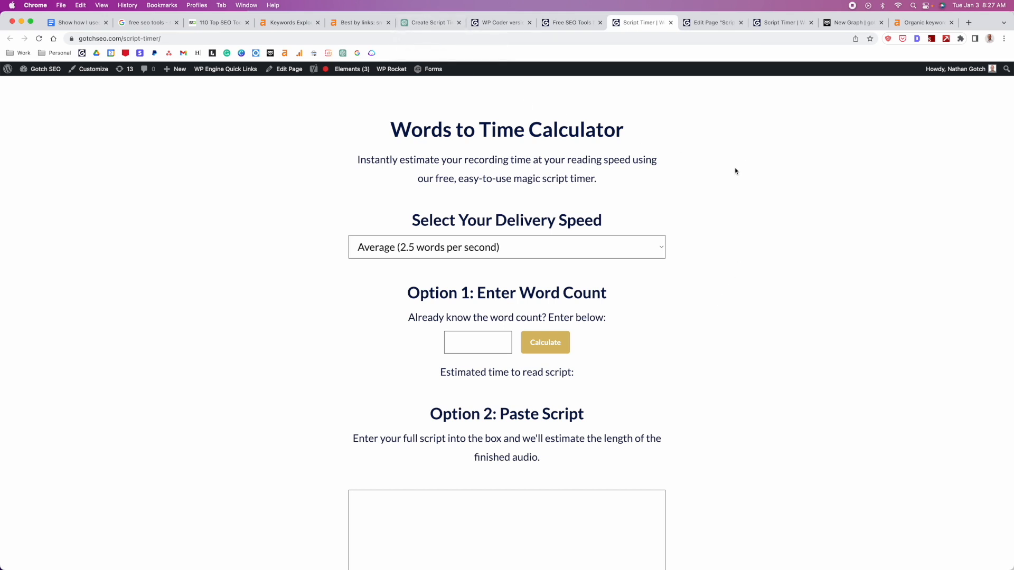
pyautogui.moveTo(770, 178)
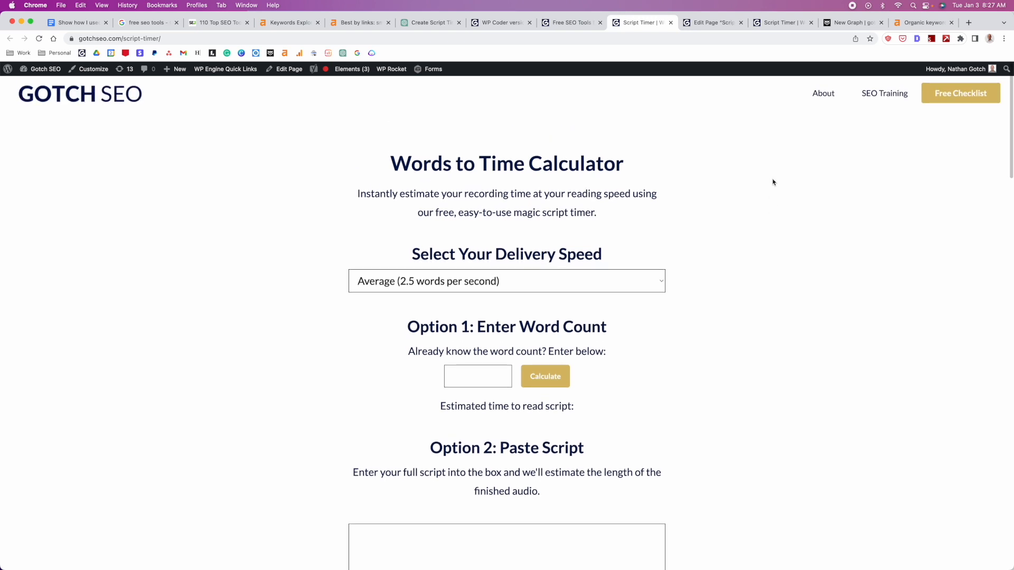
pyautogui.click(430, 22)
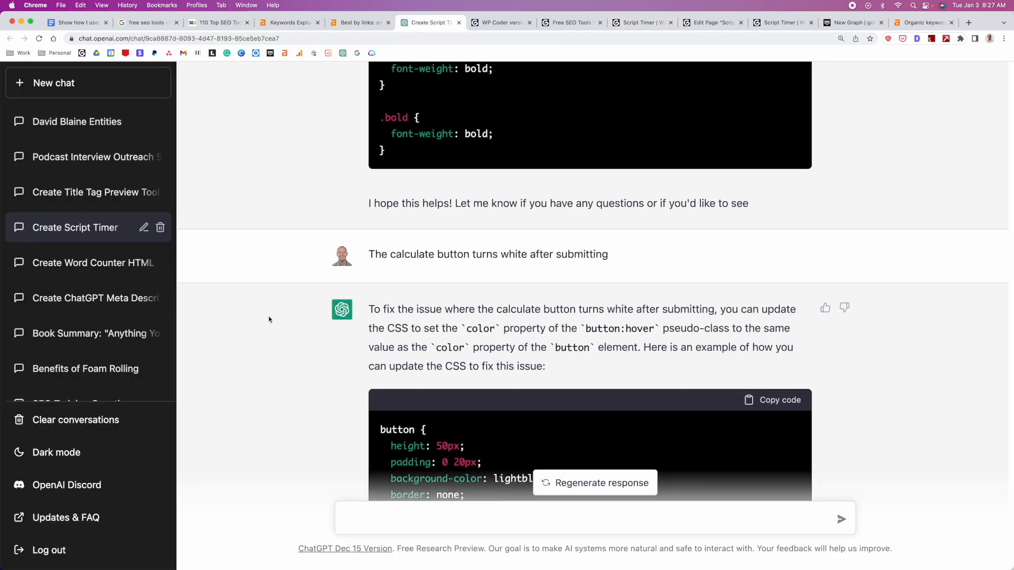
pyautogui.scroll(-3)
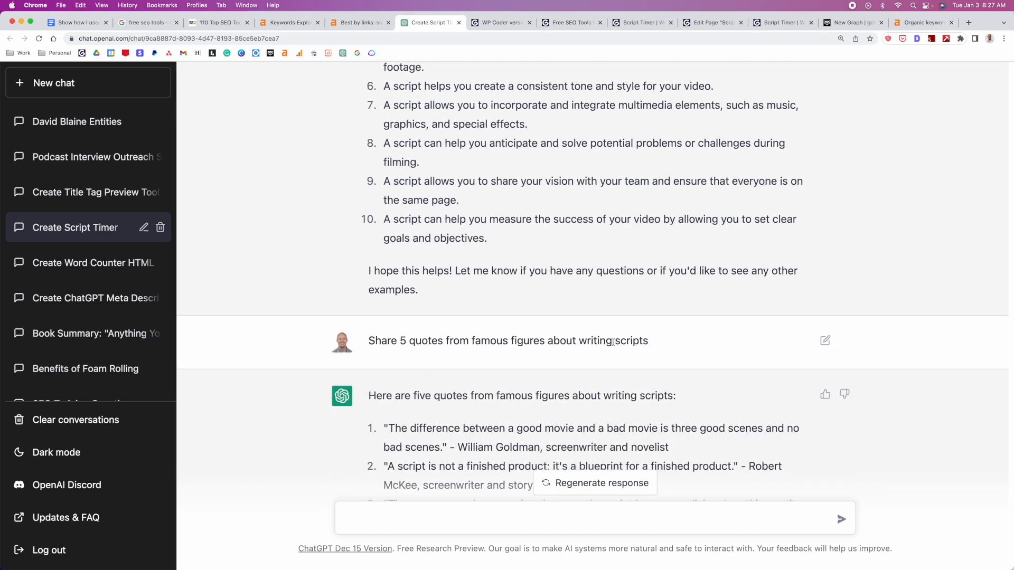
pyautogui.scroll(-3)
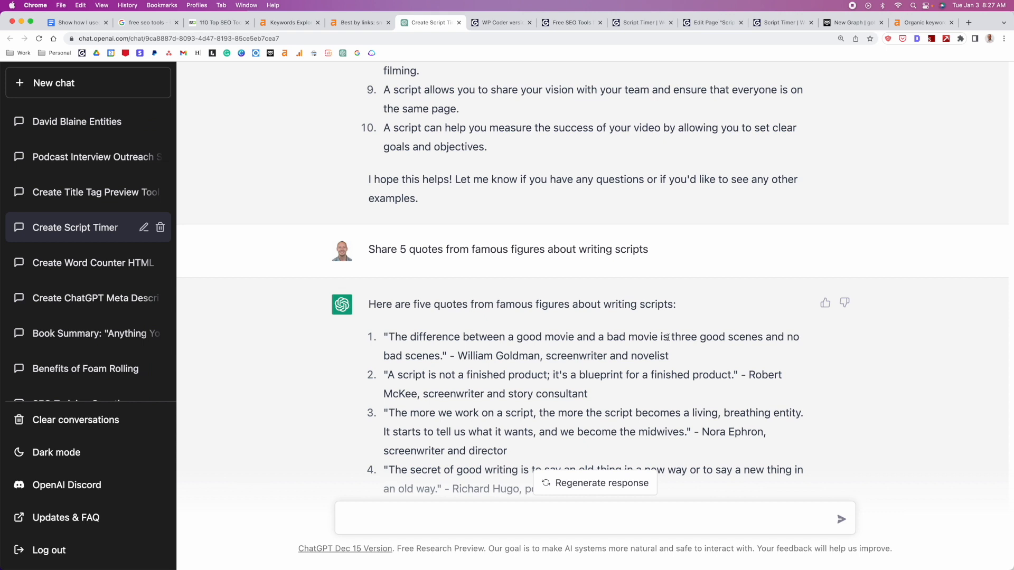
pyautogui.moveTo(704, 318)
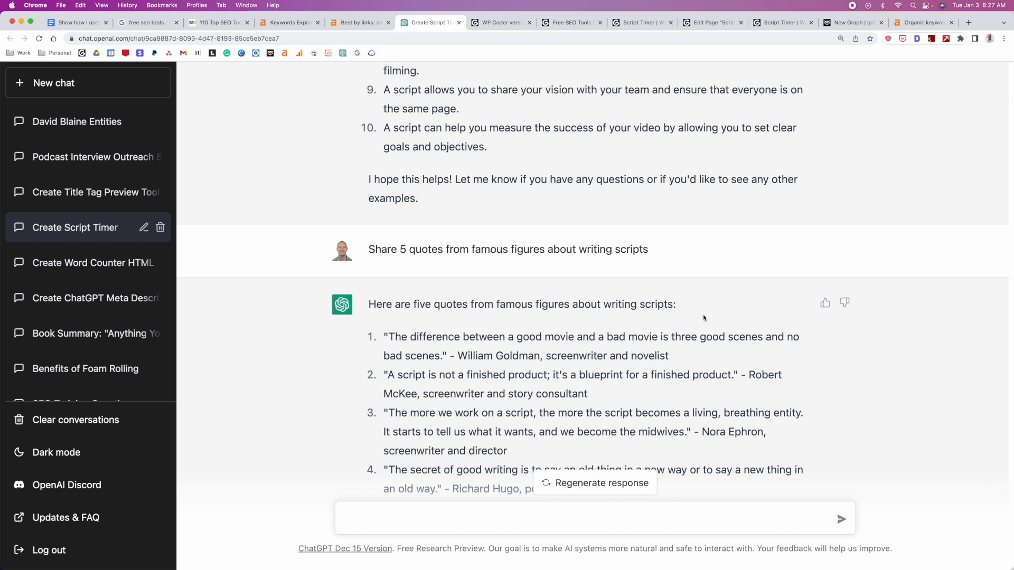
pyautogui.moveTo(694, 303)
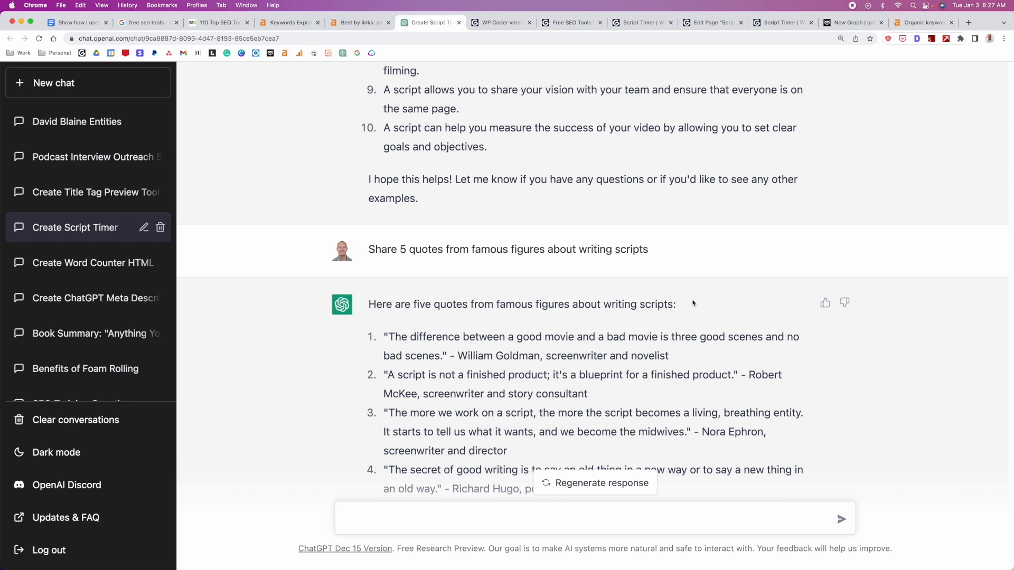
pyautogui.click(640, 23)
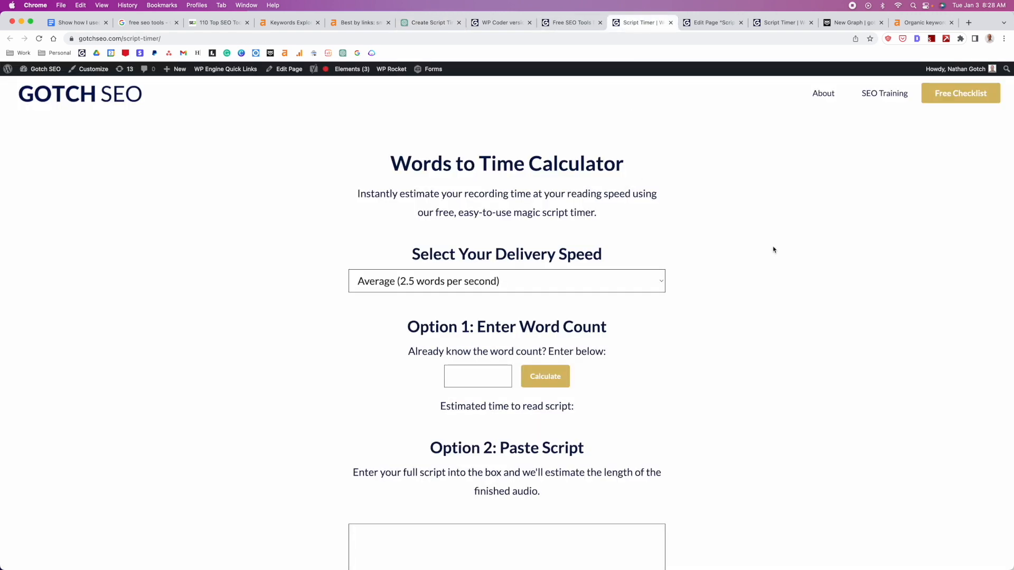
# Scroll past '10 Reasons Why You Need a Script' to the '3 Quotes' section.
pyautogui.scroll(-3)
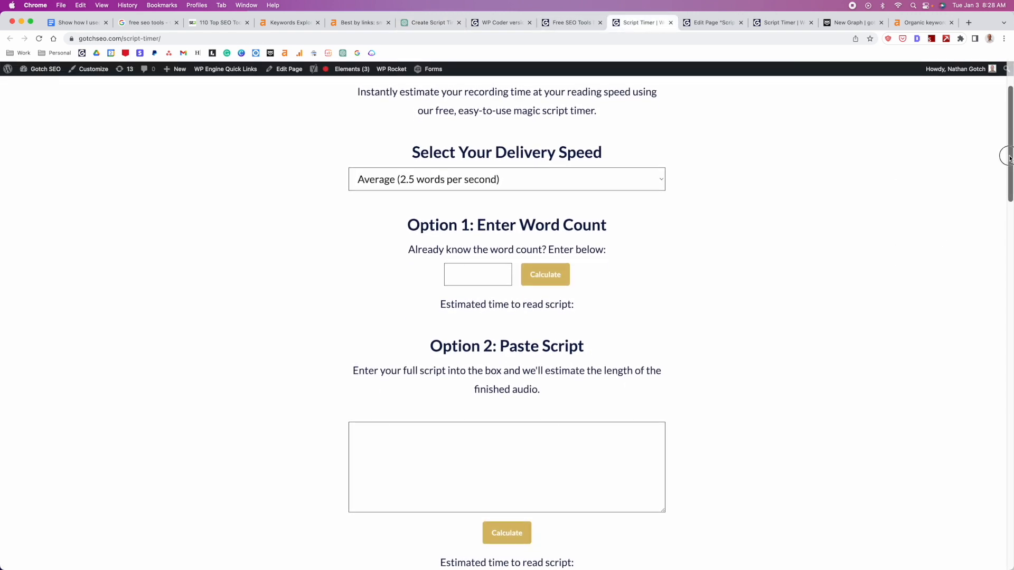
pyautogui.scroll(-3)
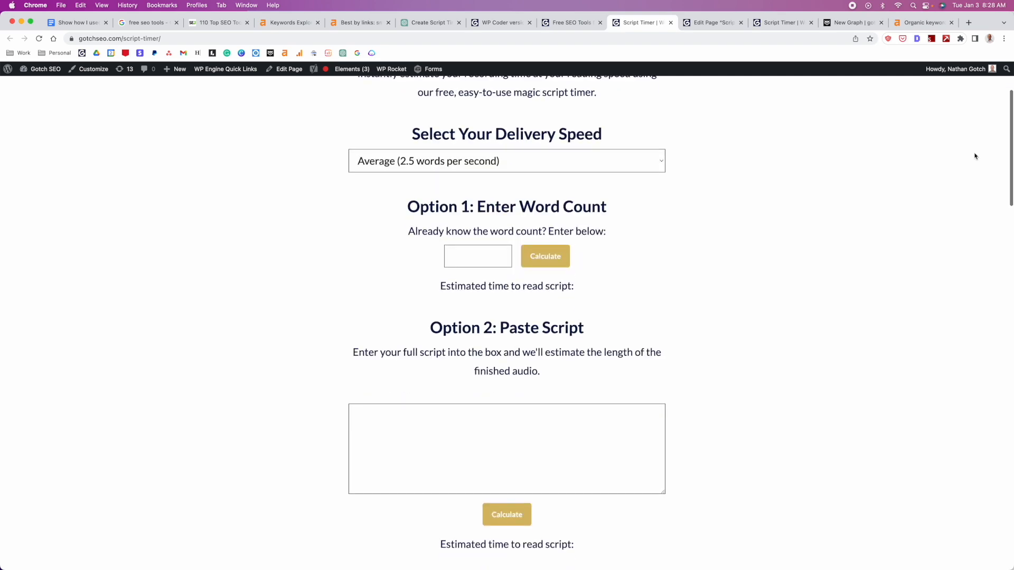
pyautogui.scroll(-3)
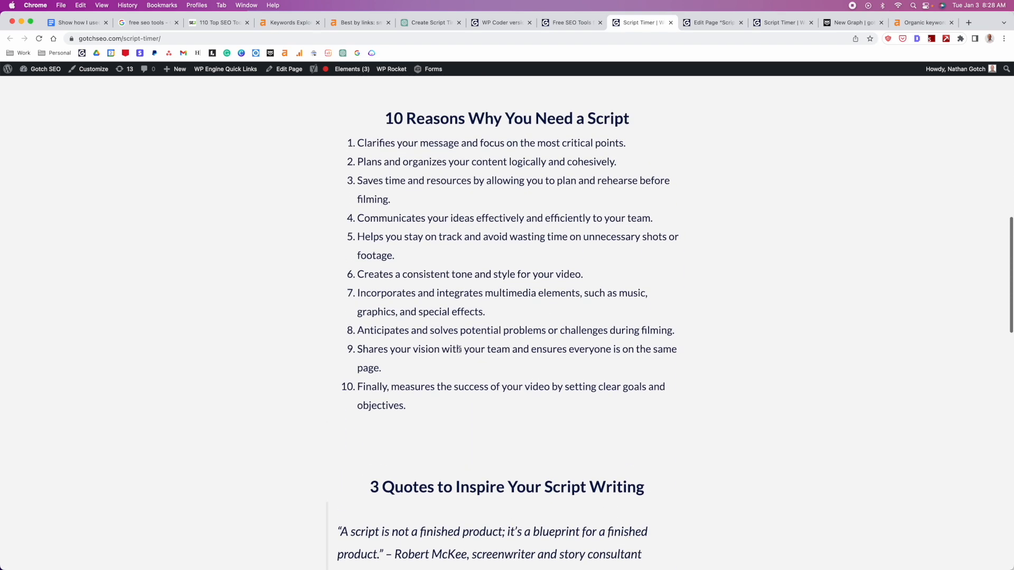
pyautogui.scroll(-3)
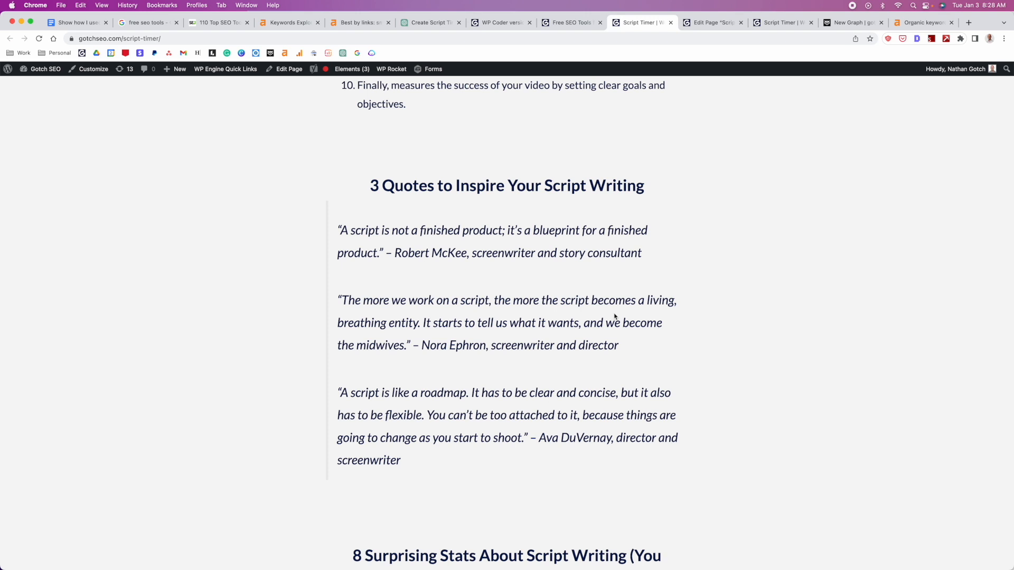
pyautogui.scroll(-3)
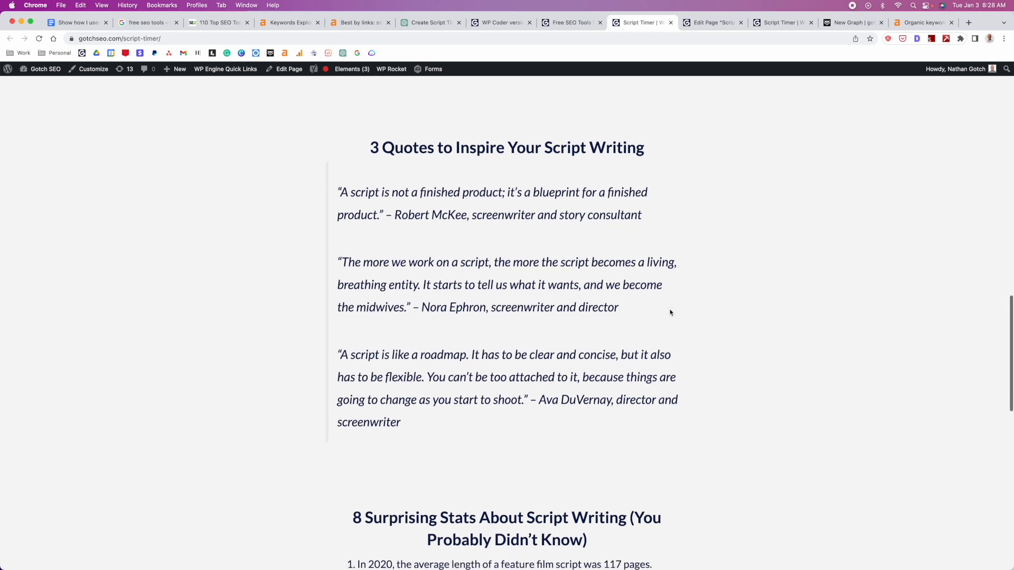
pyautogui.scroll(-3)
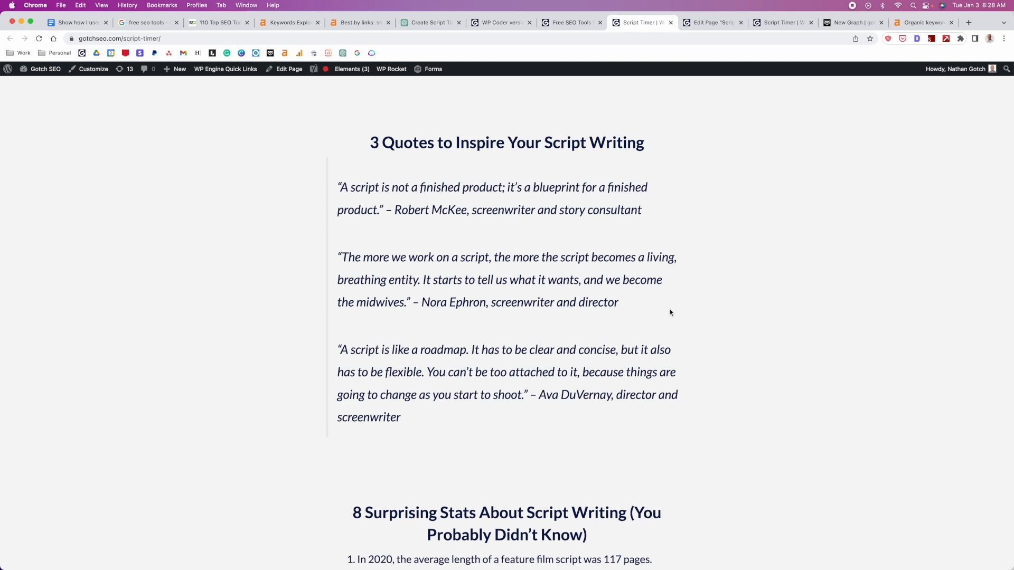
pyautogui.moveTo(675, 312)
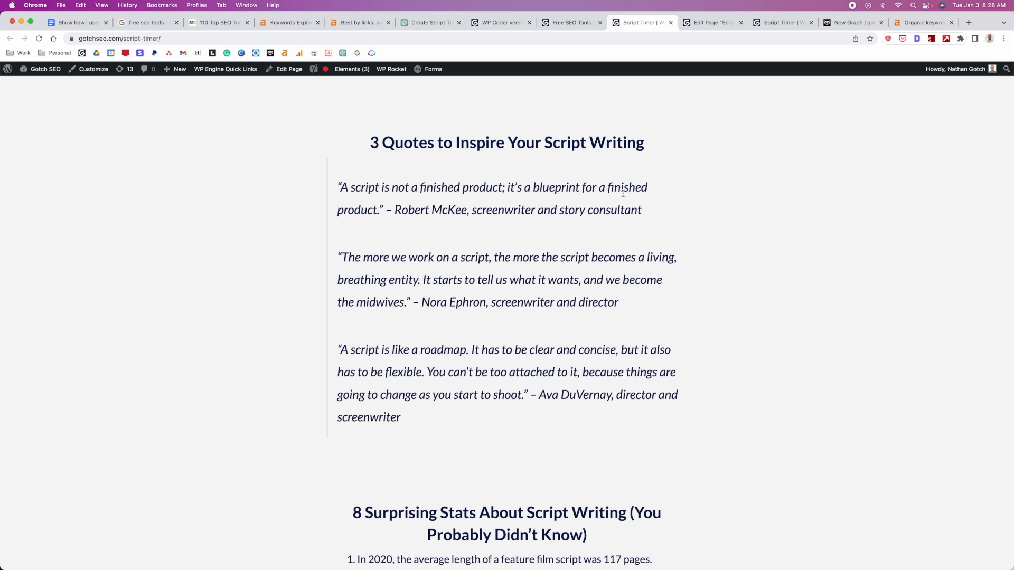
pyautogui.moveTo(501, 210)
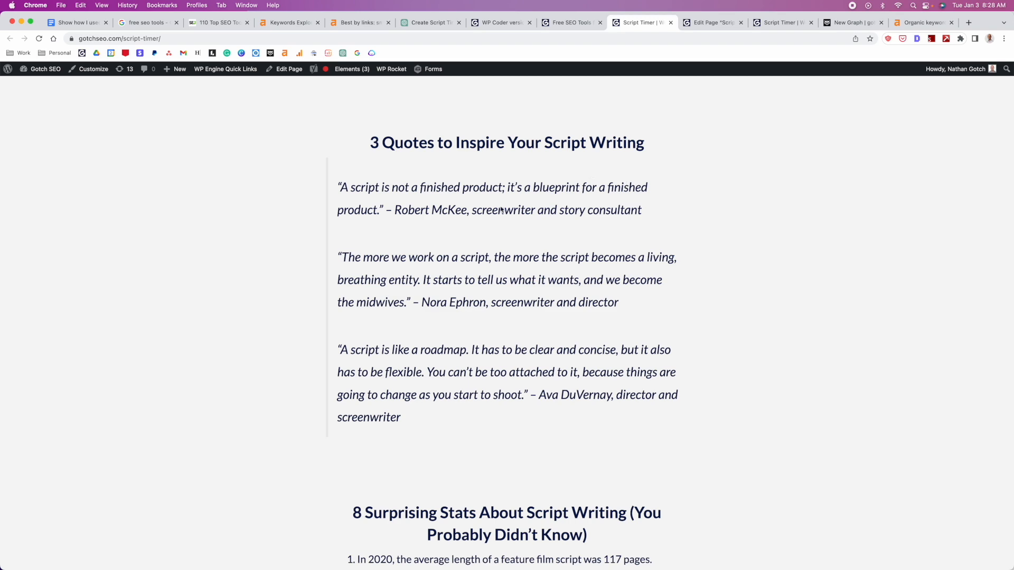
# Review ChatGPT's quotes, reworded ten benefits and surprising script statistics answers.
pyautogui.click(430, 22)
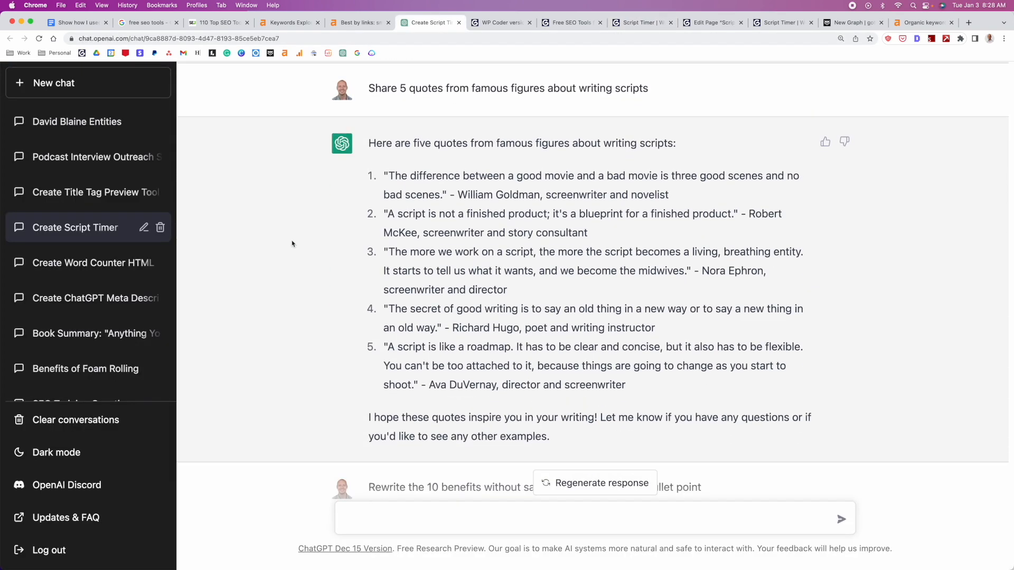
pyautogui.scroll(-3)
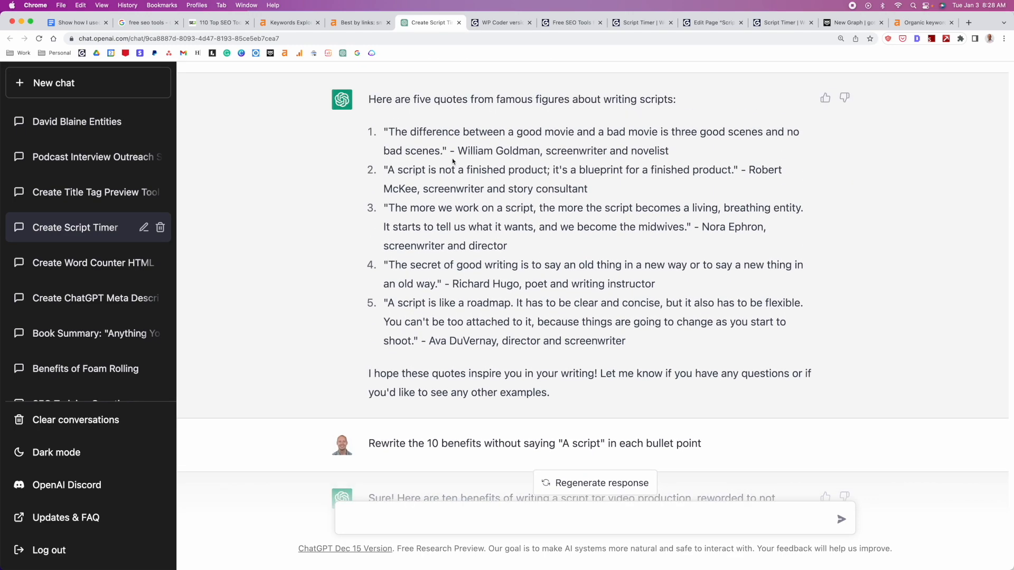
pyautogui.scroll(-3)
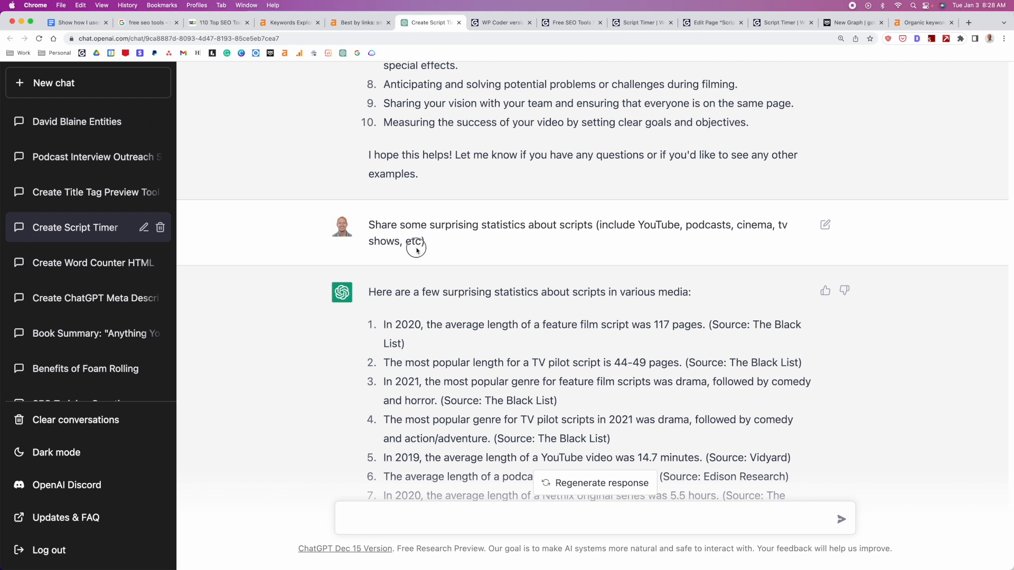
pyautogui.moveTo(687, 231)
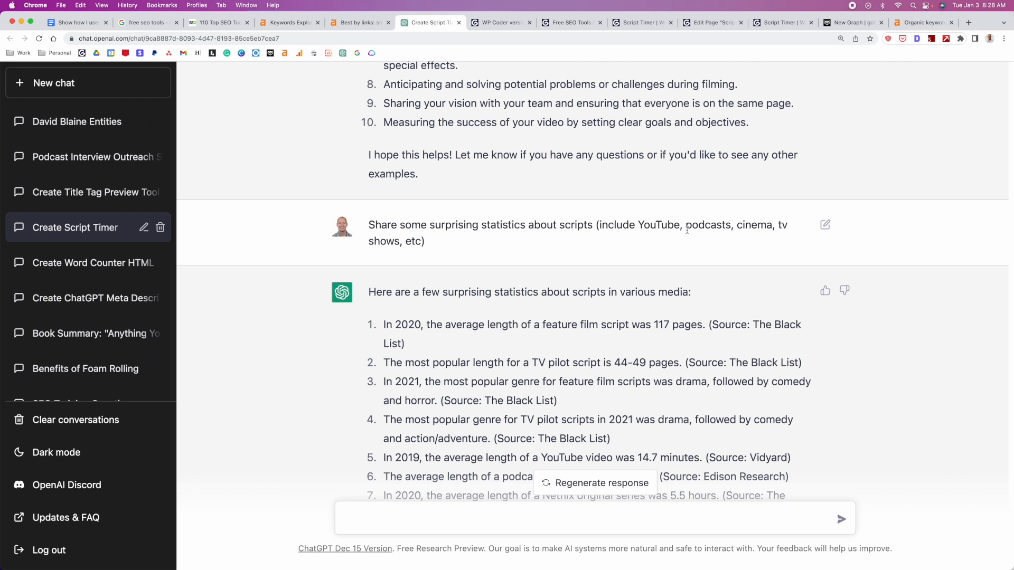
pyautogui.doubleClick(659, 225)
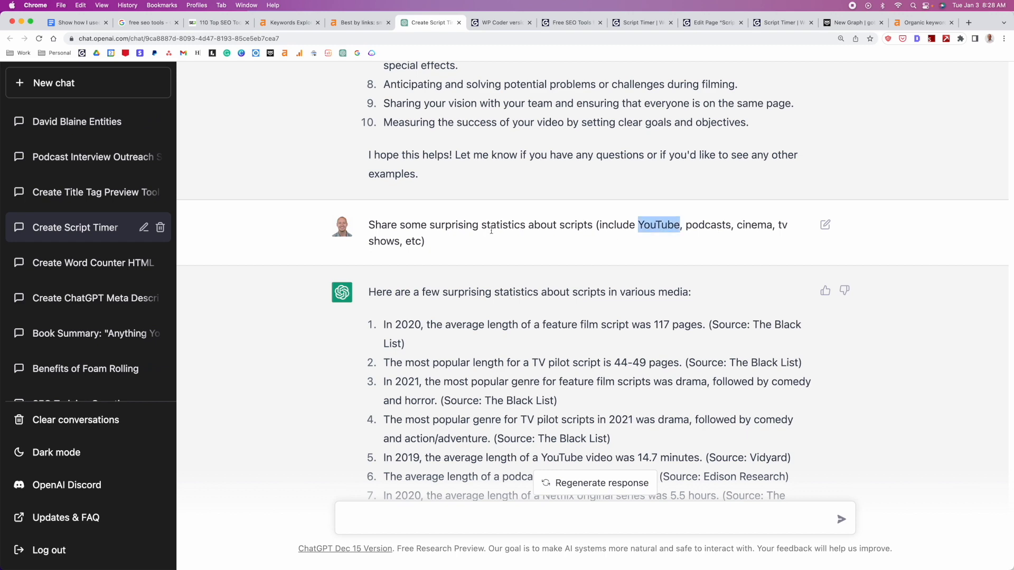
pyautogui.scroll(-3)
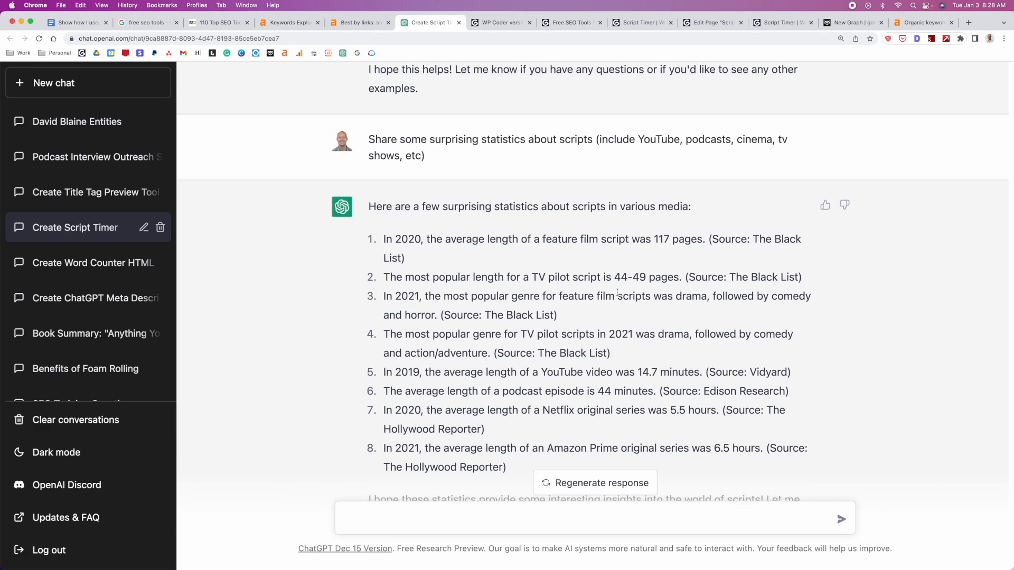
pyautogui.scroll(3)
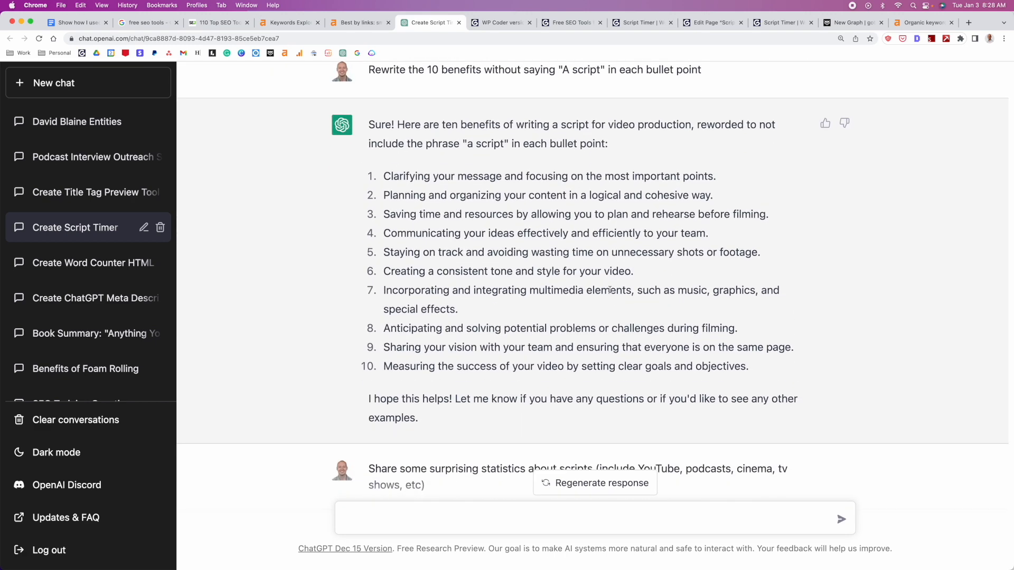
pyautogui.moveTo(551, 281)
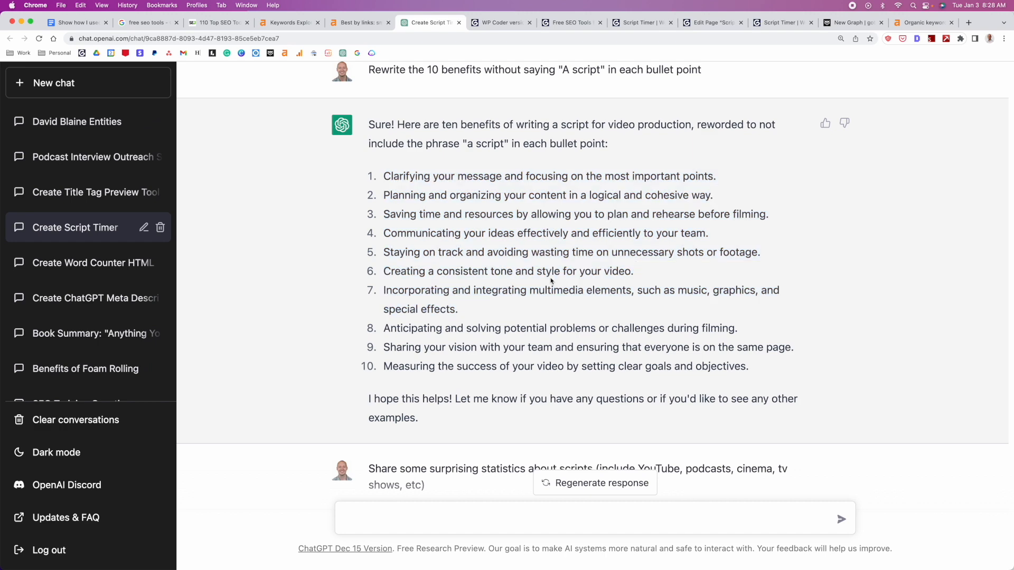
pyautogui.moveTo(548, 281)
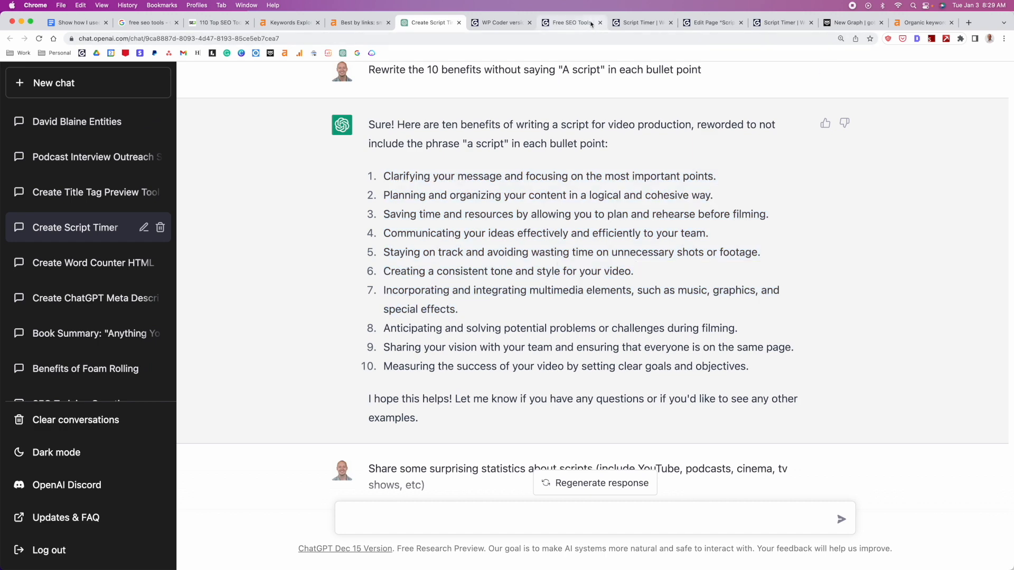
pyautogui.click(638, 22)
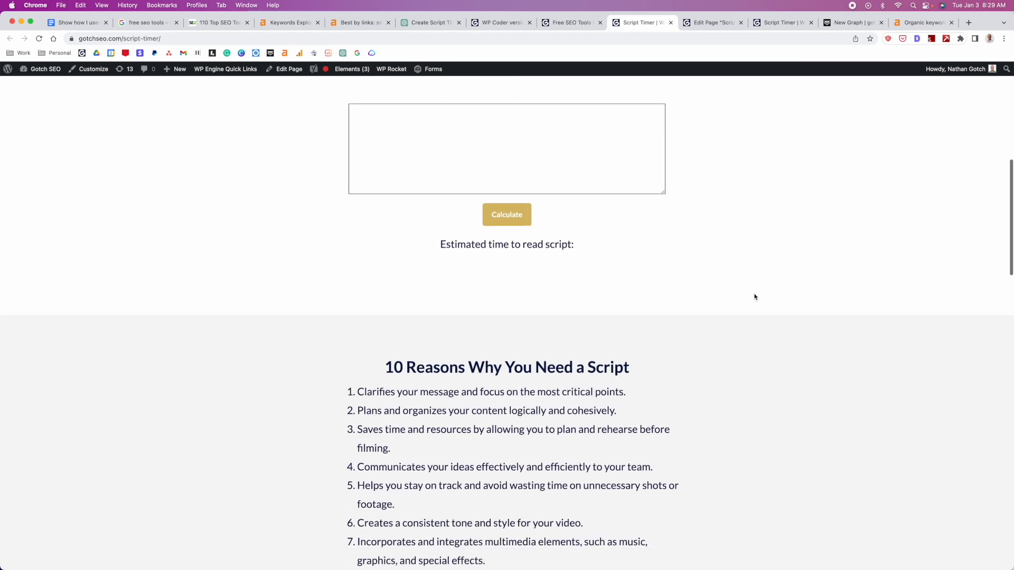
# Check the live page's 10 Reasons and 8 Surprising Stats sections against ChatGPT's statistics.
pyautogui.scroll(-3)
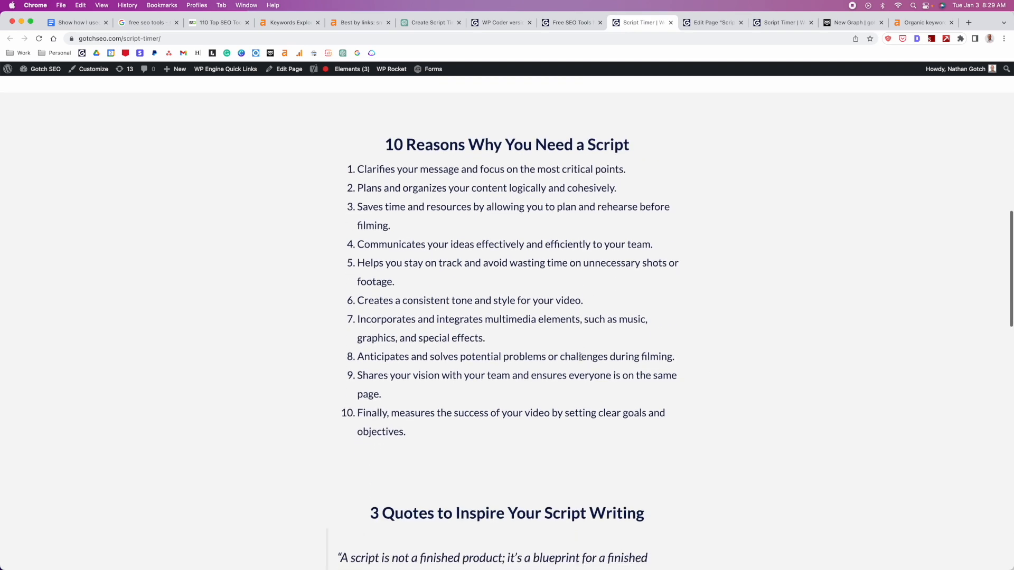
pyautogui.scroll(-3)
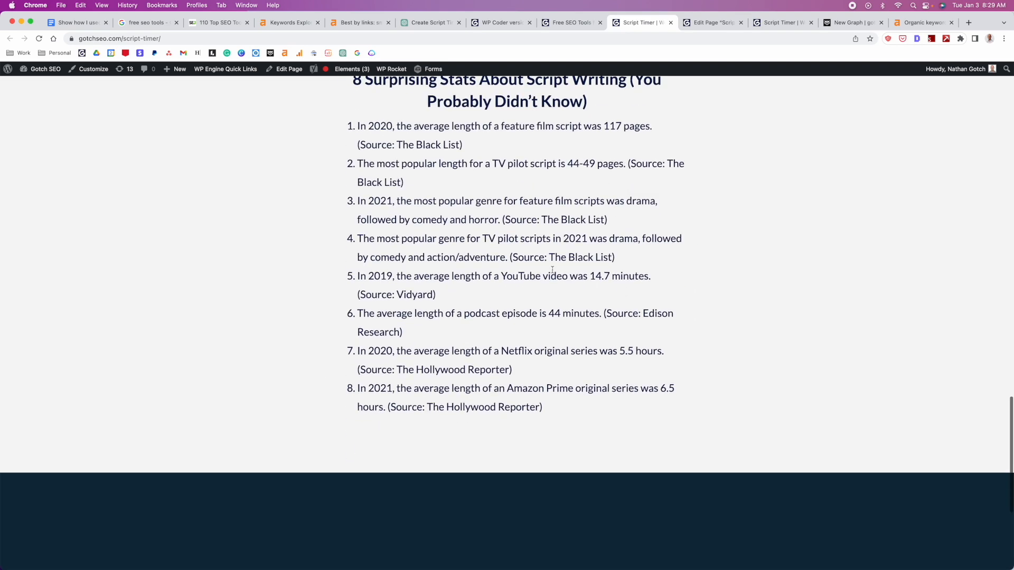
pyautogui.click(430, 22)
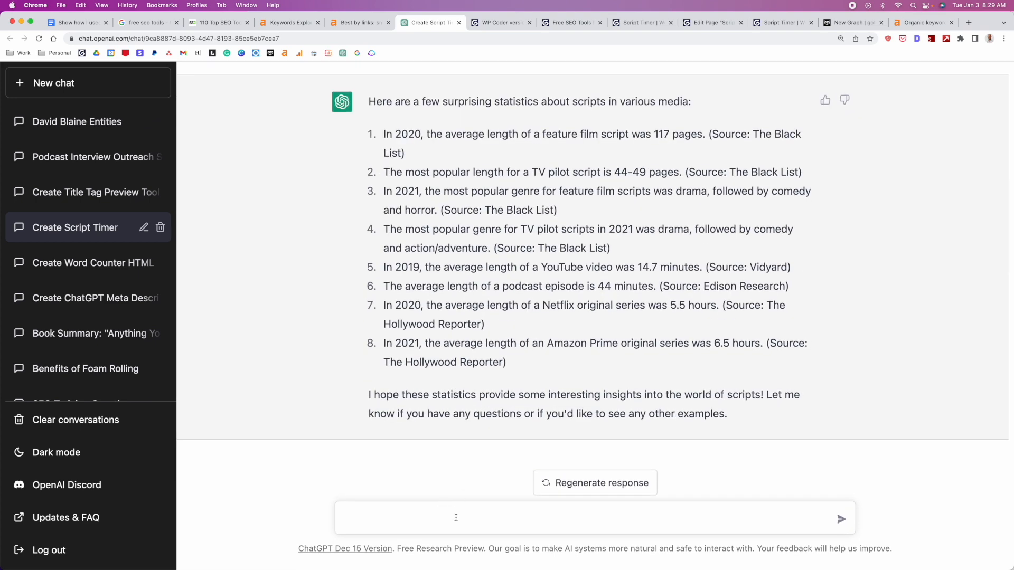
# Ask ChatGPT 'Give me some frequently asked questions about "scripts"' and skim the answer.
pyautogui.write('Give me some frequen')
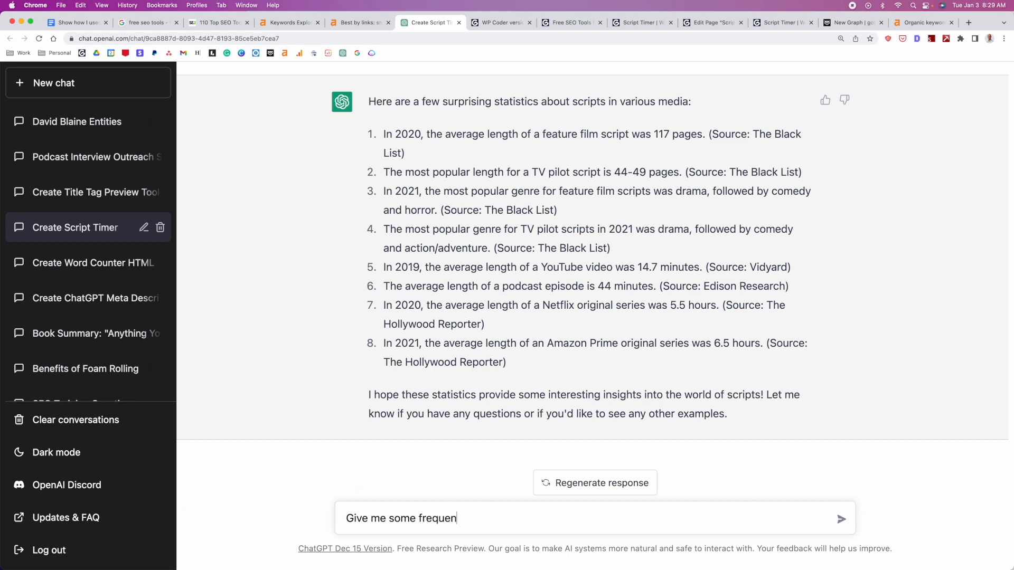
pyautogui.write('tly asked questions about "S')
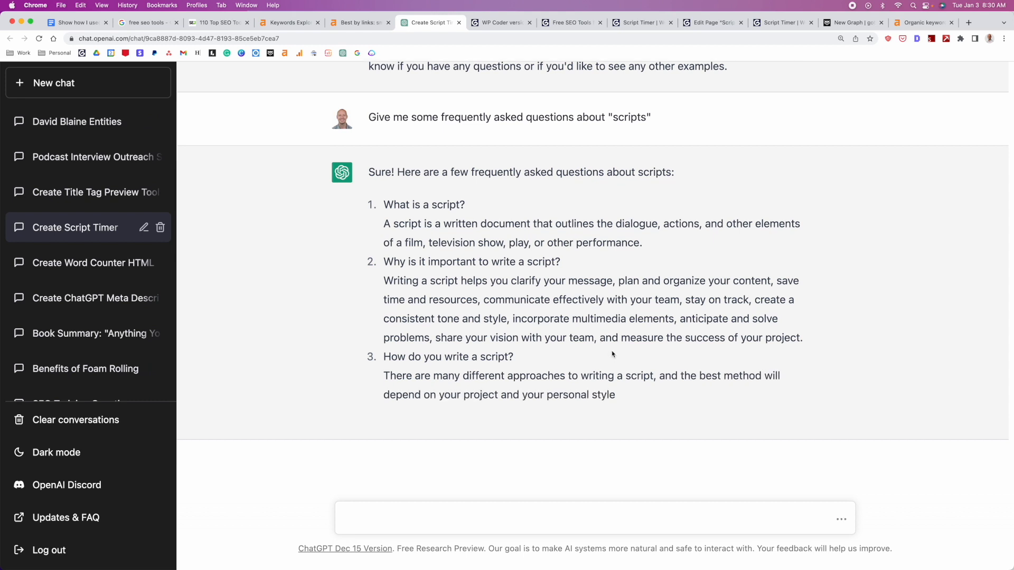
pyautogui.scroll(-3)
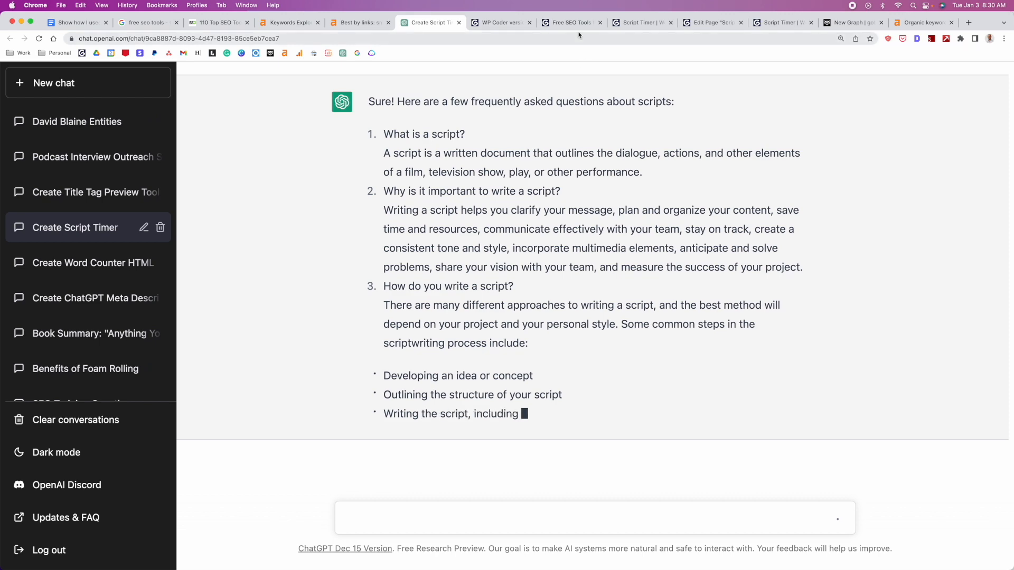
pyautogui.click(640, 23)
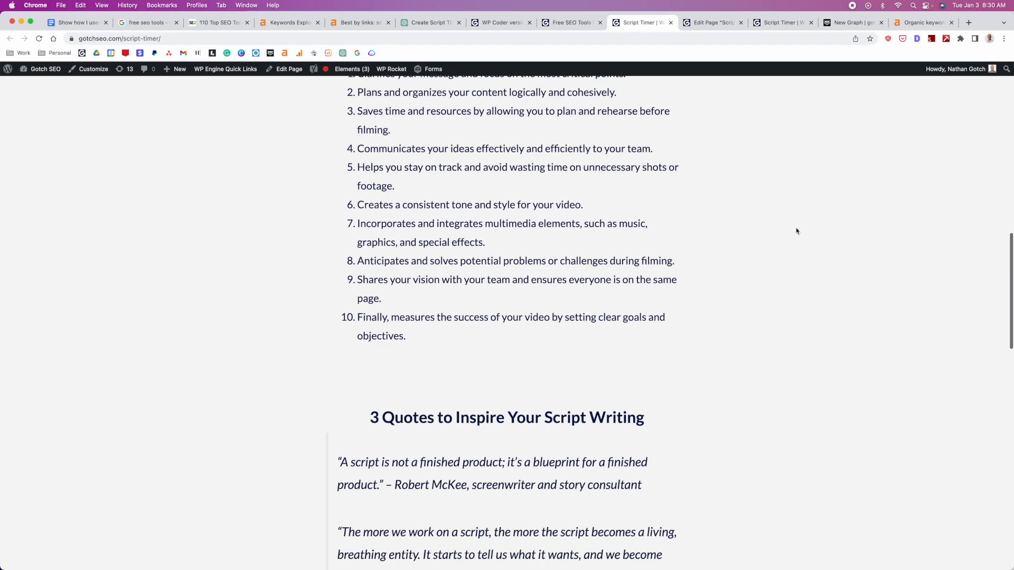
# Confirm the 'Best Free SEO Tools for 2023' page lists Script Timer.
pyautogui.scroll(-3)
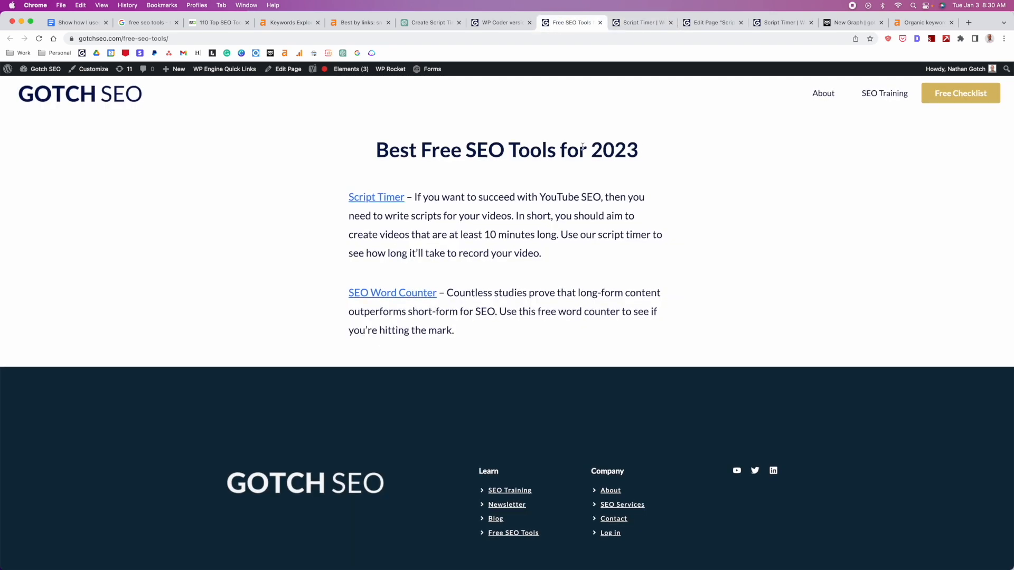
pyautogui.moveTo(691, 244)
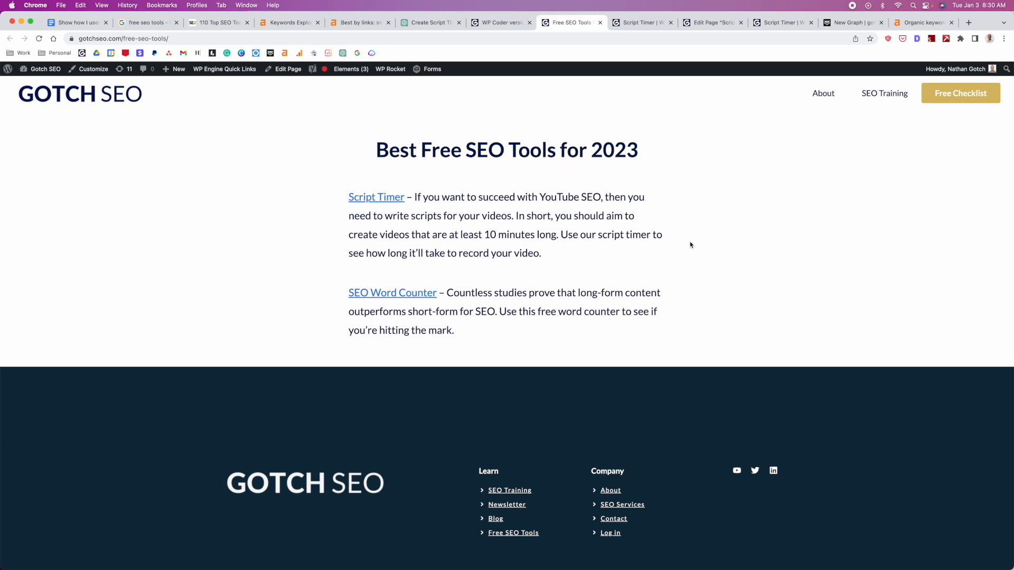
pyautogui.moveTo(644, 222)
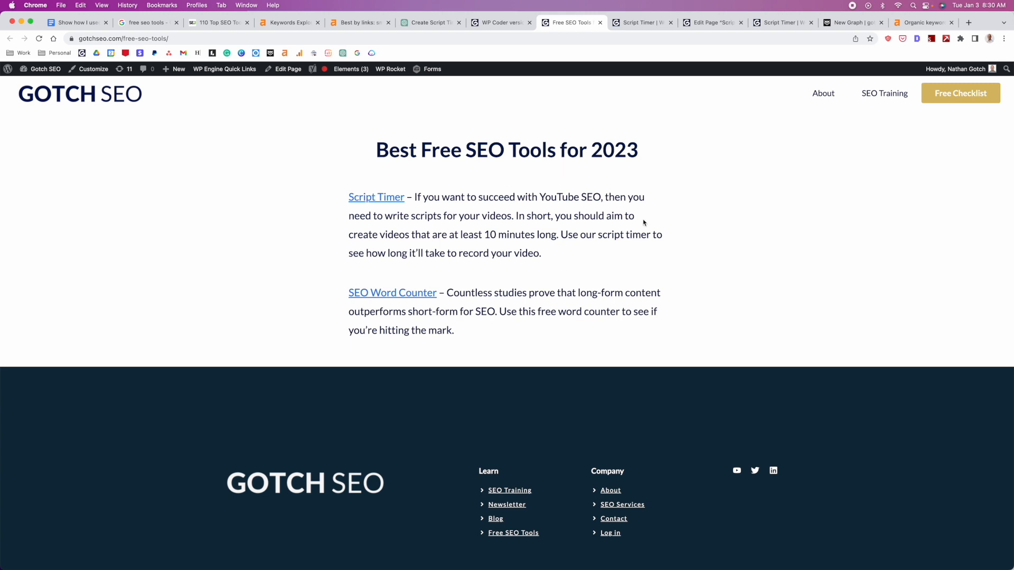
pyautogui.tripleClick(506, 150)
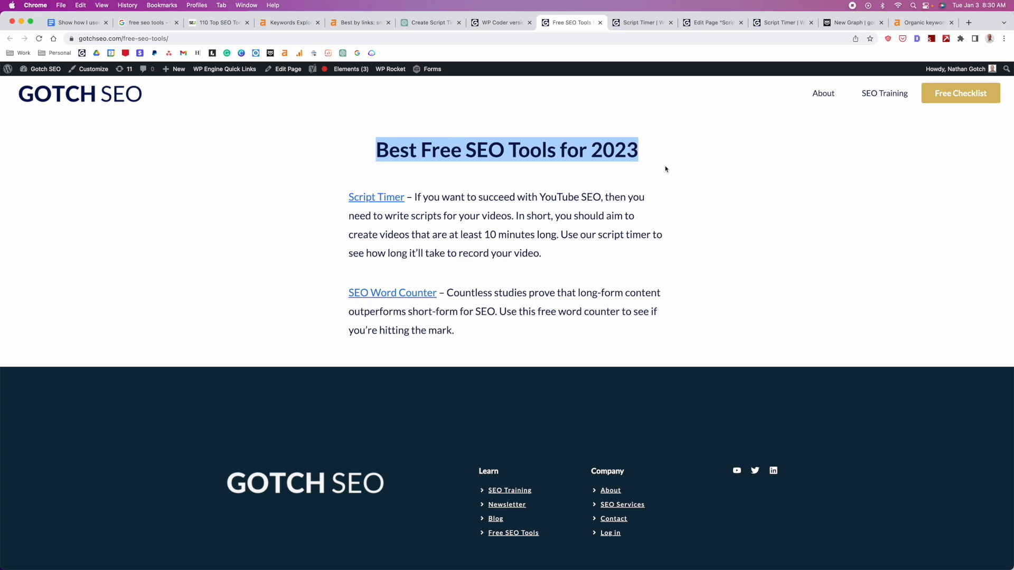
pyautogui.scroll(-3)
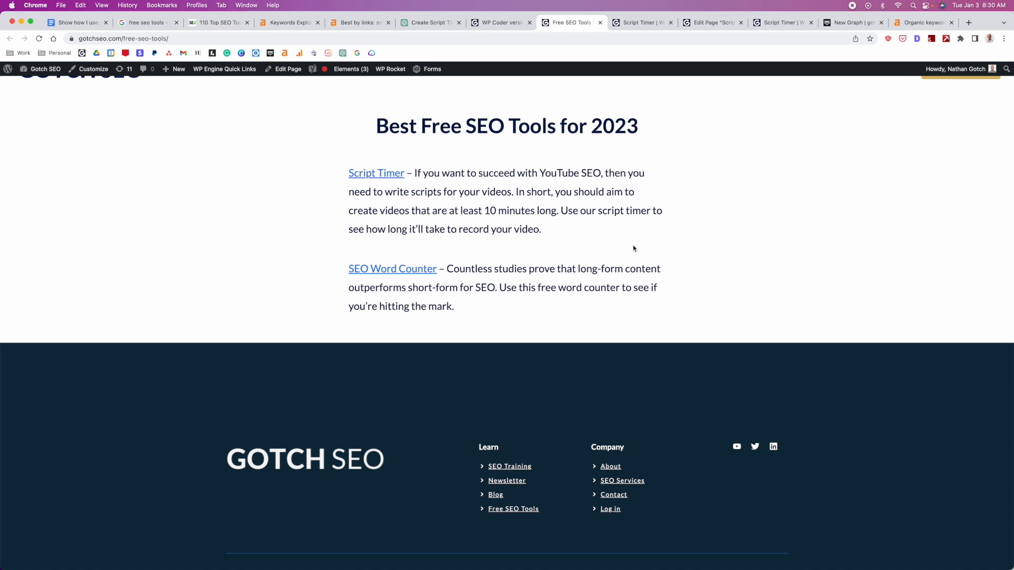
pyautogui.moveTo(419, 275)
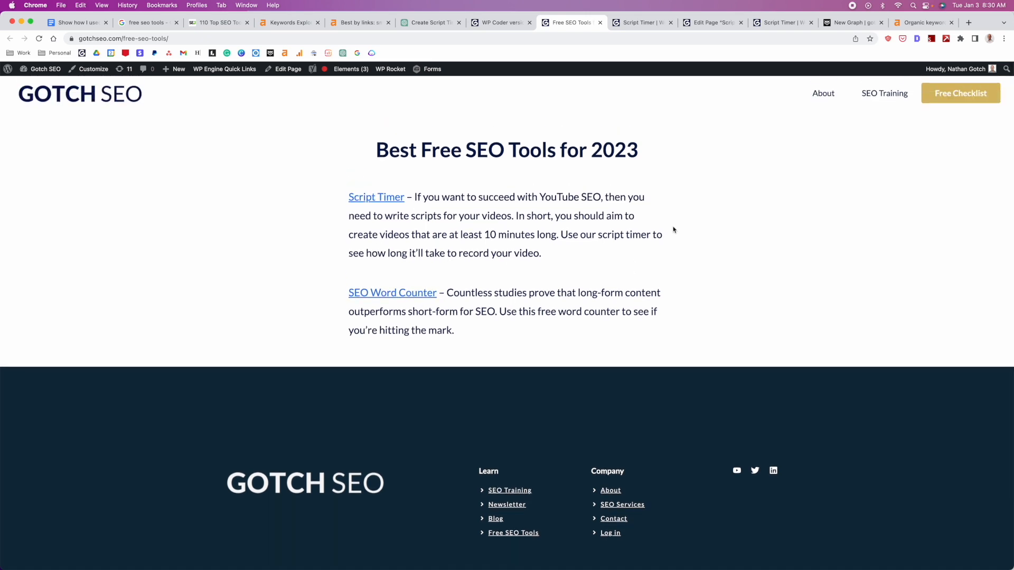
pyautogui.scroll(-3)
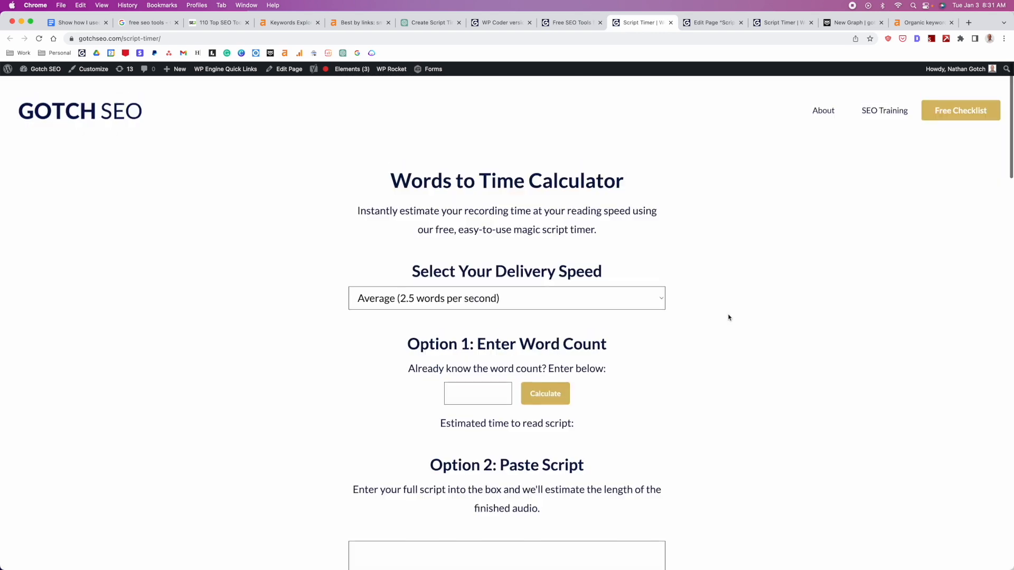
pyautogui.scroll(-3)
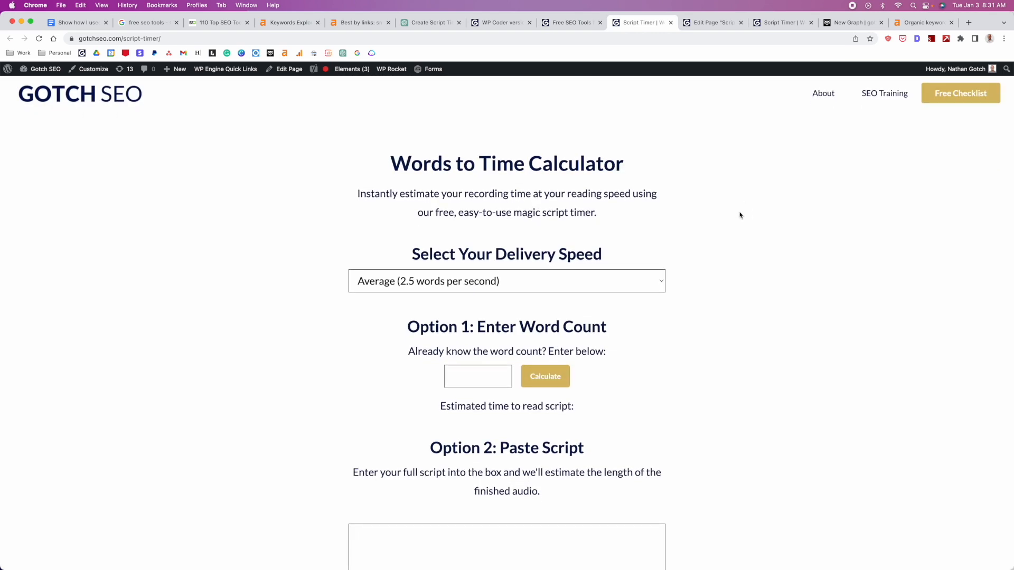
# View the page's WP-Coder shortcode block, then Nightwatch's position-10 ranking for 'script timer'.
pyautogui.click(712, 22)
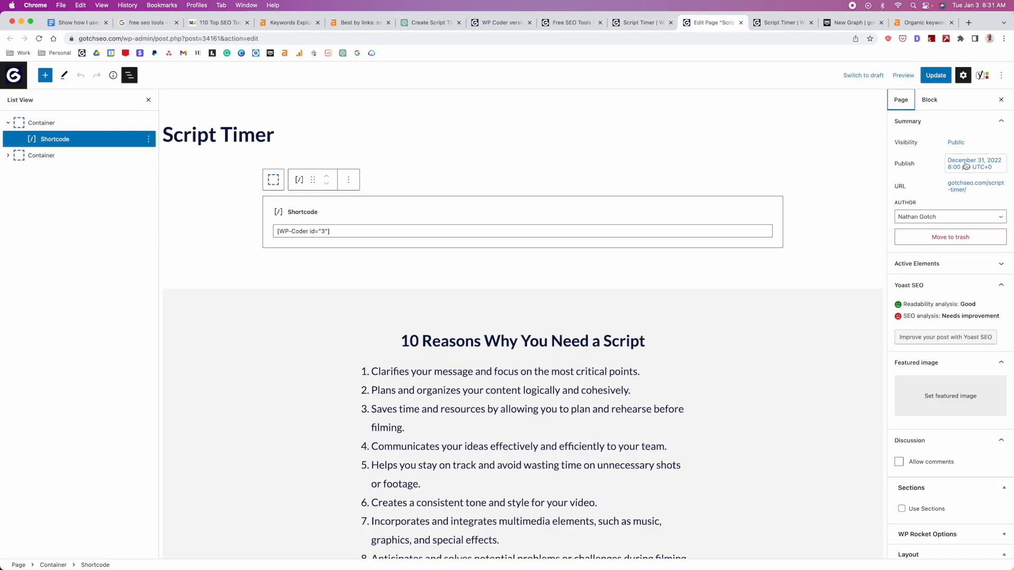
pyautogui.click(850, 22)
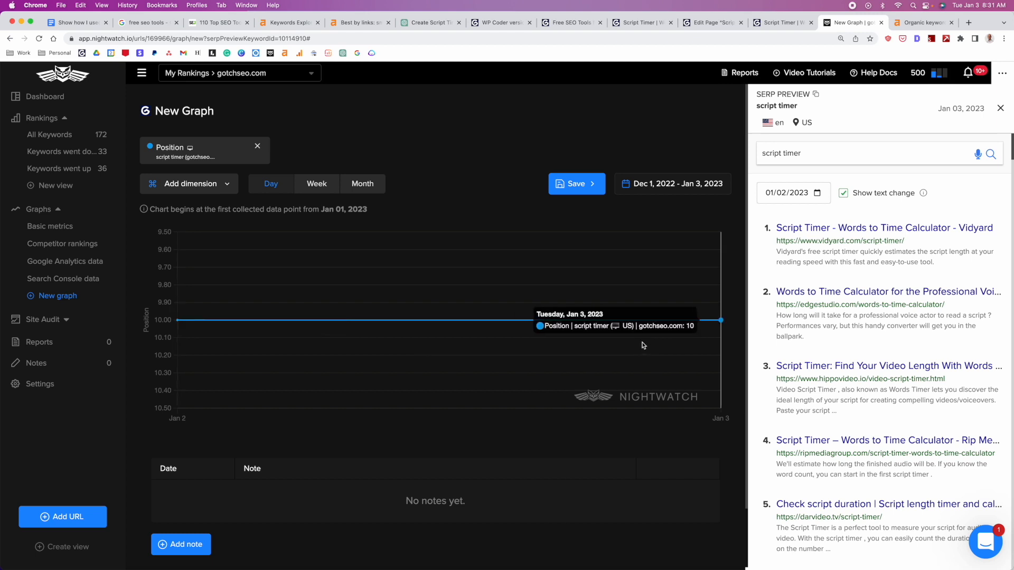
pyautogui.moveTo(552, 289)
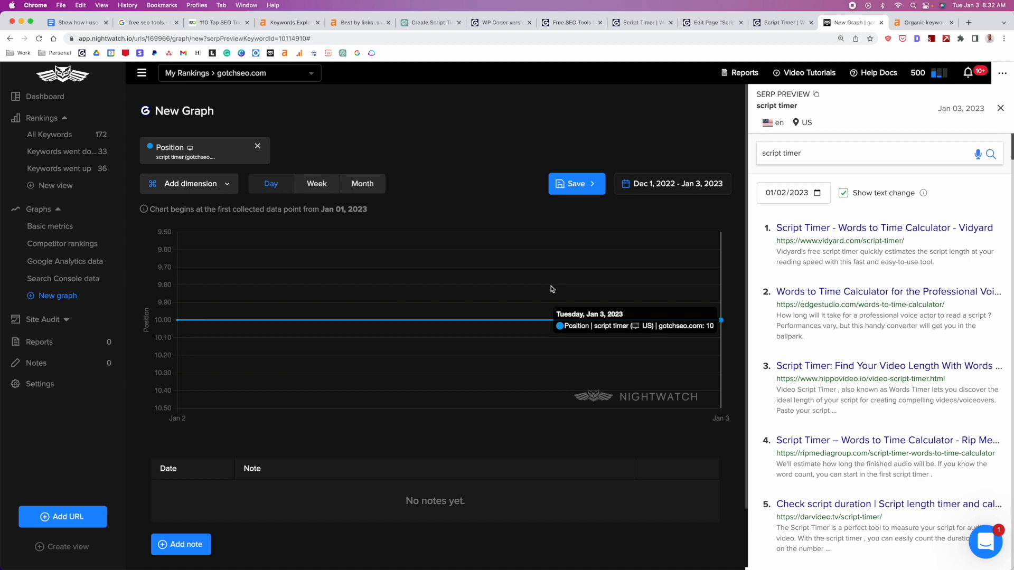
pyautogui.moveTo(658, 141)
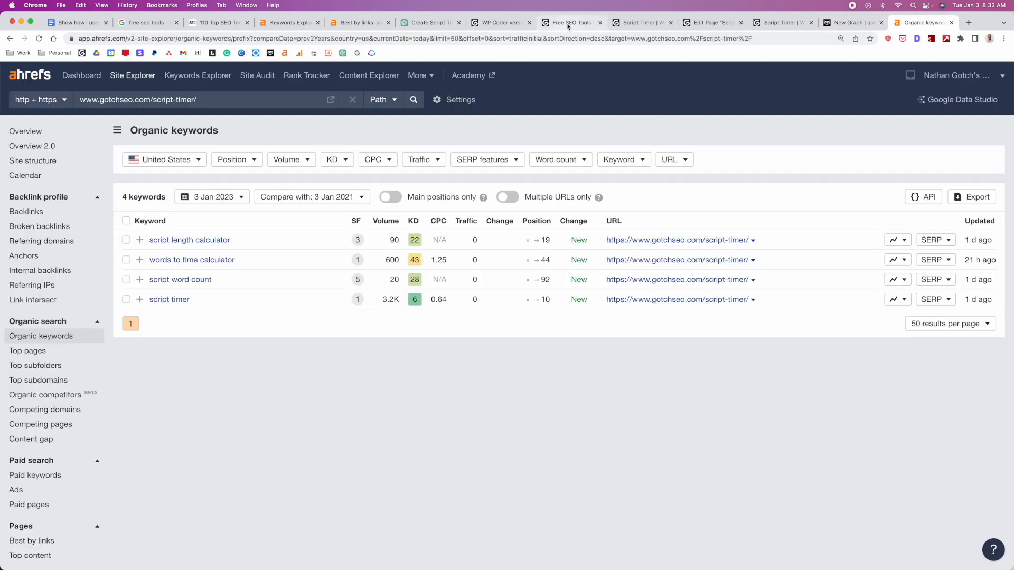
# Bring the live Words to Time Calculator page back into view.
pyautogui.click(641, 23)
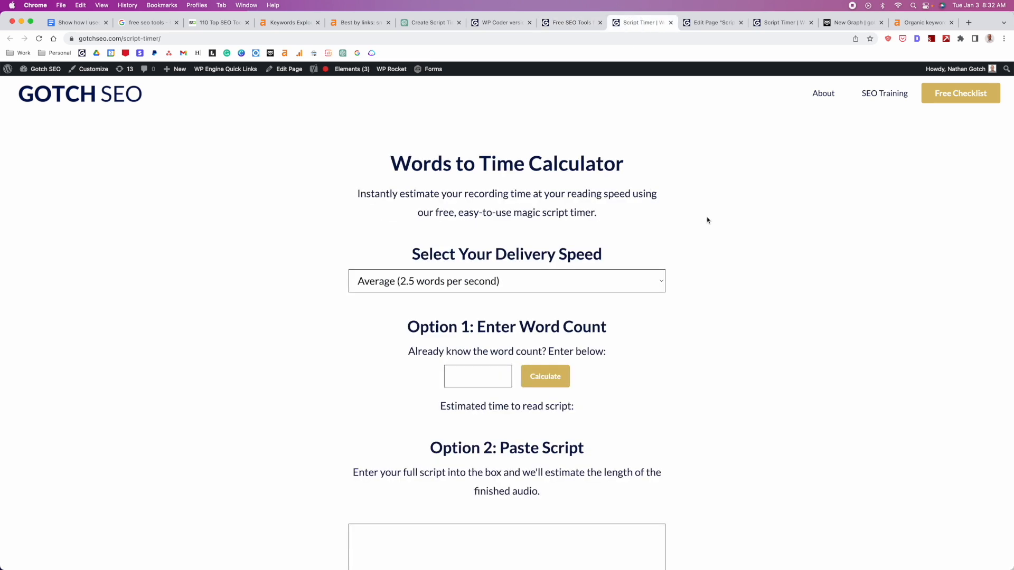
pyautogui.moveTo(794, 224)
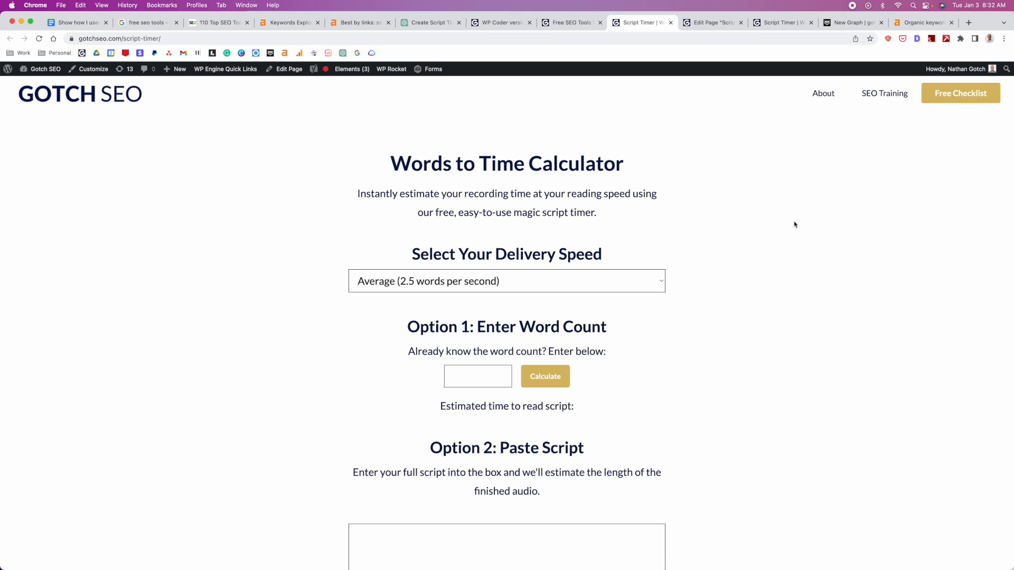
pyautogui.moveTo(792, 225)
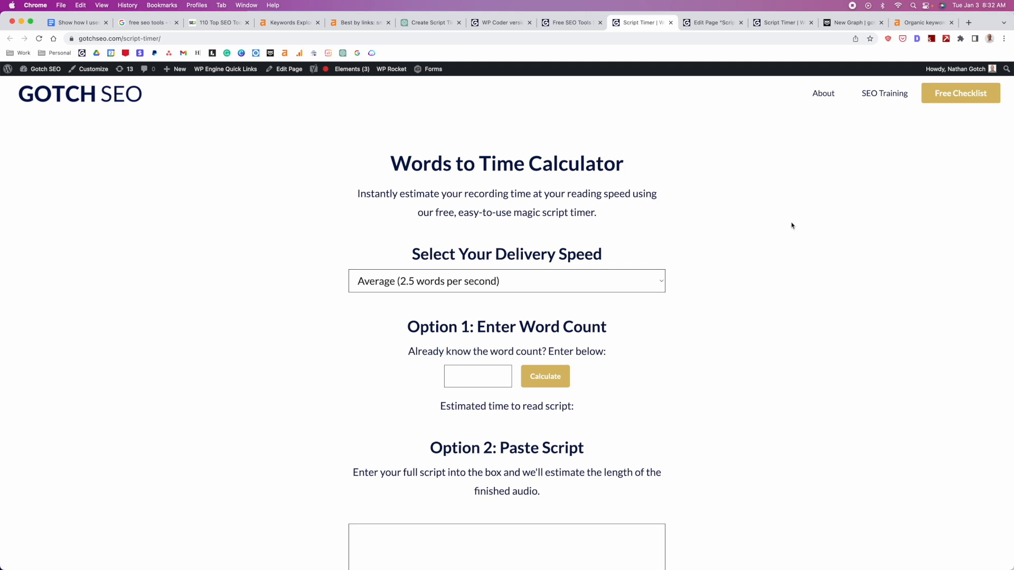
pyautogui.moveTo(699, 184)
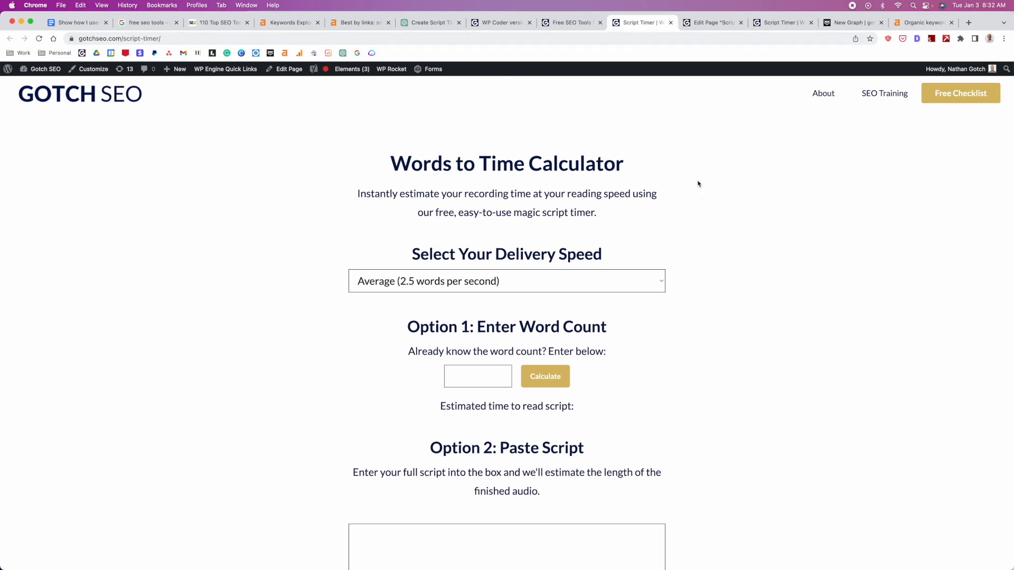
pyautogui.scroll(-3)
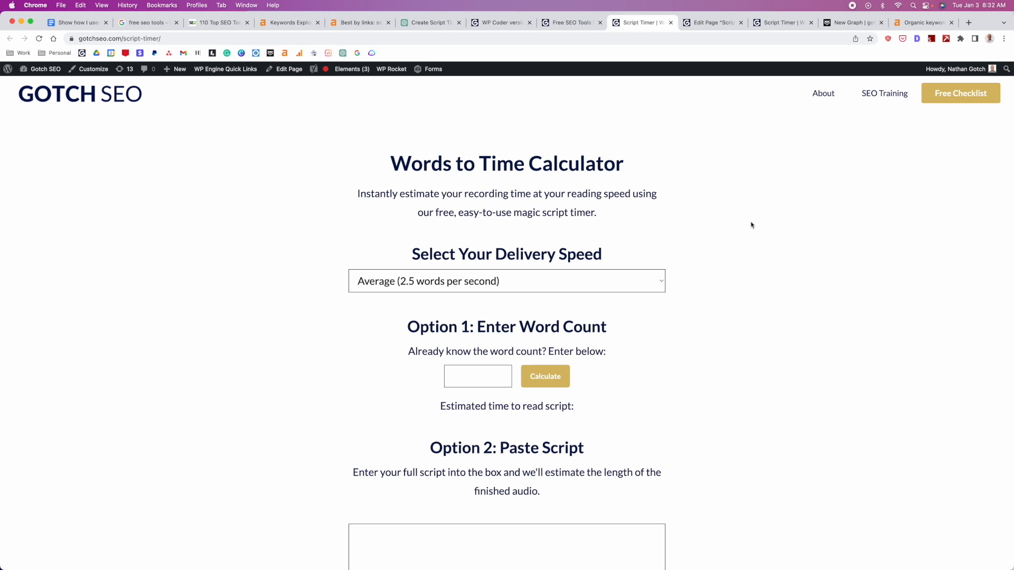
pyautogui.moveTo(754, 227)
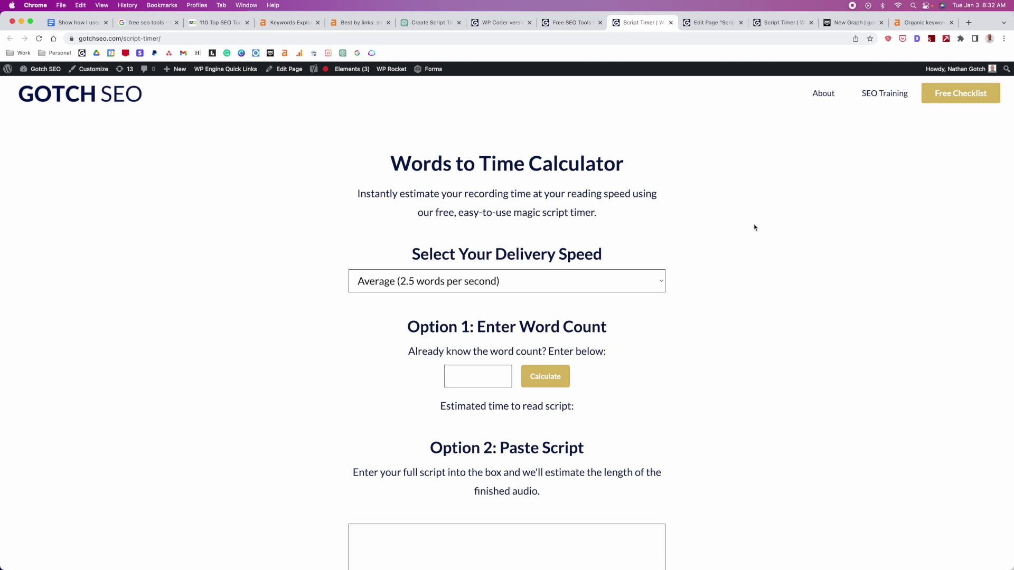
pyautogui.moveTo(713, 218)
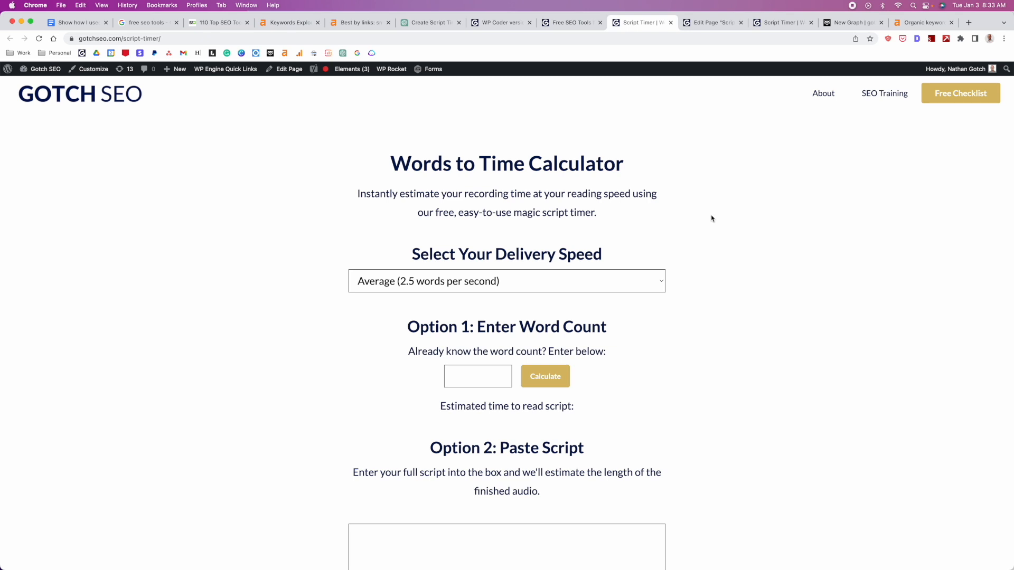
pyautogui.moveTo(713, 220)
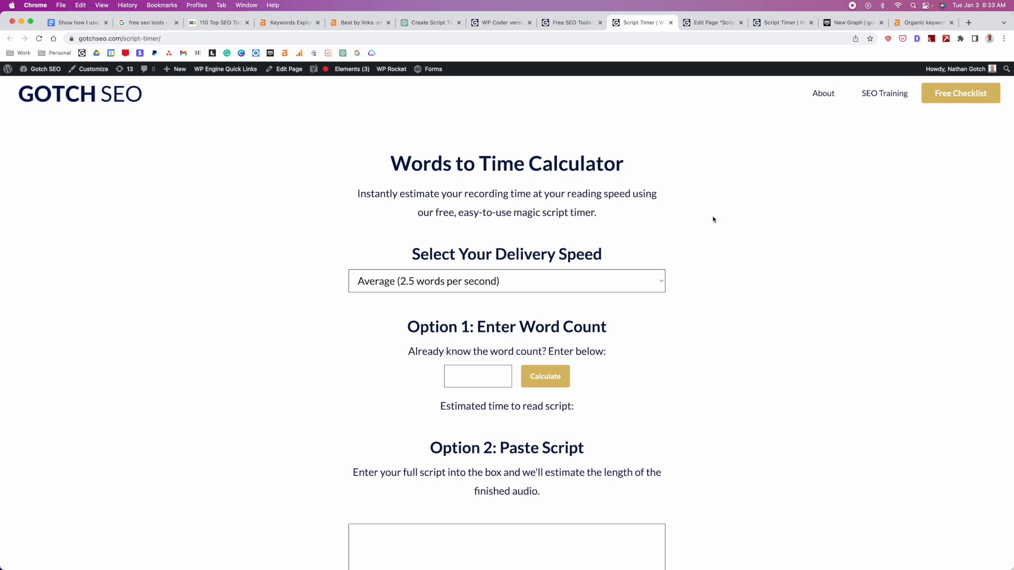
pyautogui.moveTo(500, 23)
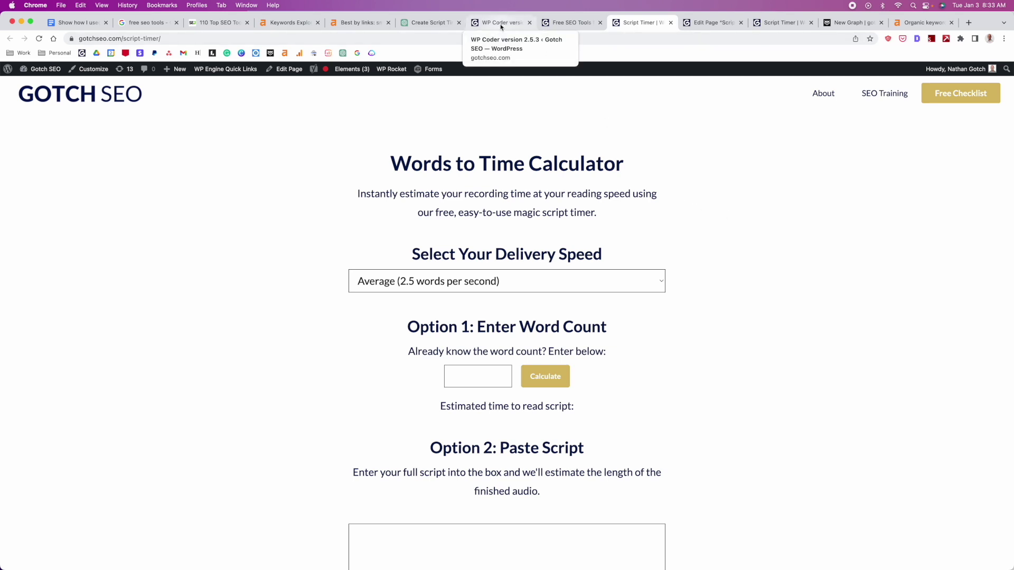
pyautogui.click(501, 22)
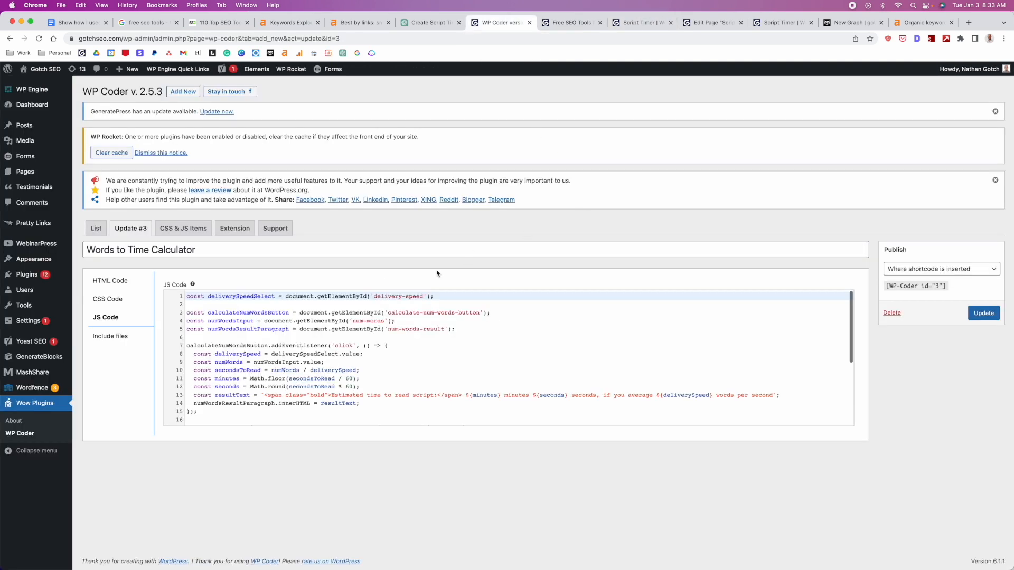
pyautogui.click(110, 281)
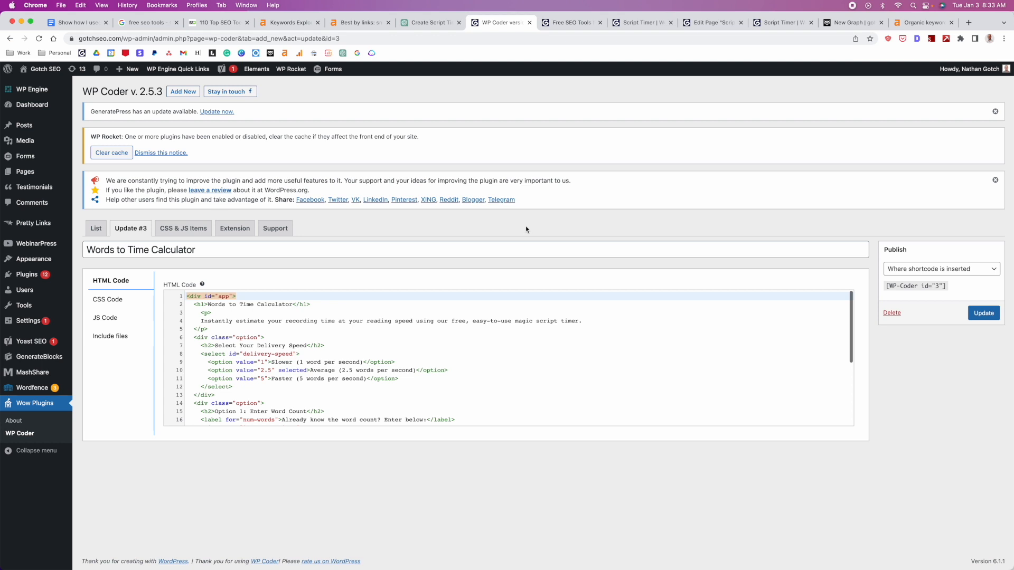
pyautogui.moveTo(514, 224)
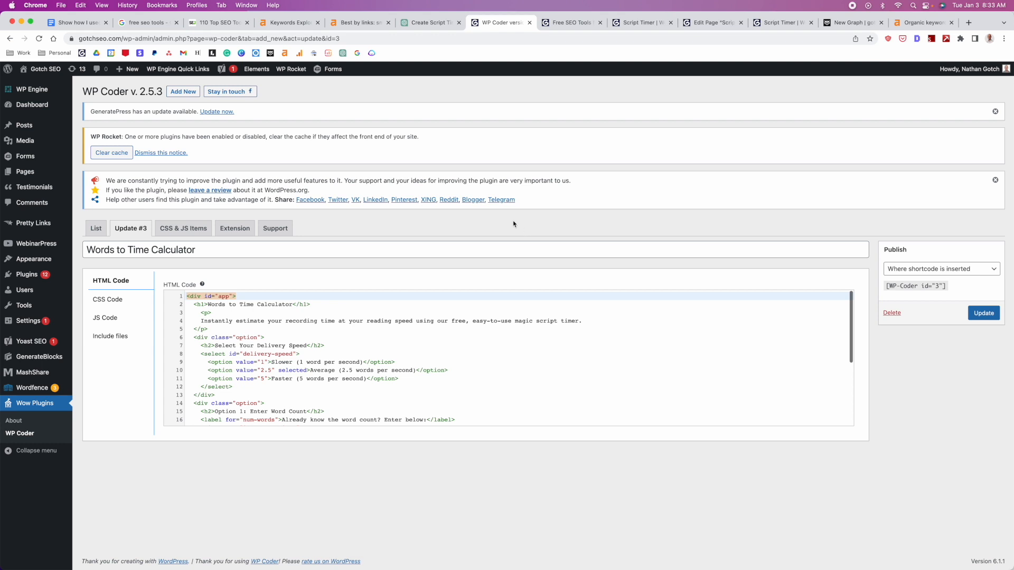
pyautogui.click(107, 299)
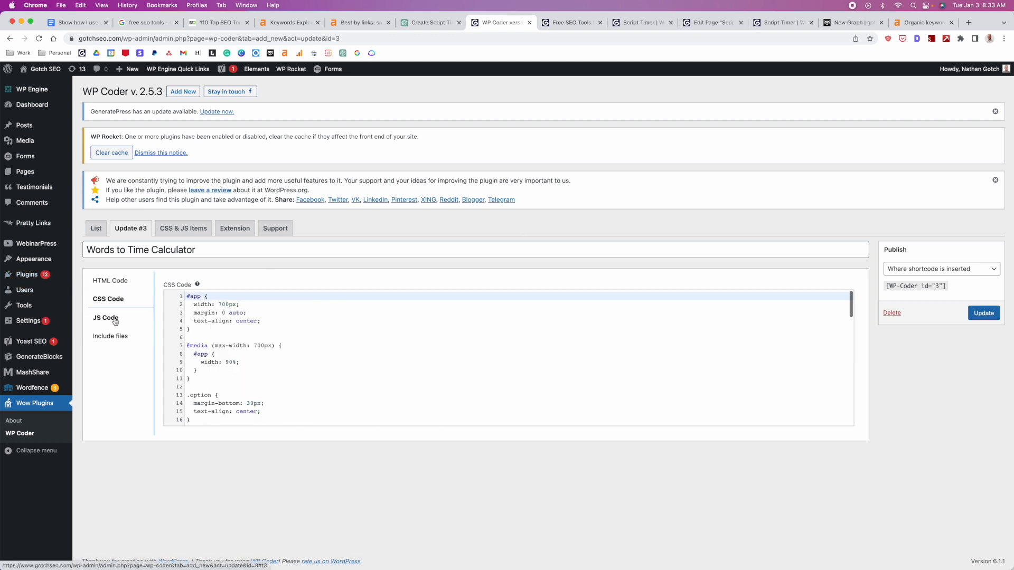
pyautogui.click(106, 317)
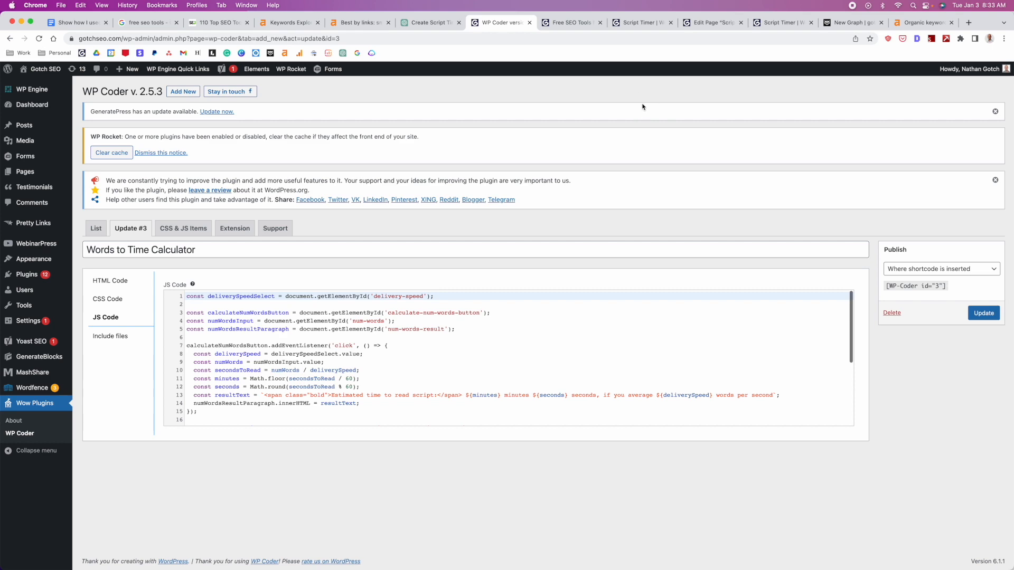
pyautogui.click(429, 23)
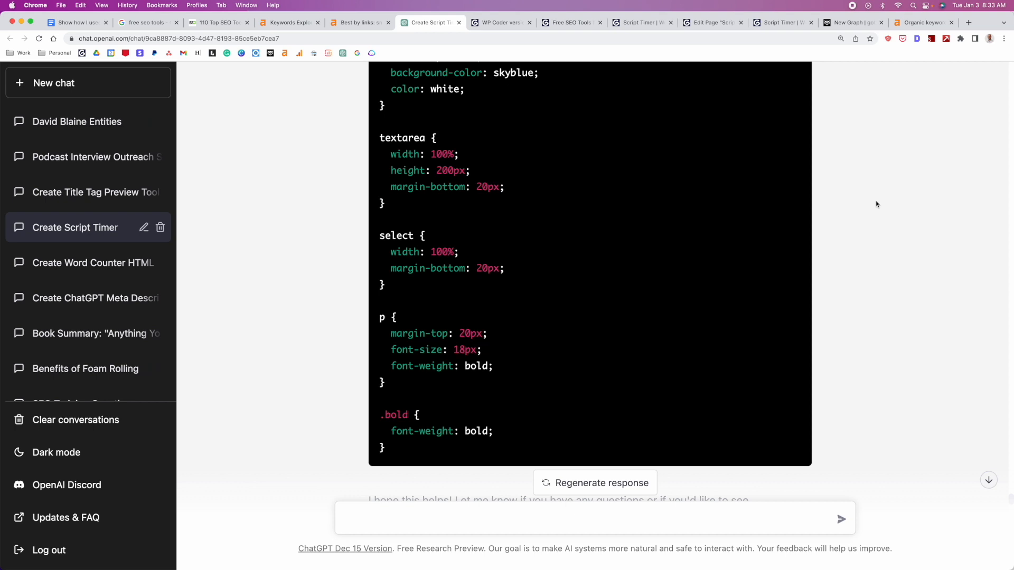
pyautogui.scroll(-3)
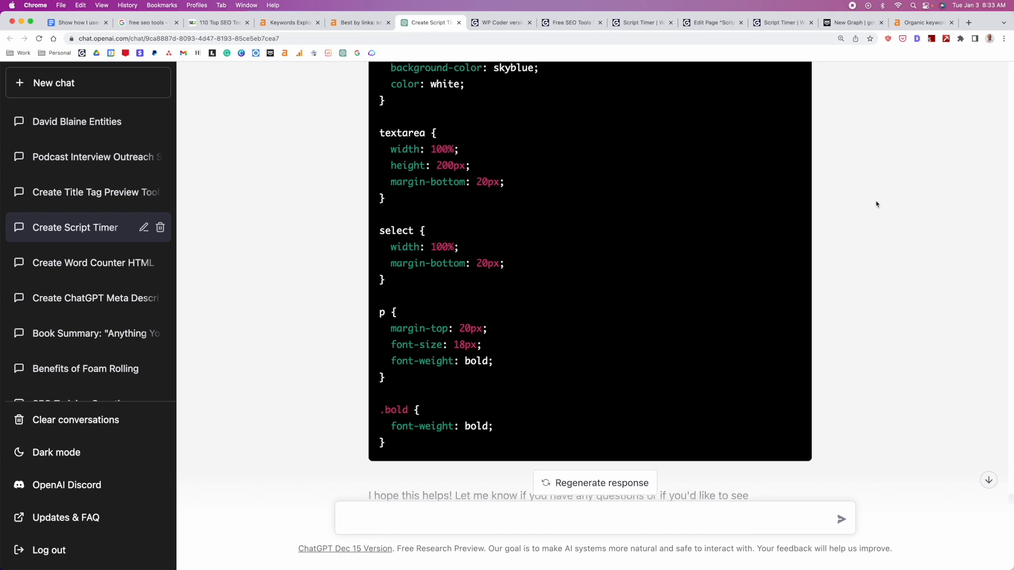
pyautogui.scroll(-3)
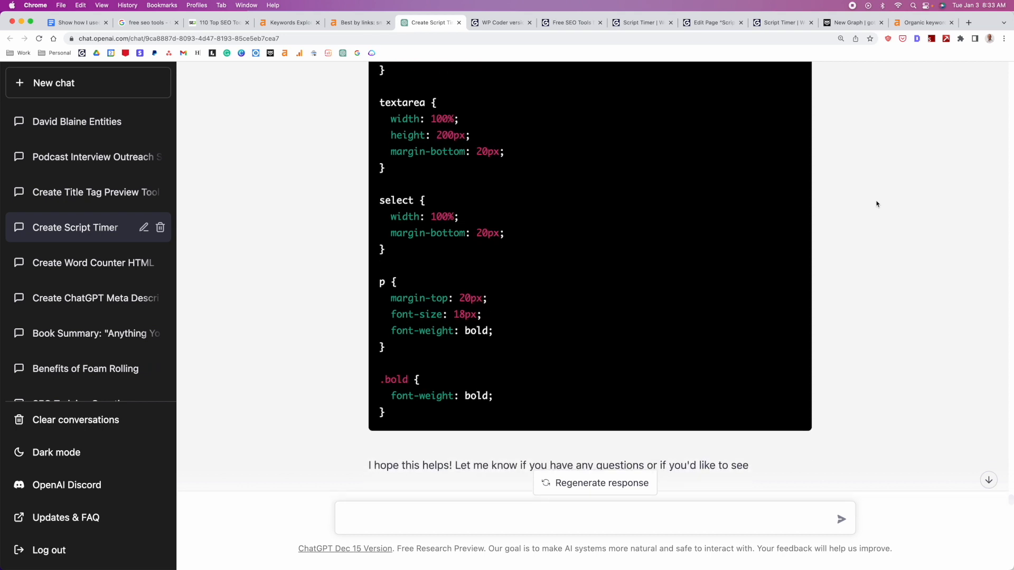
pyautogui.scroll(3)
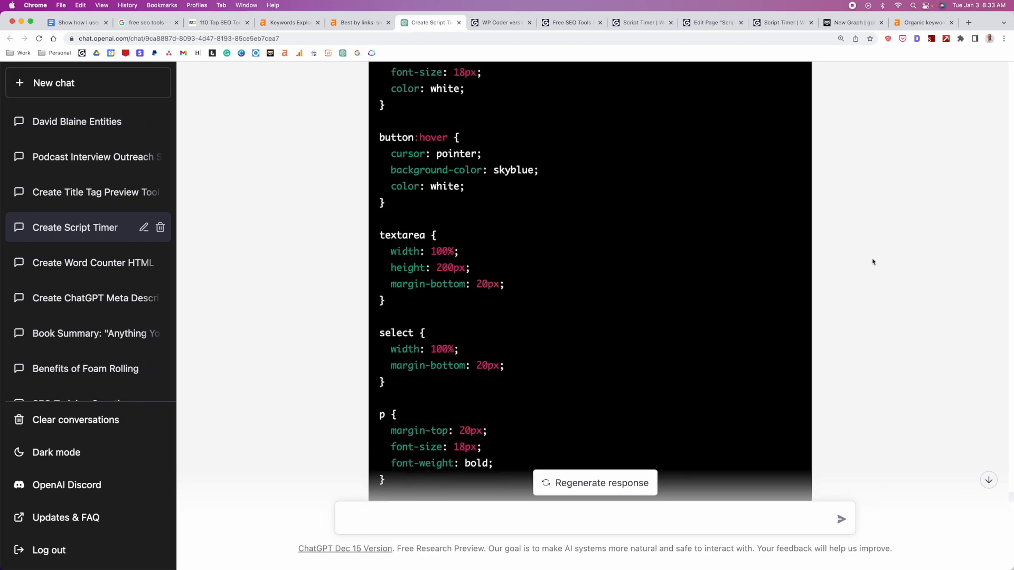
pyautogui.scroll(-3)
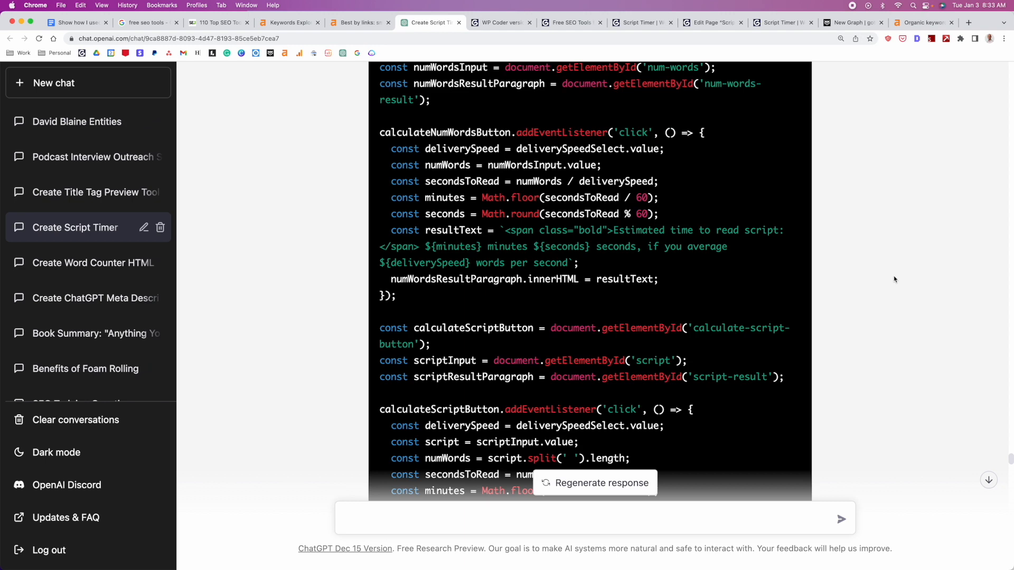
pyautogui.moveTo(909, 287)
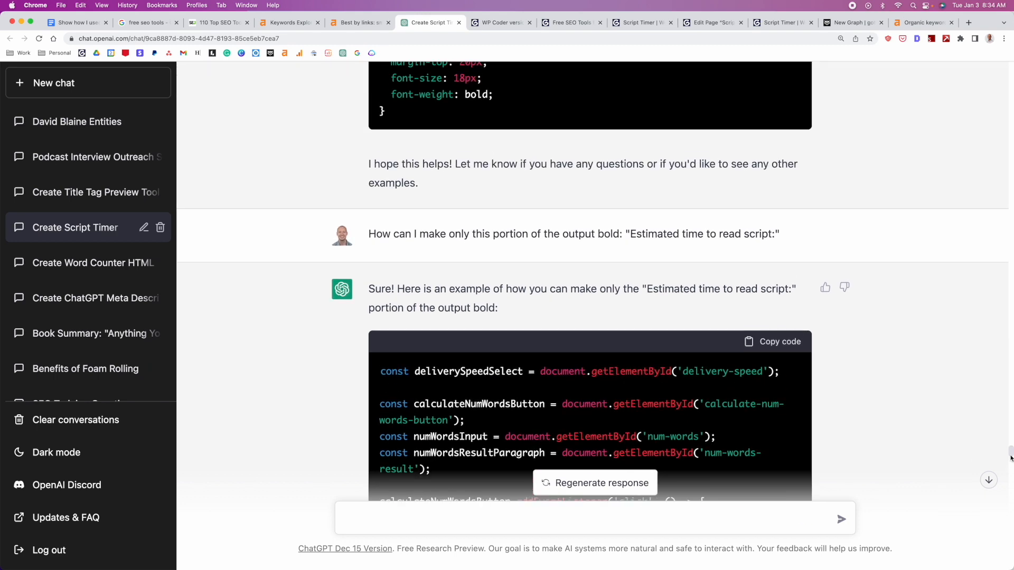
pyautogui.scroll(3)
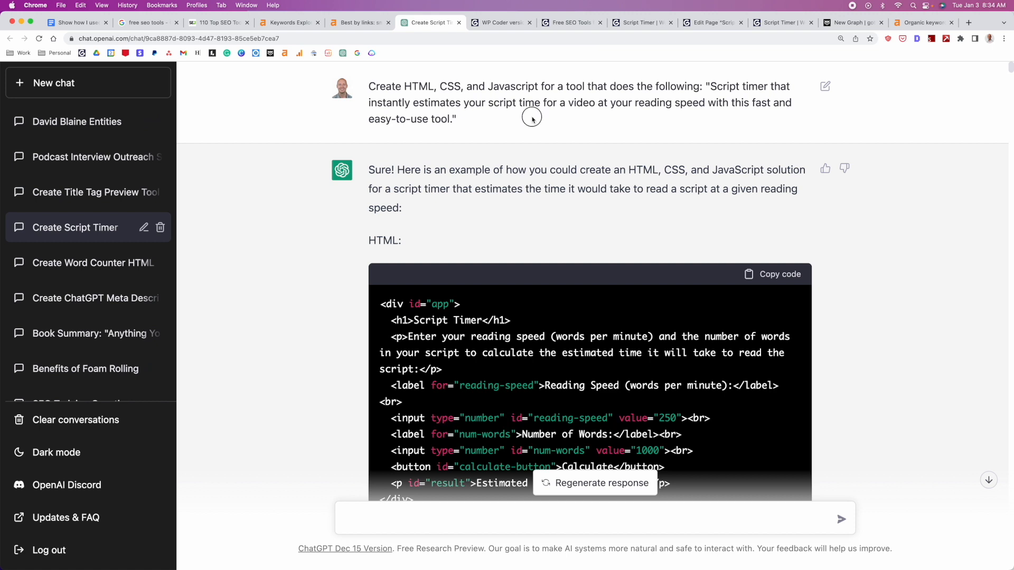
pyautogui.moveTo(533, 121)
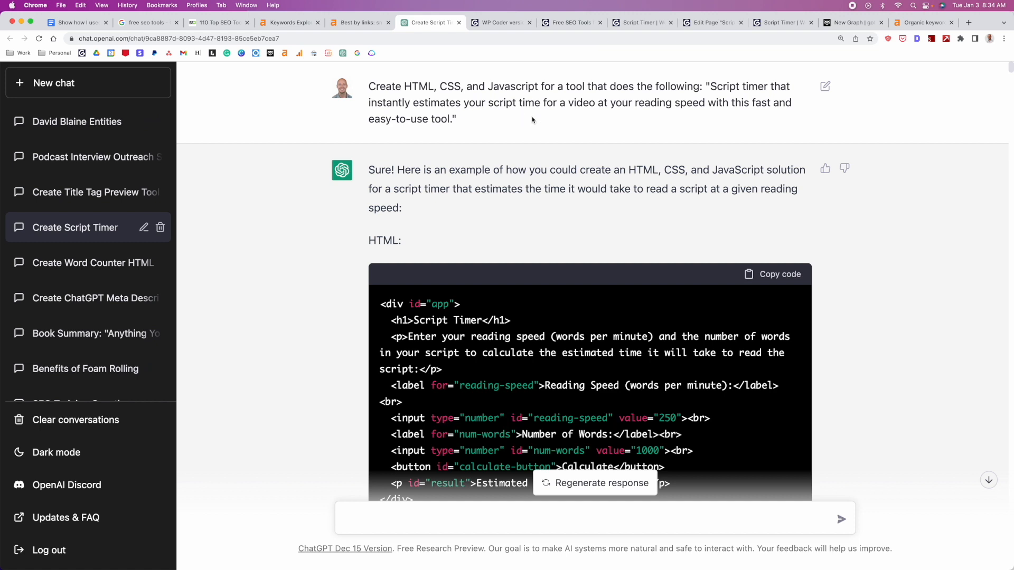
pyautogui.moveTo(480, 184)
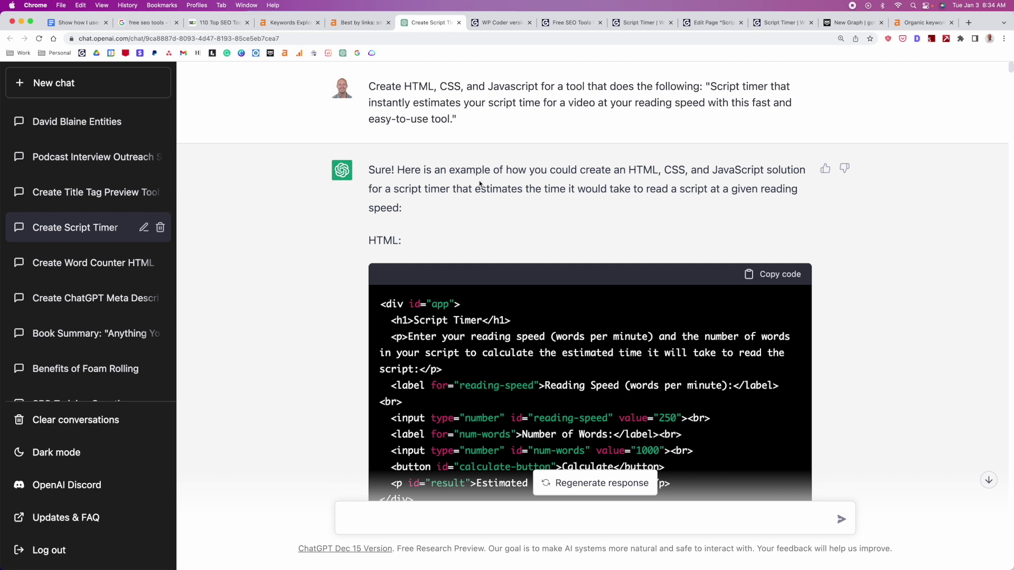
pyautogui.moveTo(454, 184)
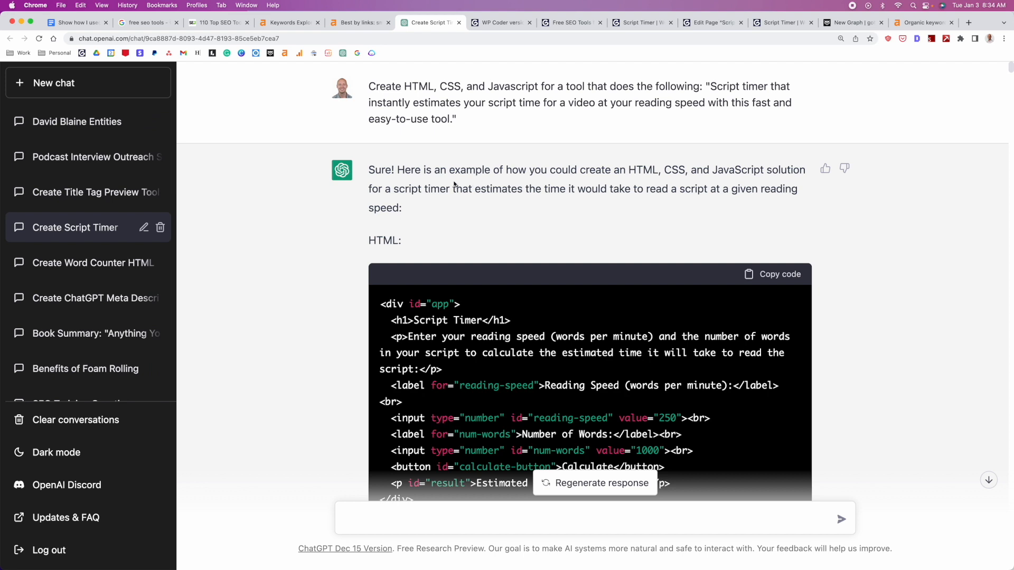
pyautogui.scroll(-3)
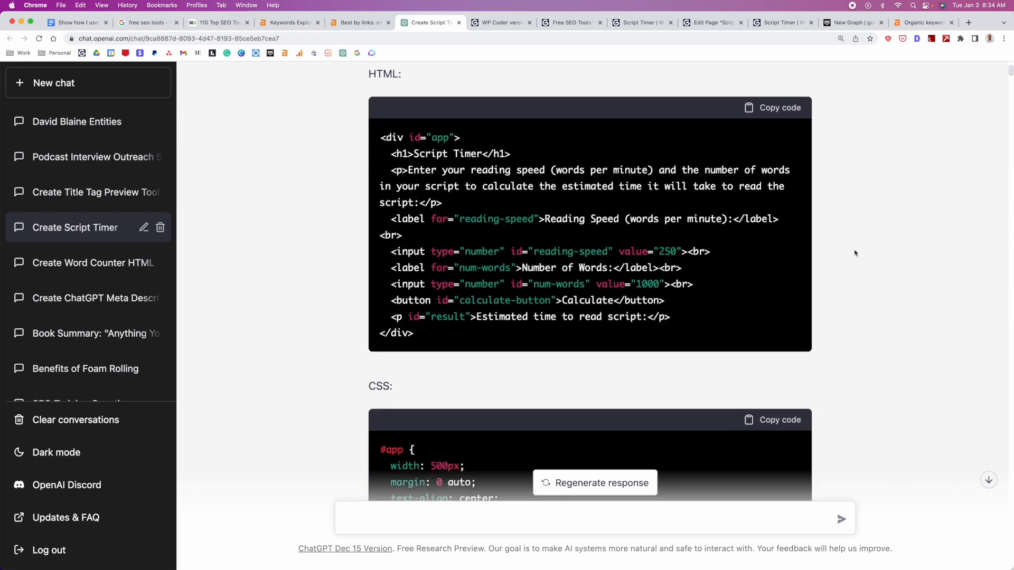
pyautogui.scroll(-3)
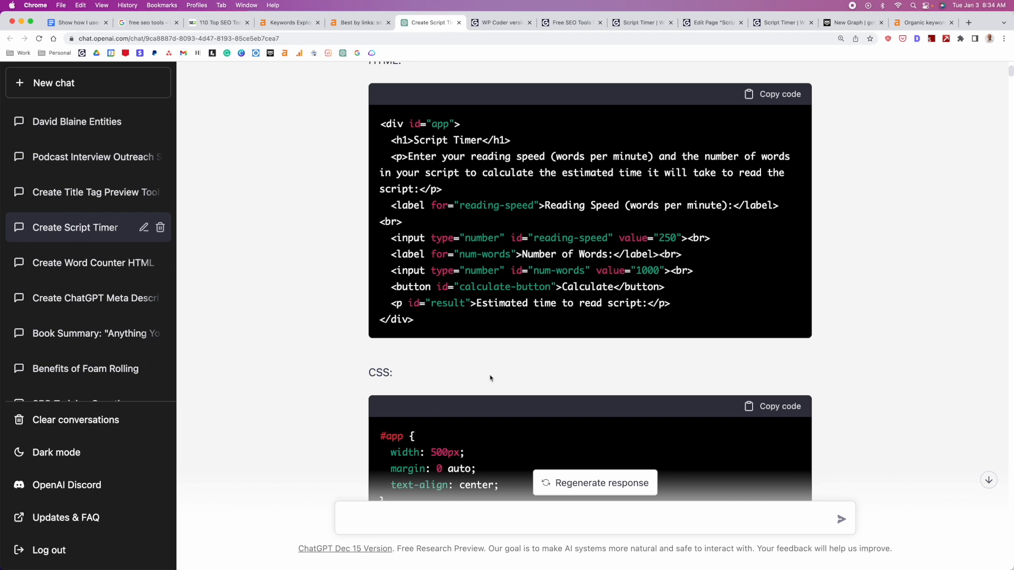
pyautogui.scroll(-3)
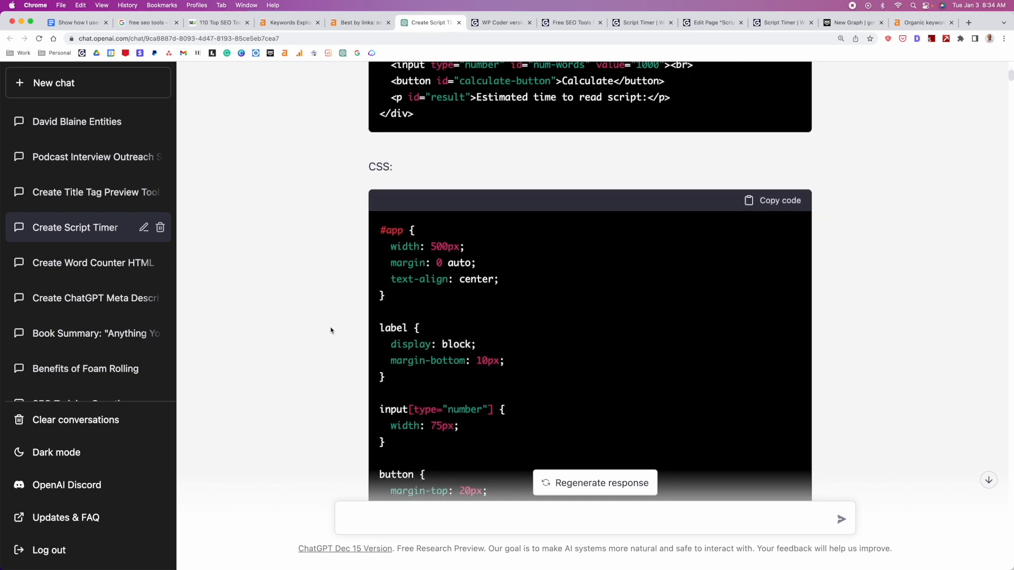
pyautogui.scroll(-3)
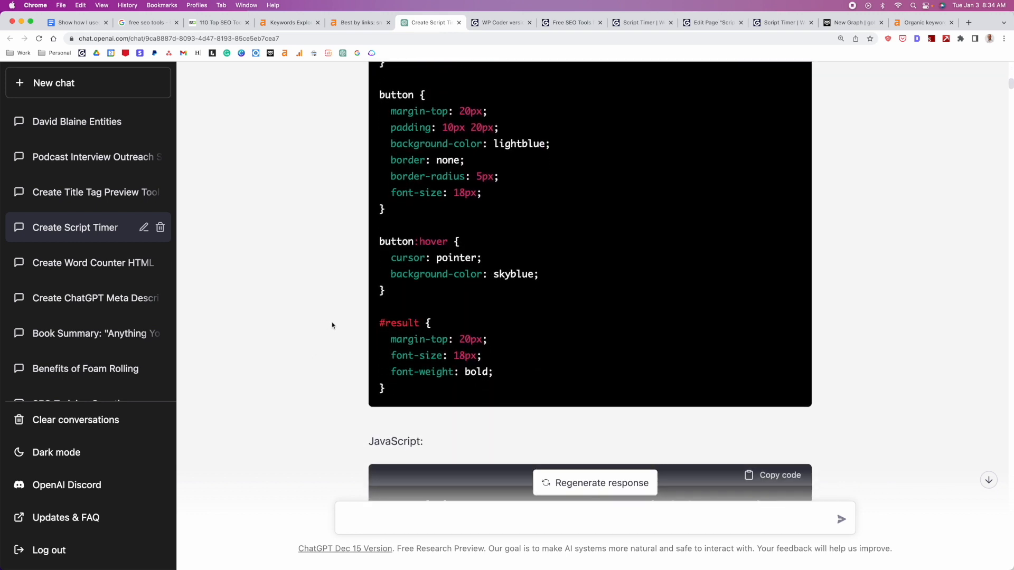
pyautogui.scroll(-3)
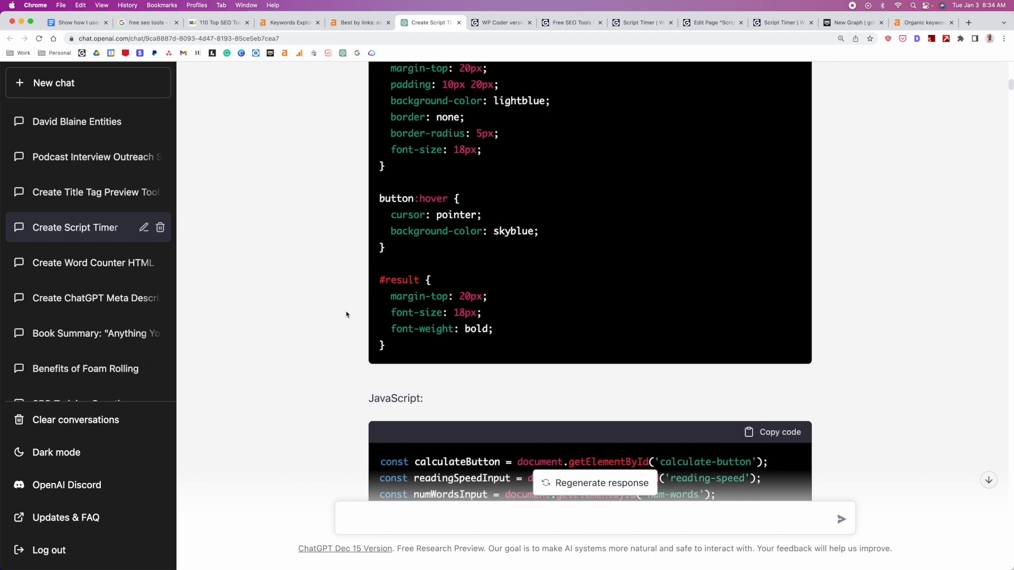